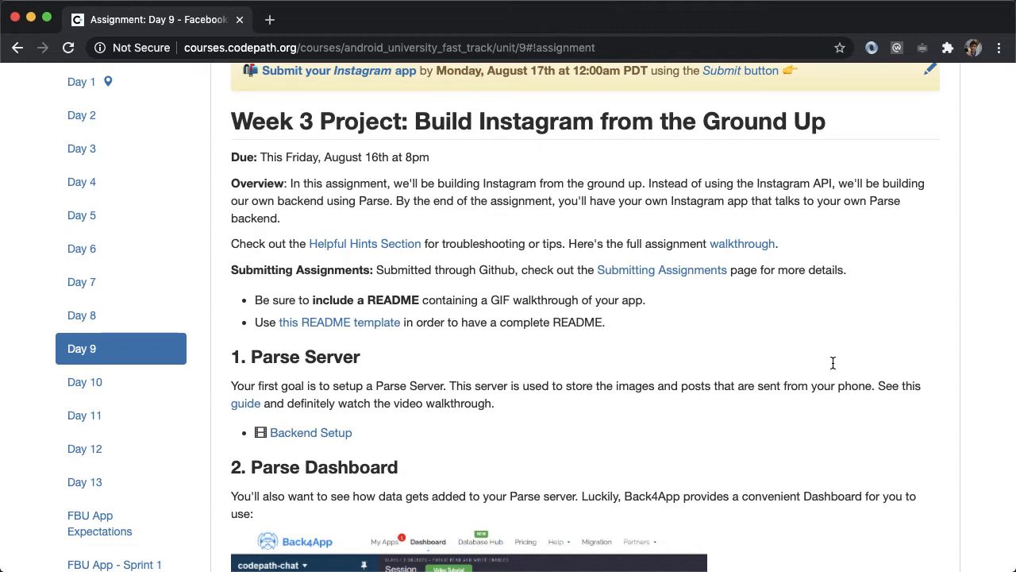
mouse_move(834, 368)
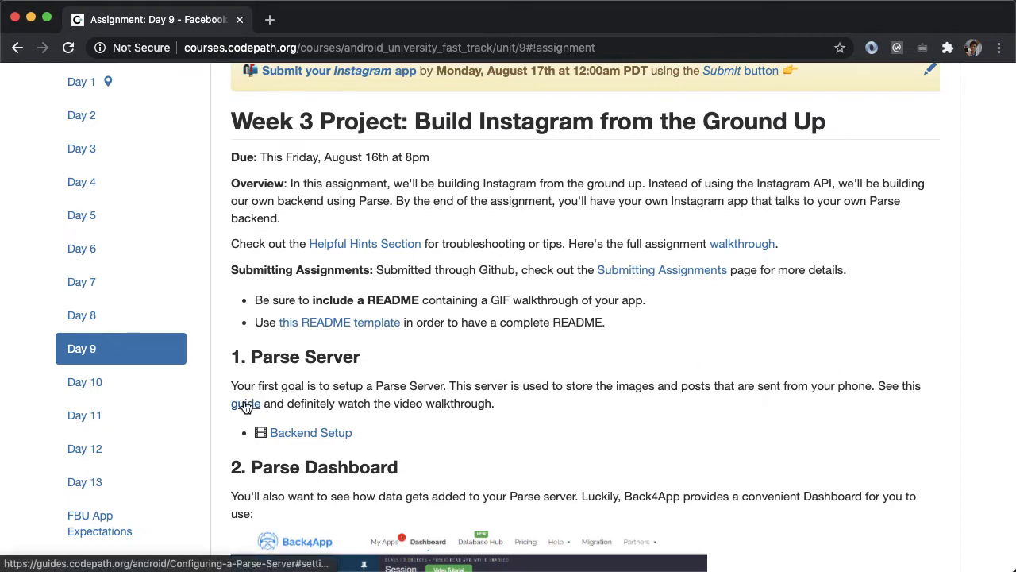
Step: Bring up the Parse Server guide's 'Deploying with back4app' section in a new tab
click(244, 403)
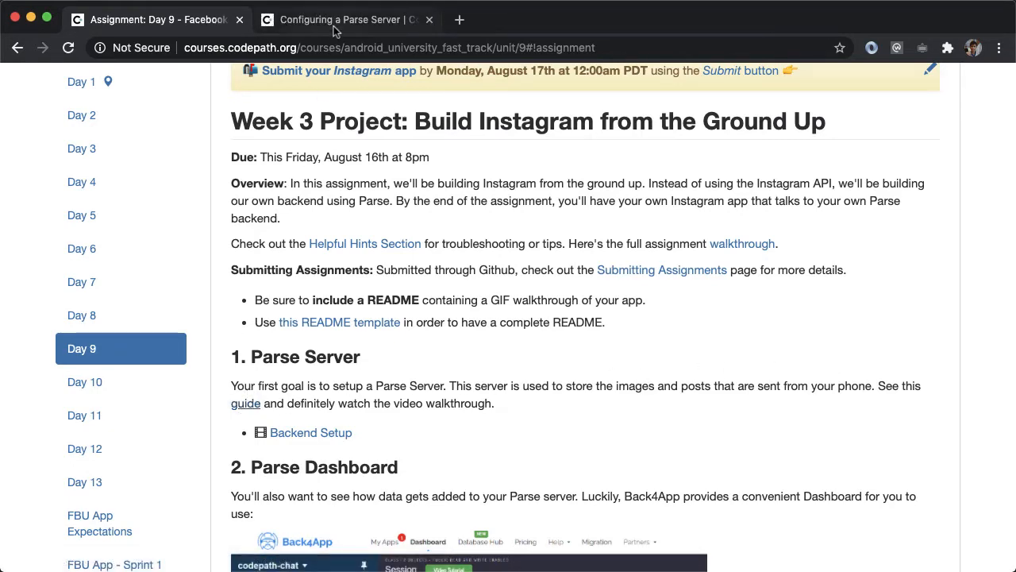
click(341, 19)
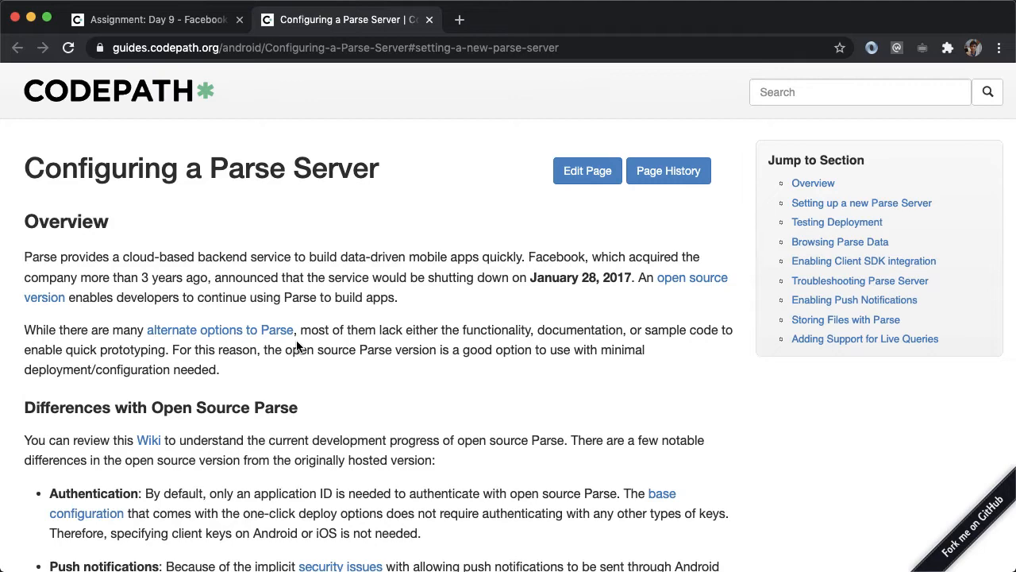
scroll(down, 3)
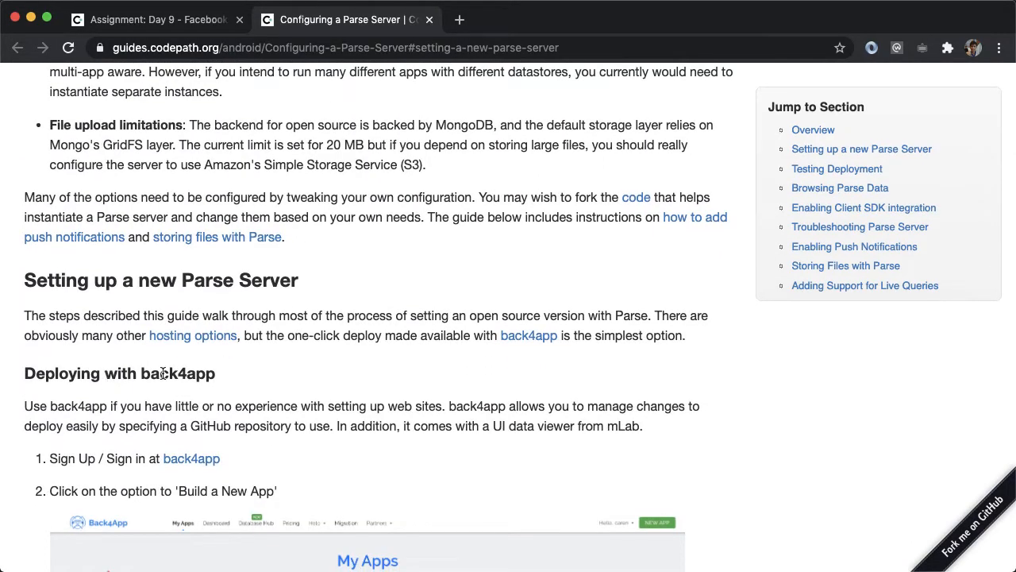
scroll(down, 3)
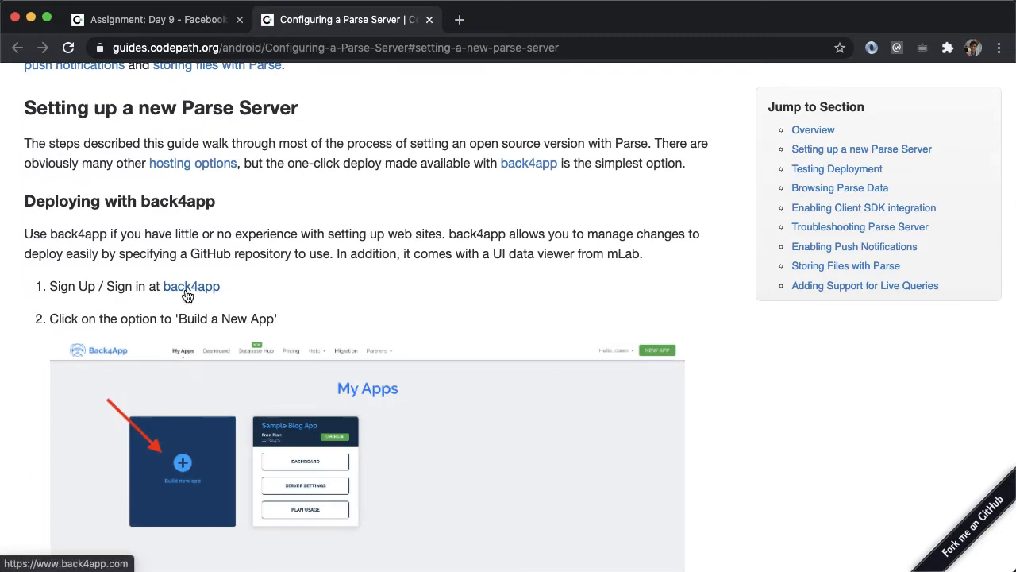
Step: Go to the Back4App site from the guide and sign in to start a new app
click(191, 286)
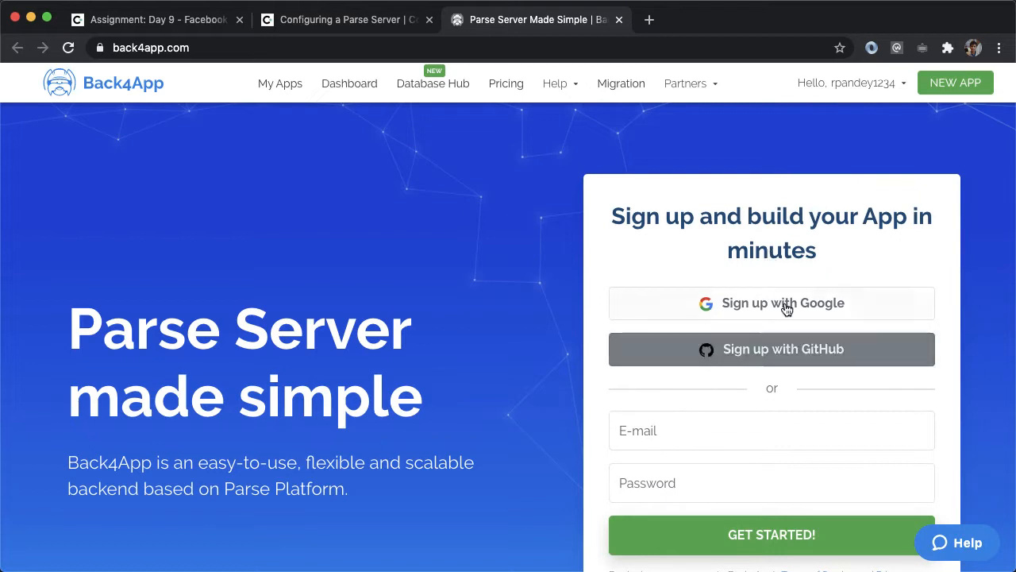
mouse_move(785, 308)
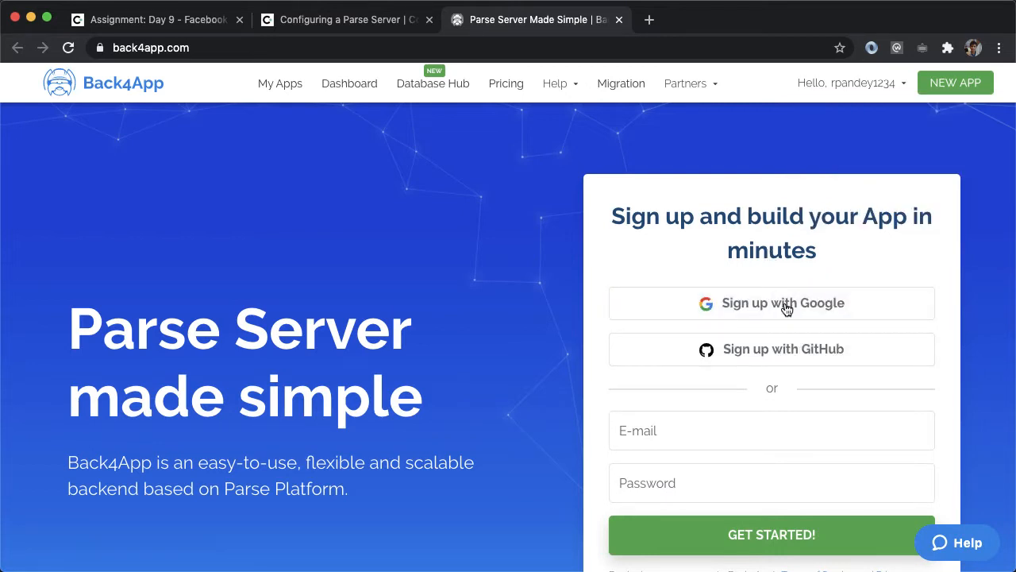
click(956, 82)
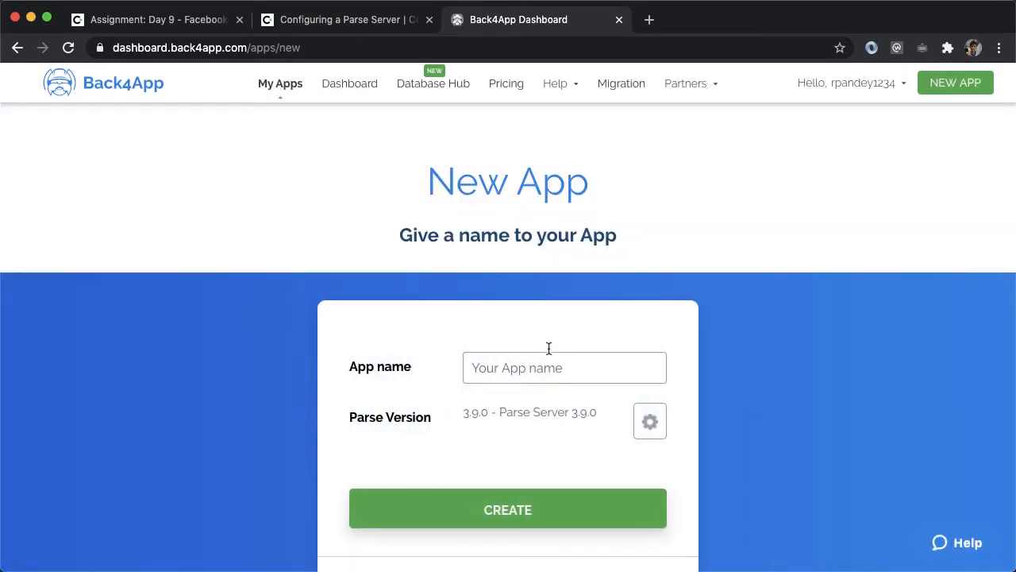
Step: Name the new app 'parstagram-rahul' and create it
click(564, 366)
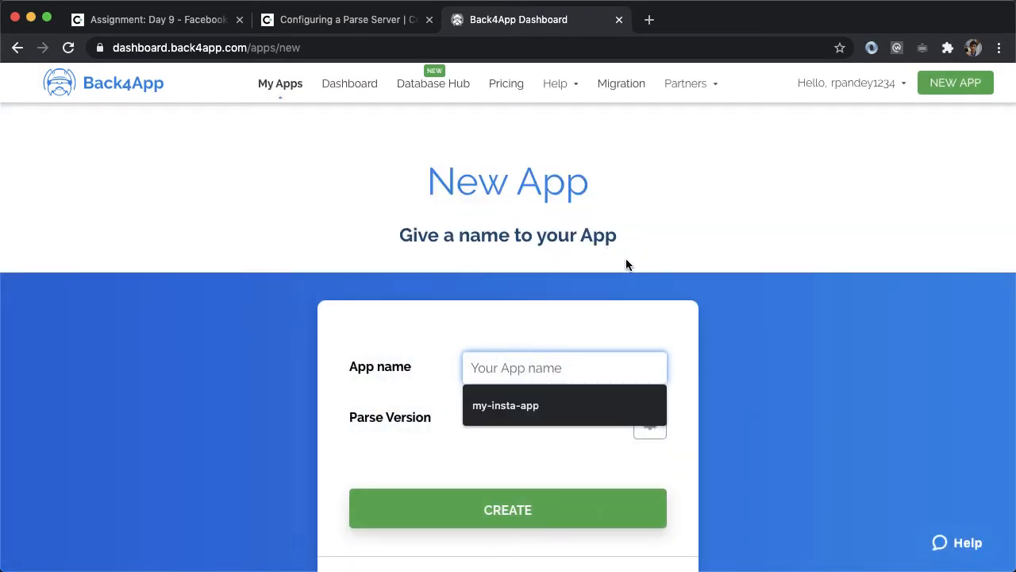
text(parsta)
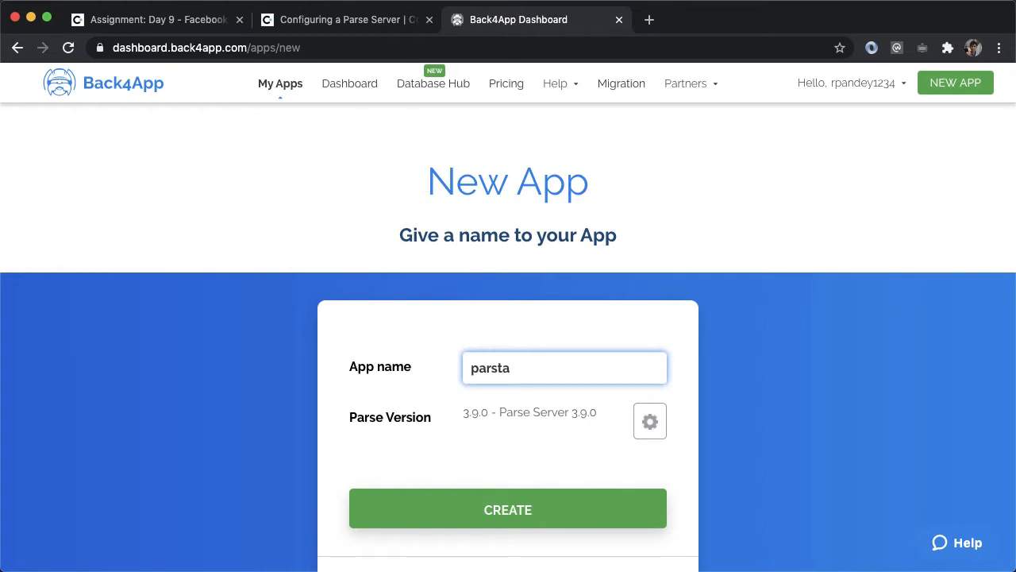
text(gram-rahul)
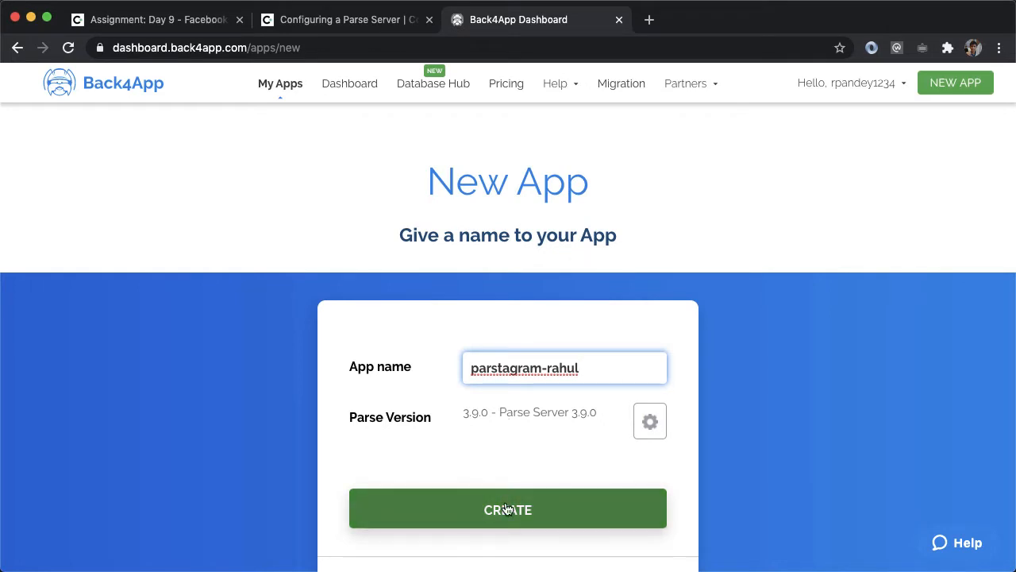
click(508, 508)
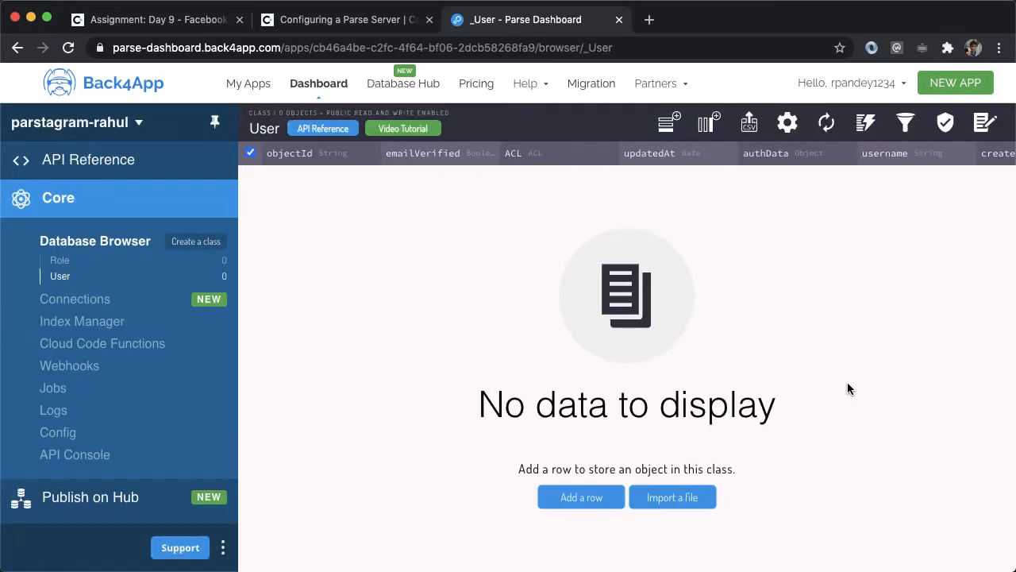
mouse_move(420, 267)
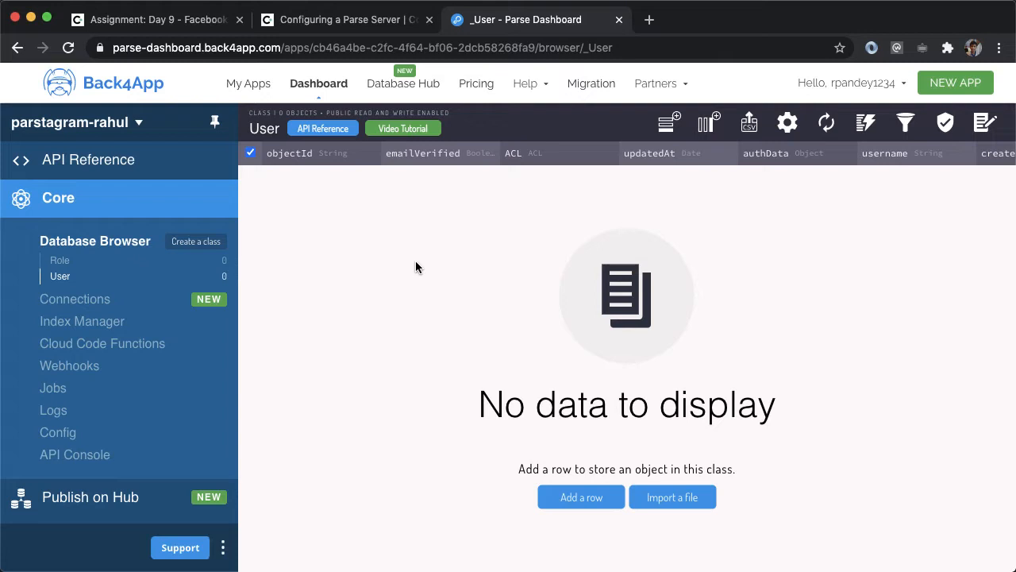
mouse_move(125, 248)
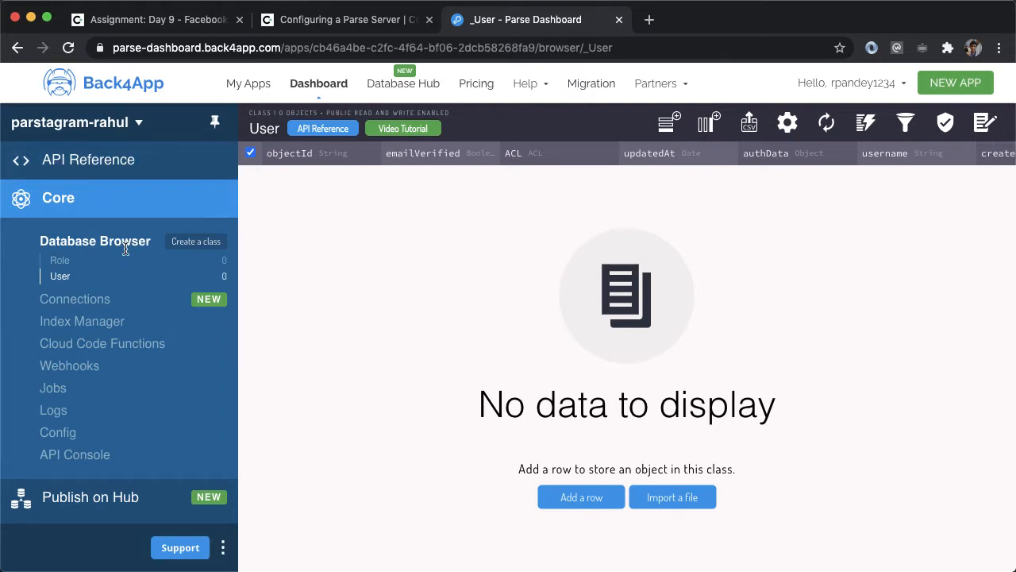
mouse_move(822, 337)
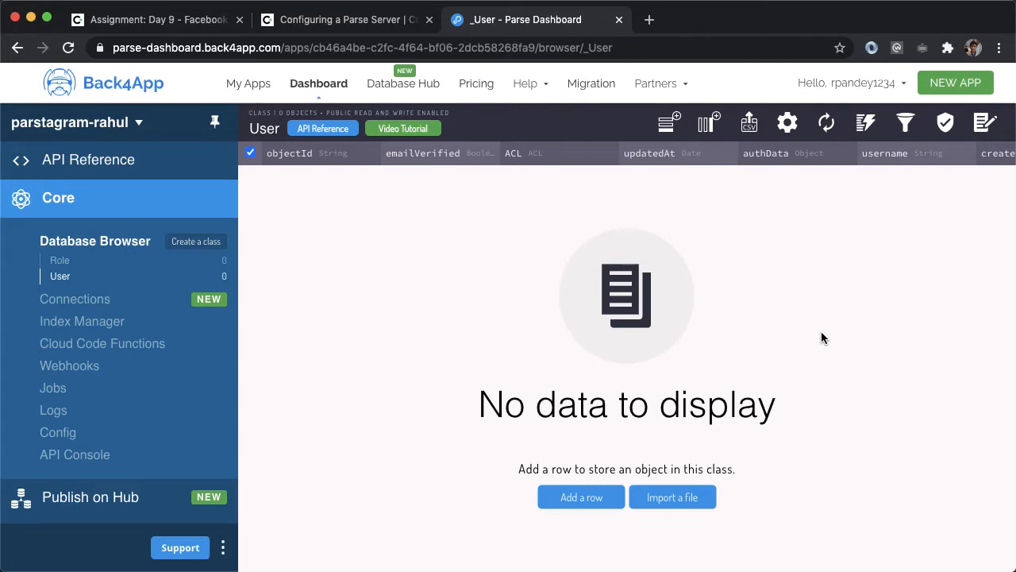
mouse_move(765, 333)
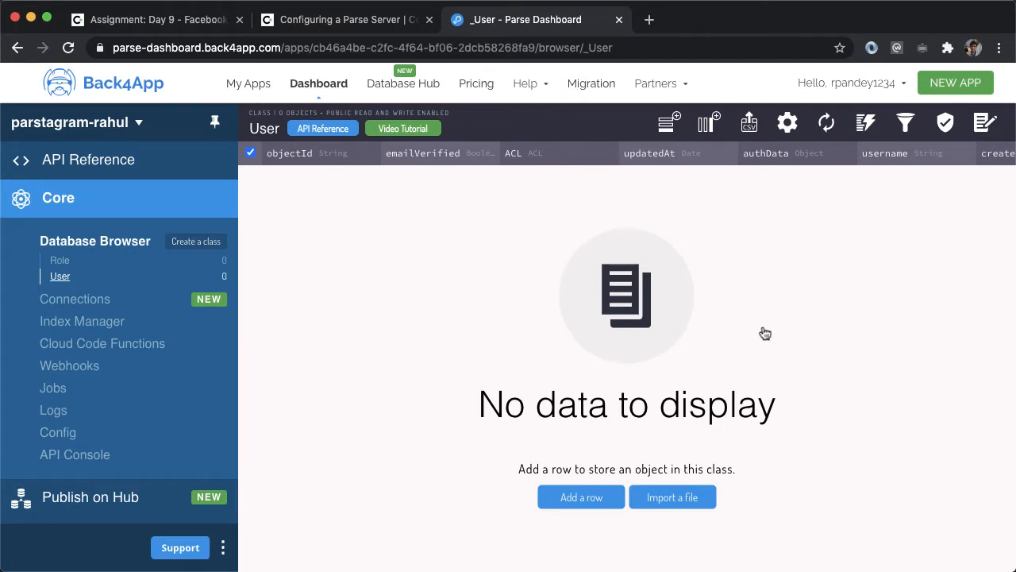
click(60, 260)
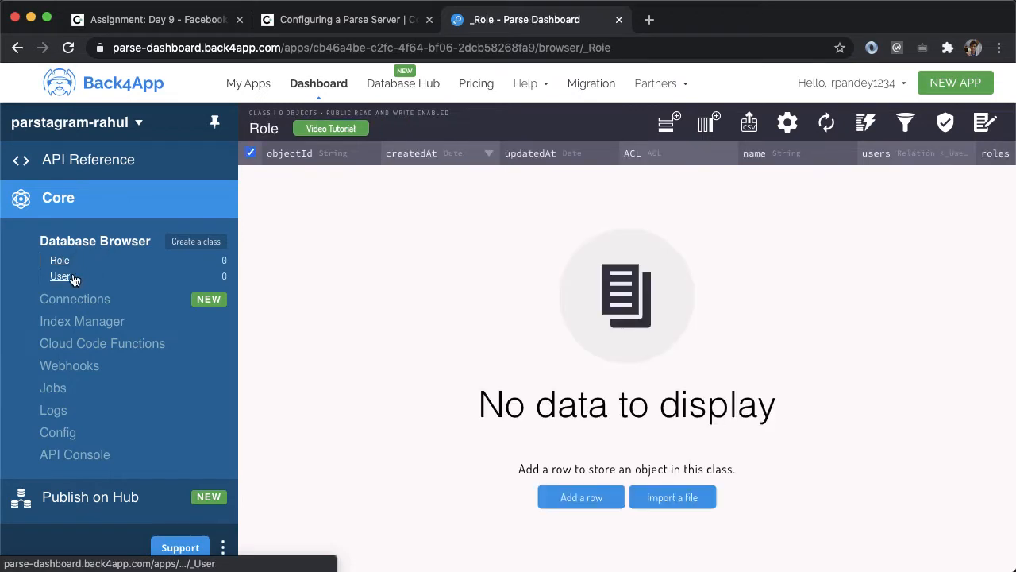
click(61, 276)
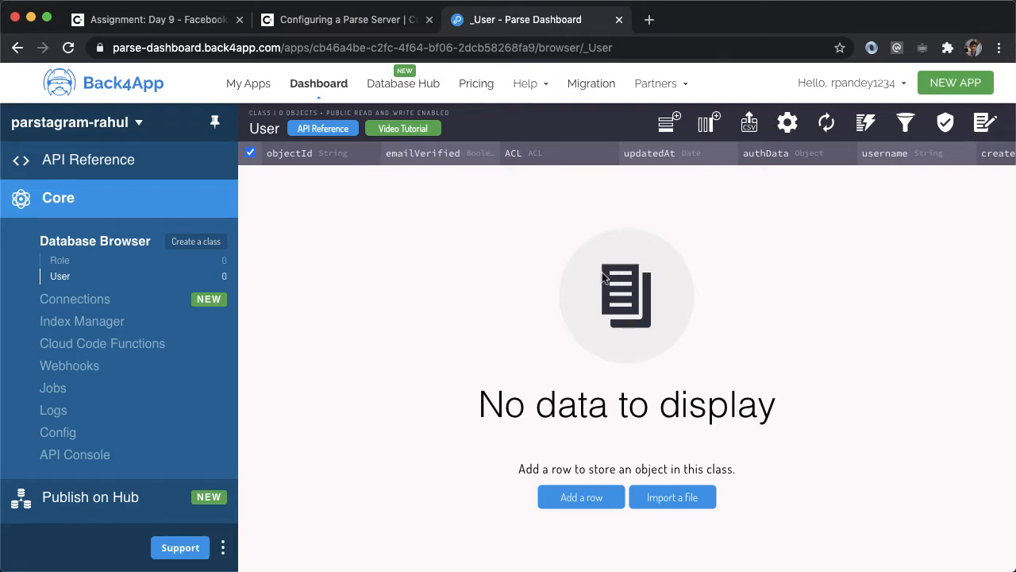
mouse_move(314, 309)
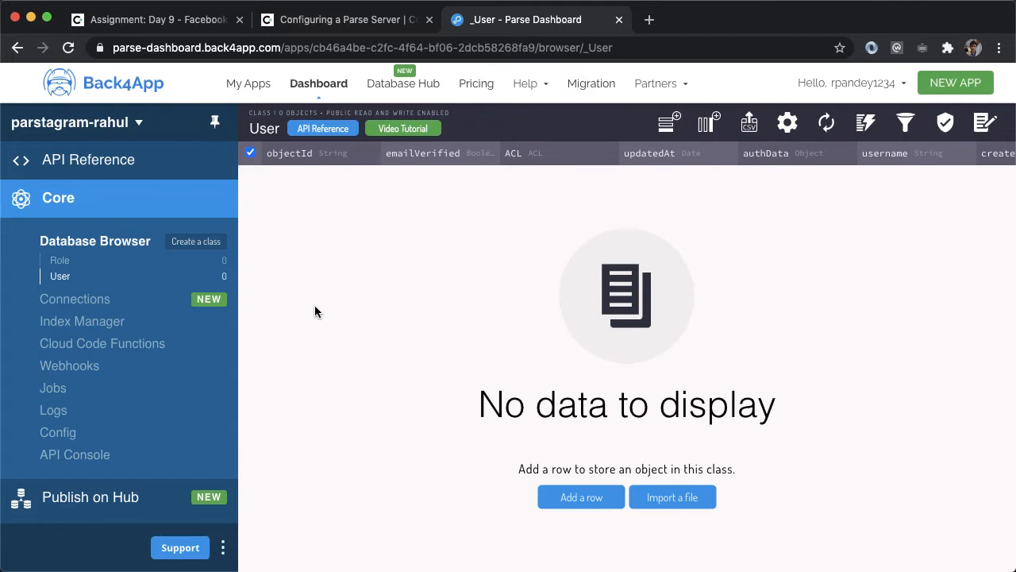
mouse_move(337, 197)
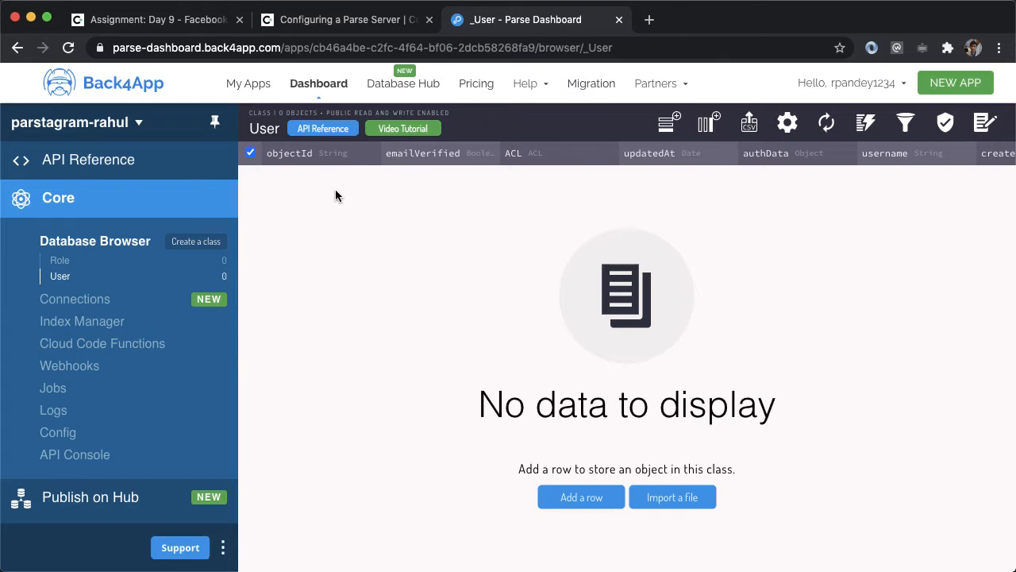
mouse_move(516, 162)
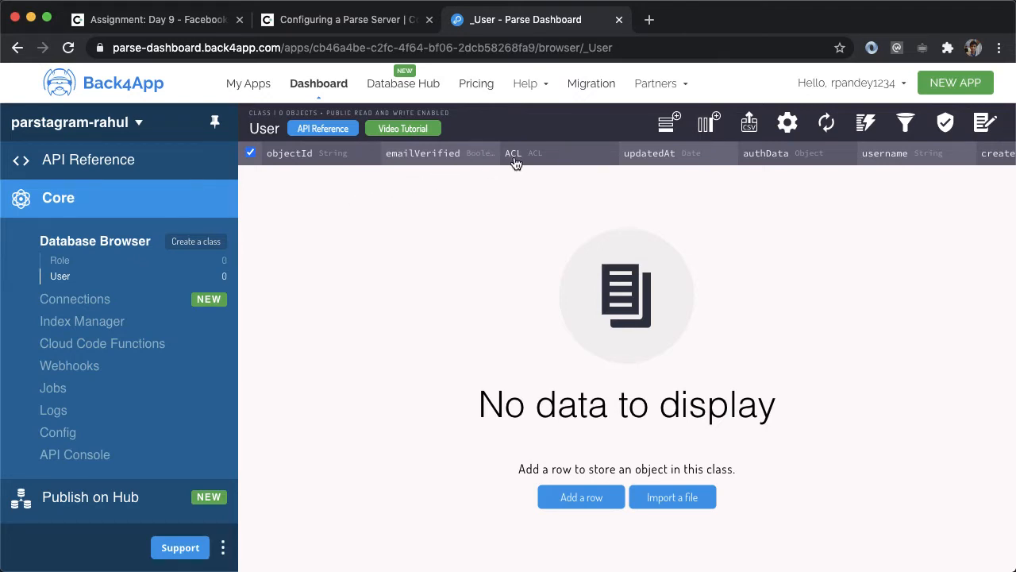
mouse_move(514, 162)
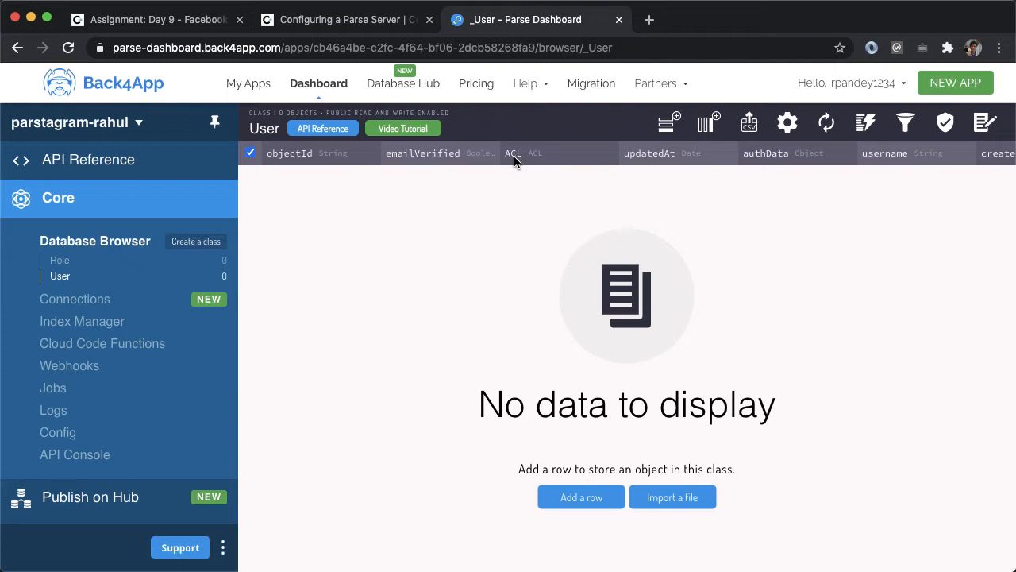
mouse_move(516, 163)
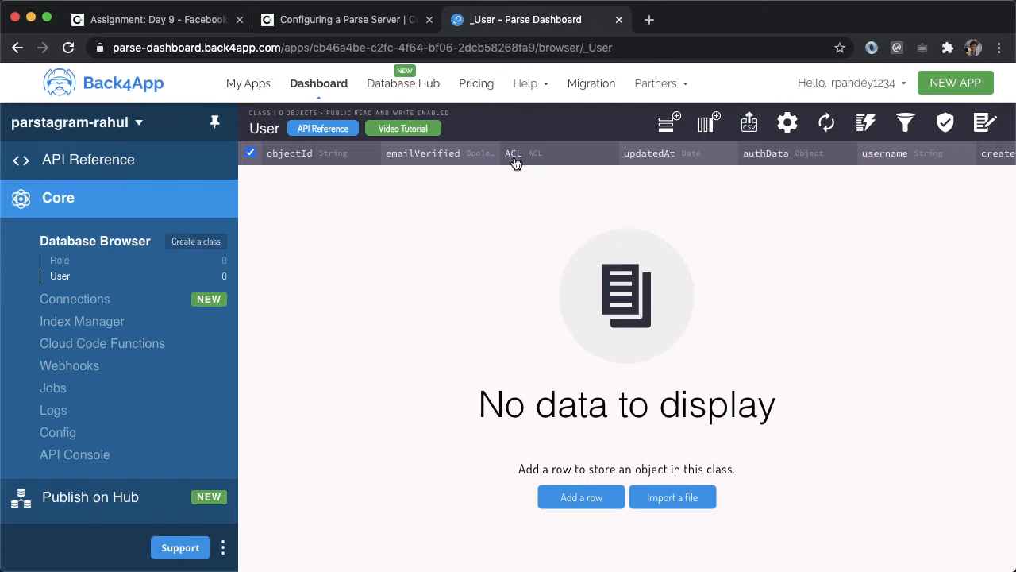
scroll(right, 3)
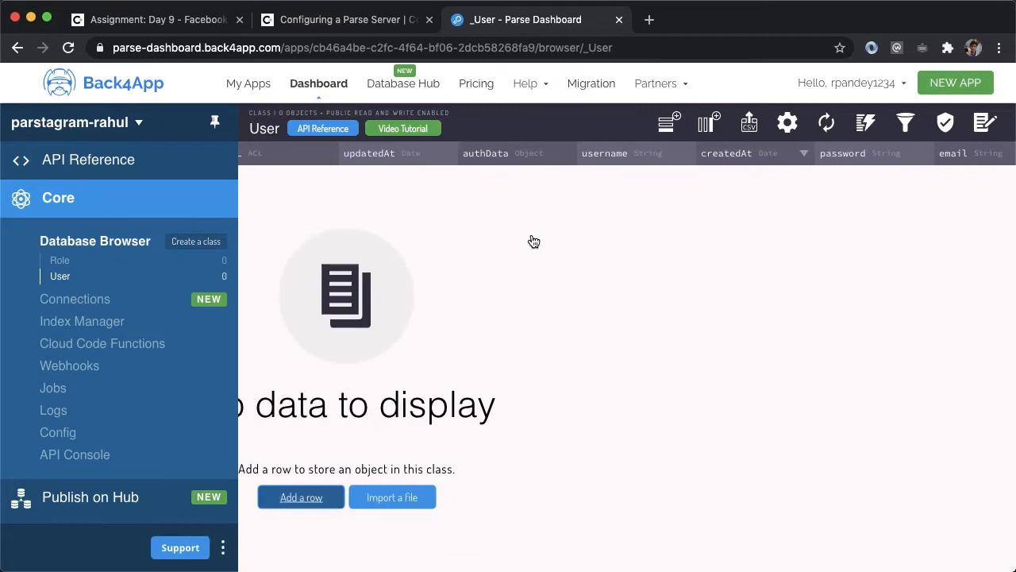
Step: Add a User row with username 'rahul' and a password
click(302, 497)
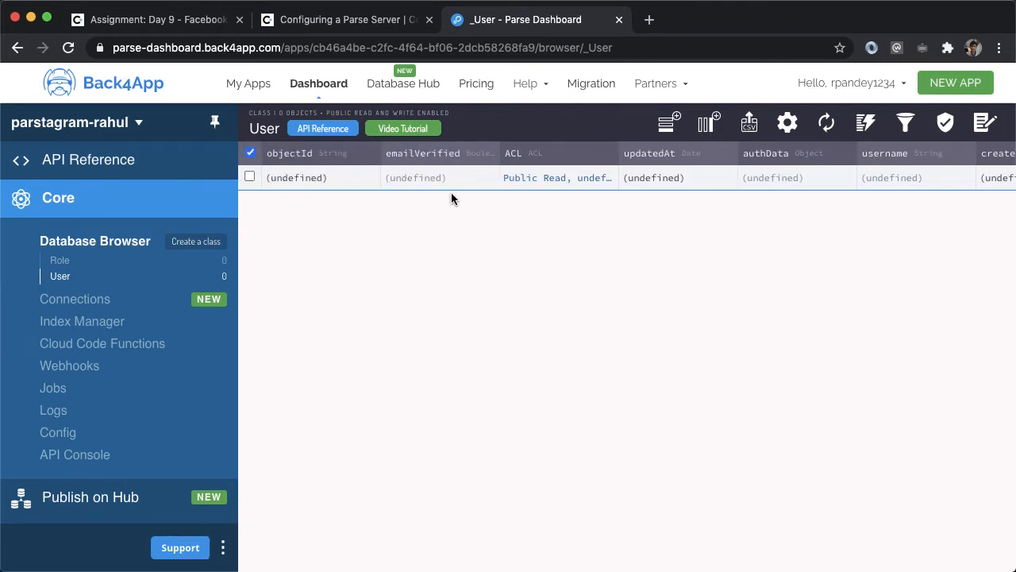
scroll(right, 3)
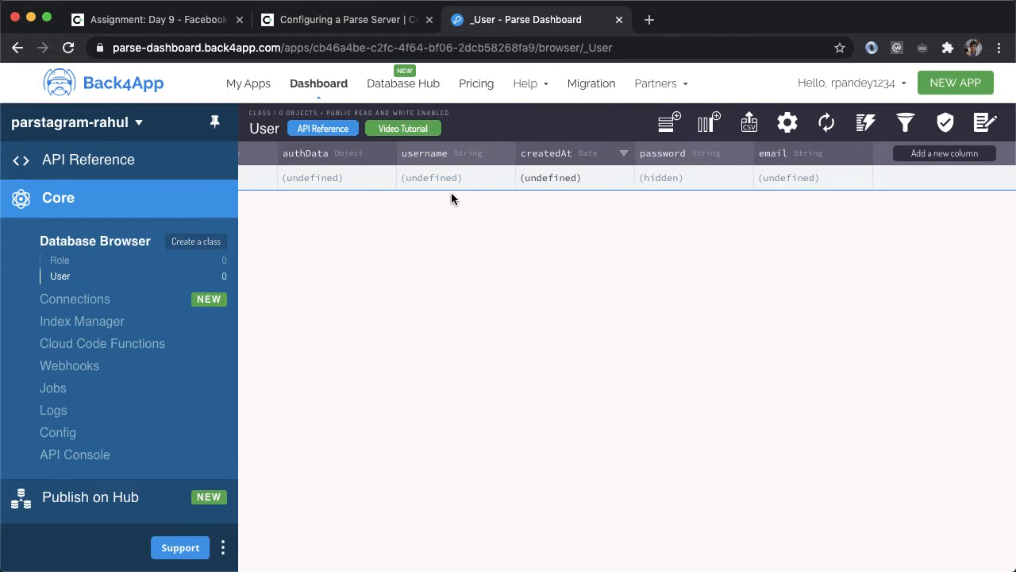
mouse_move(427, 187)
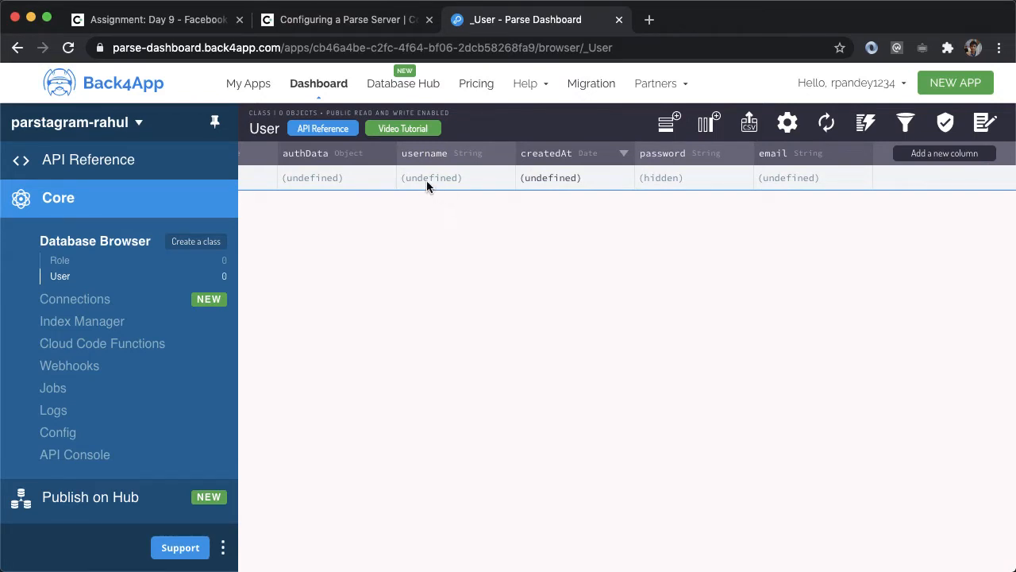
click(431, 177)
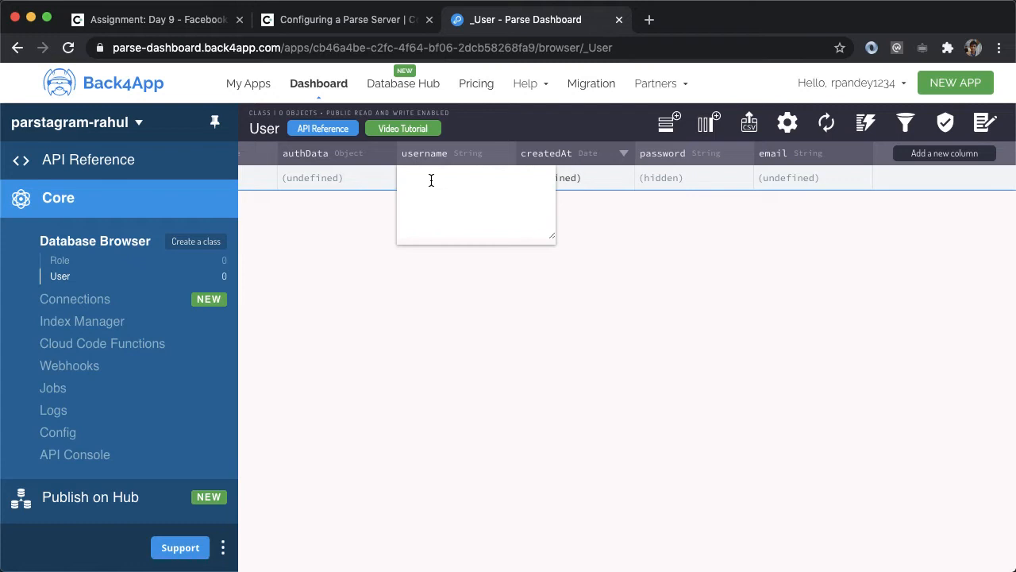
text(rahul)
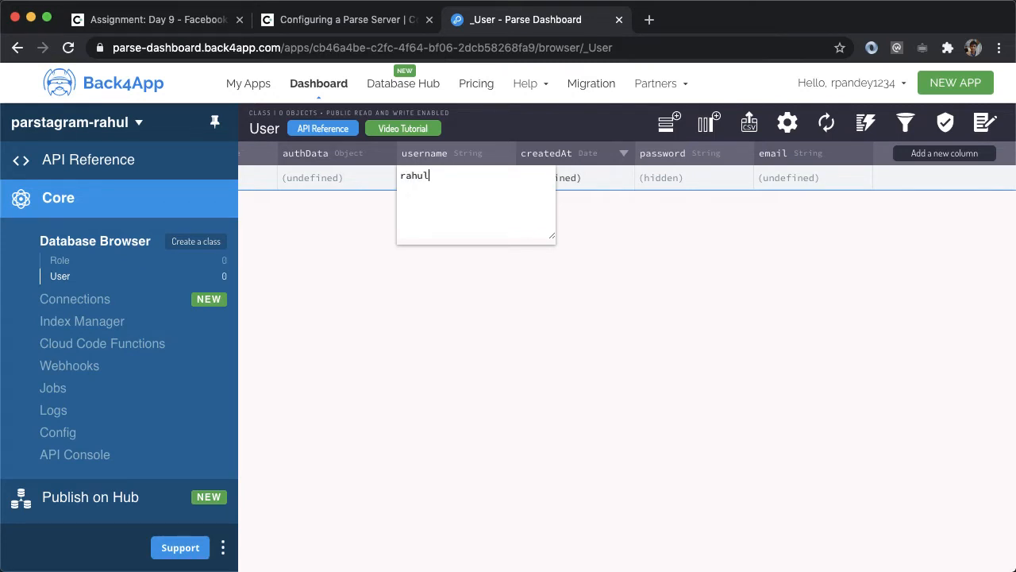
click(660, 178)
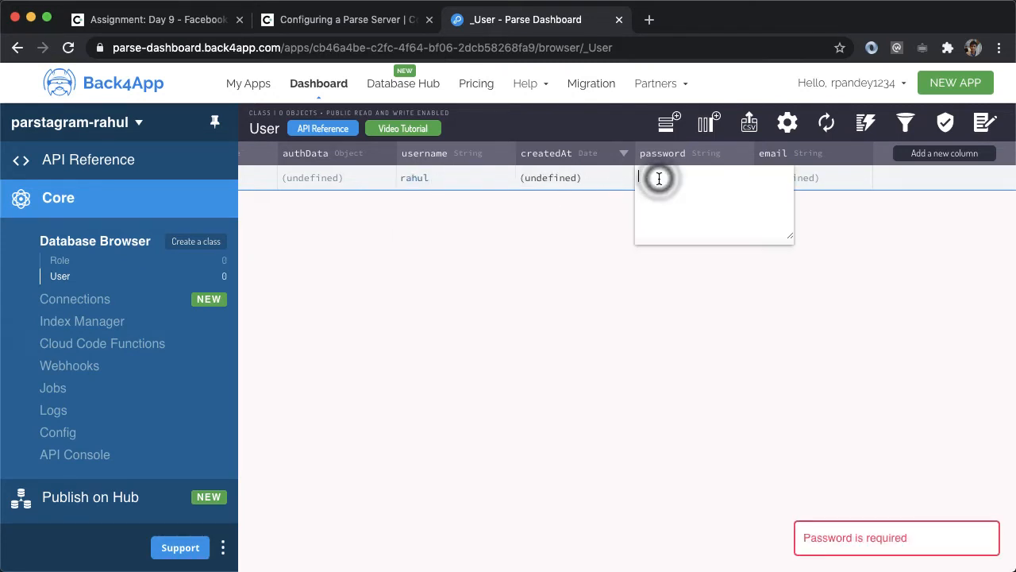
text(r)
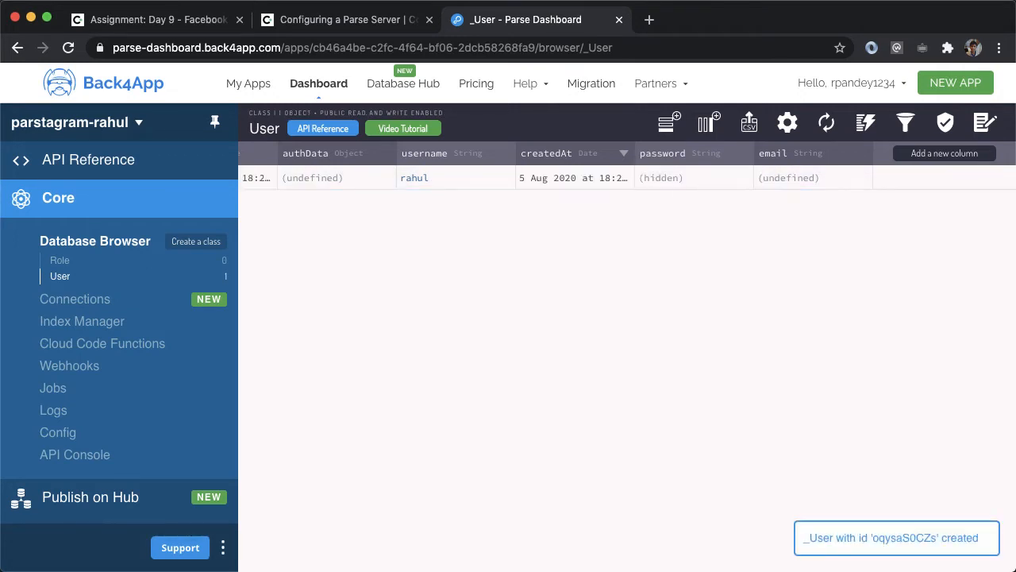
mouse_move(661, 184)
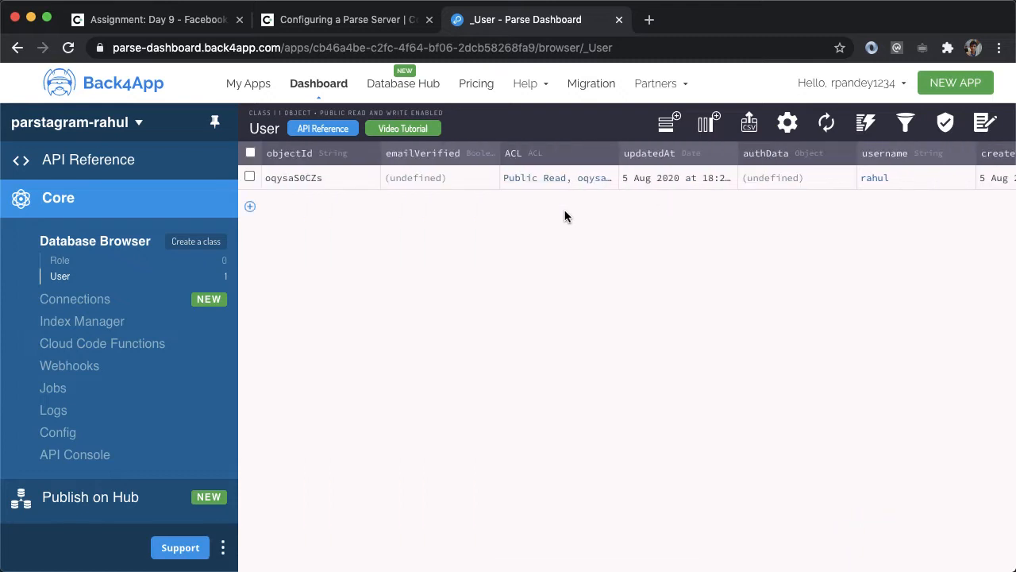
mouse_move(305, 178)
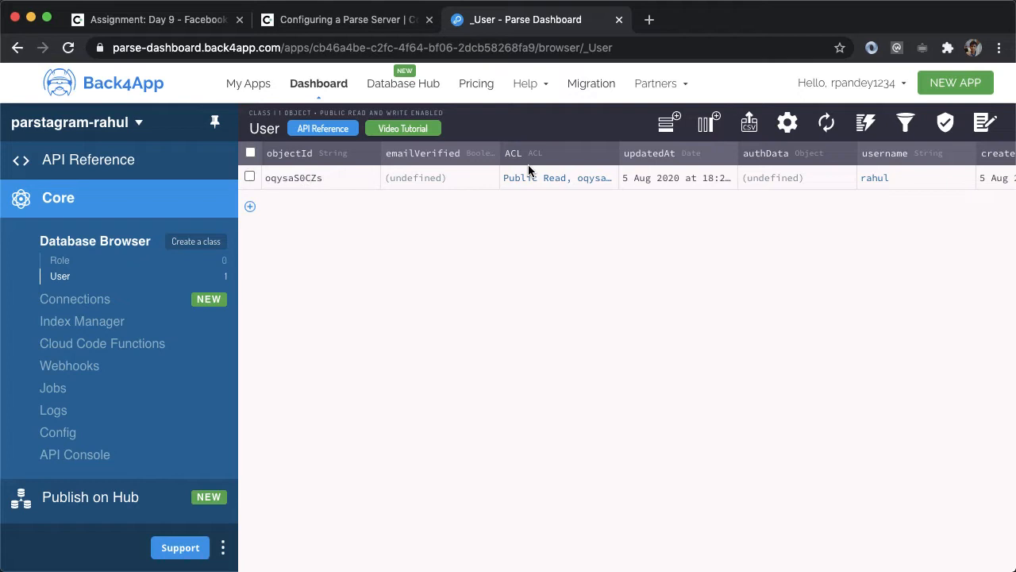
scroll(right, 3)
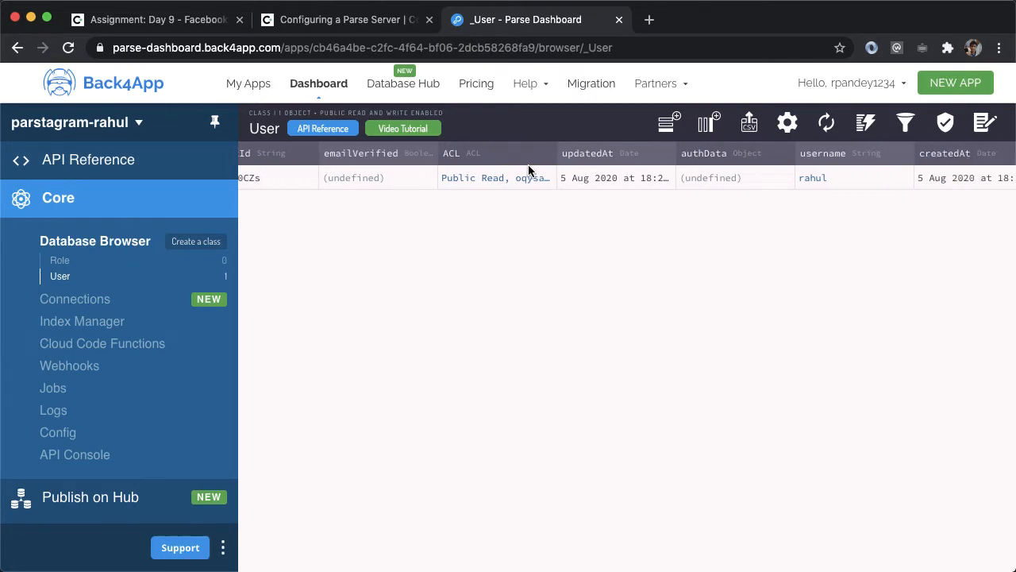
scroll(right, 3)
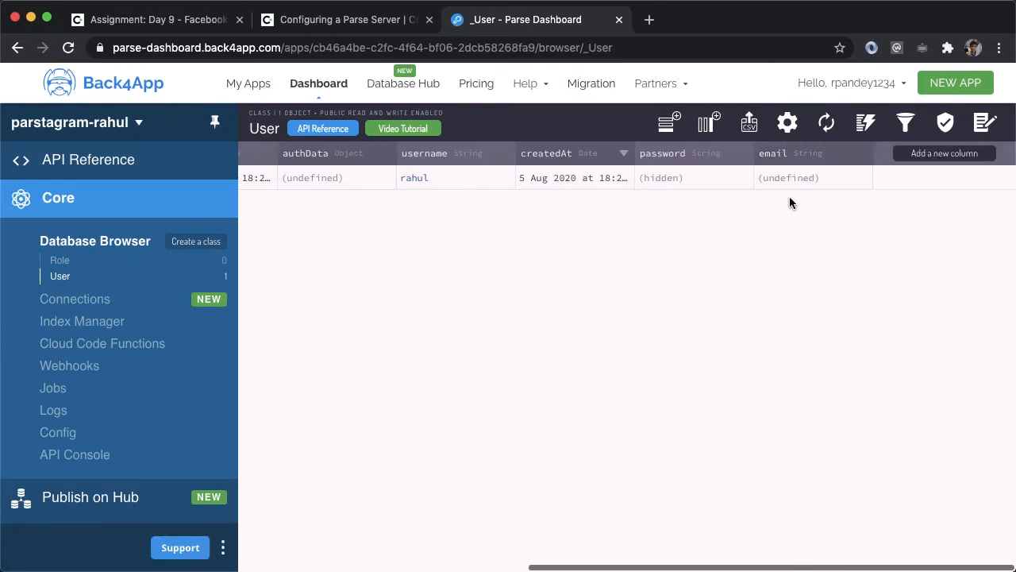
mouse_move(508, 195)
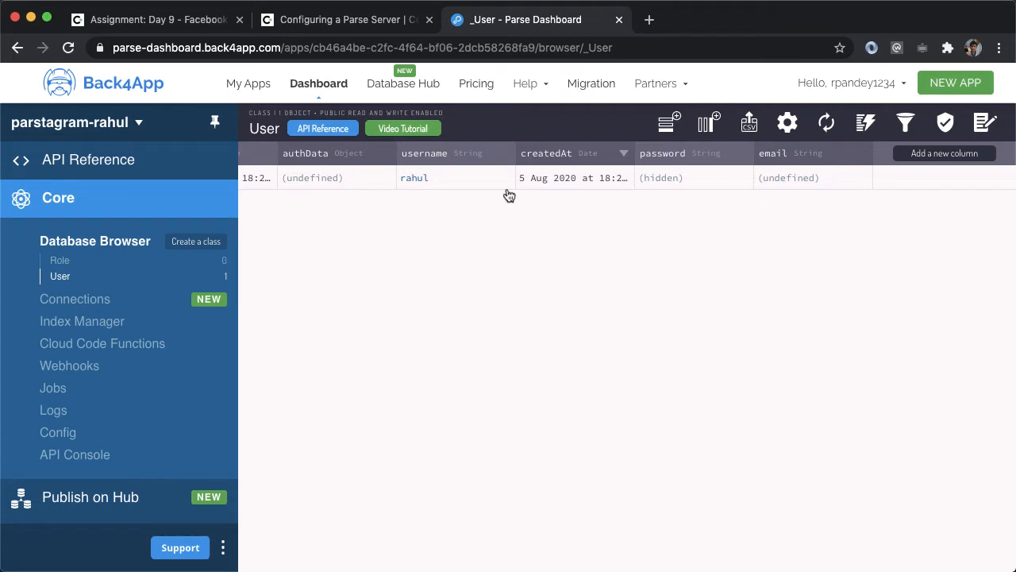
Step: Add a second User row with username 'nathan' and a password
scroll(right, 3)
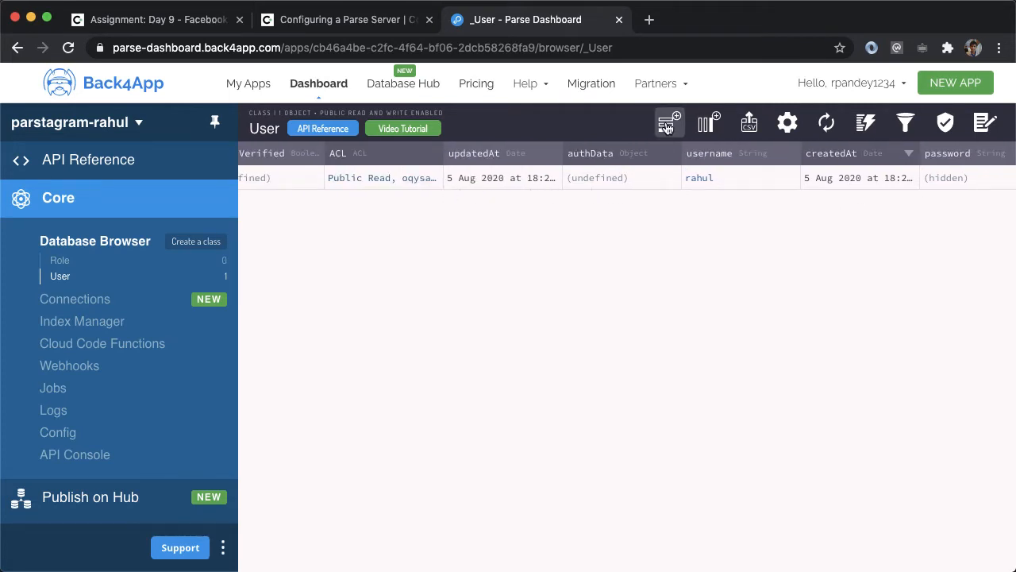
click(670, 122)
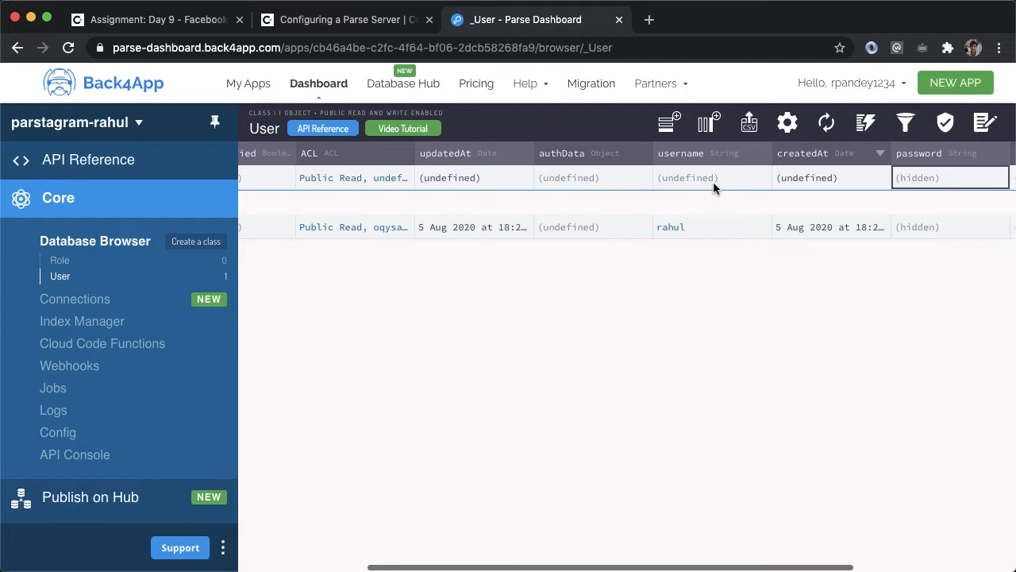
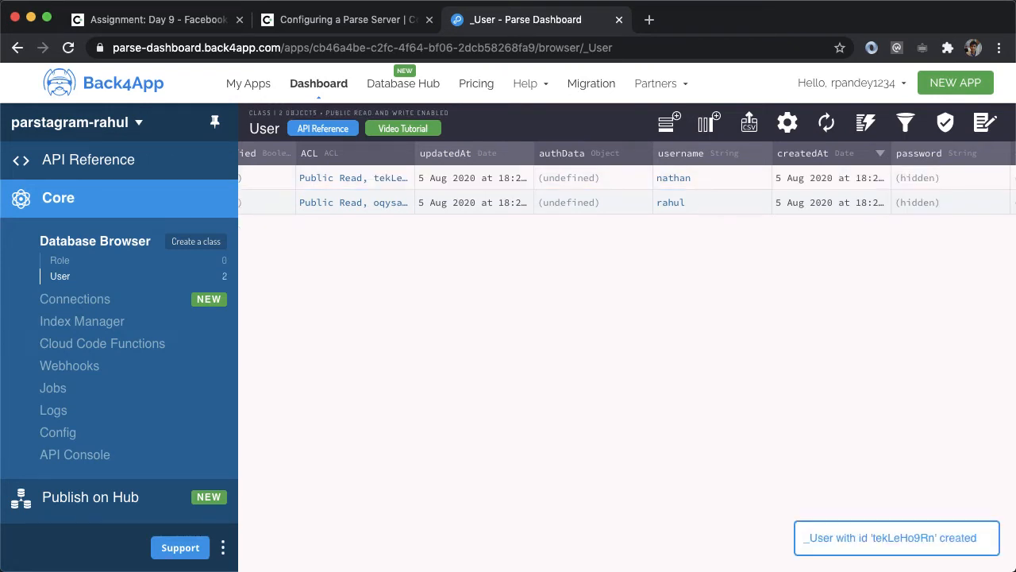
scroll(left, 3)
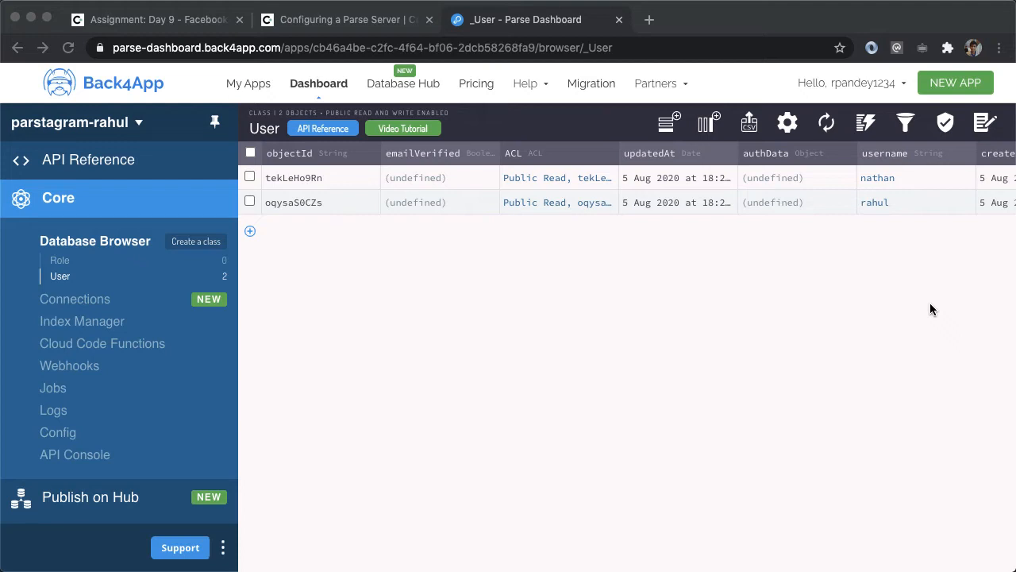
click(75, 454)
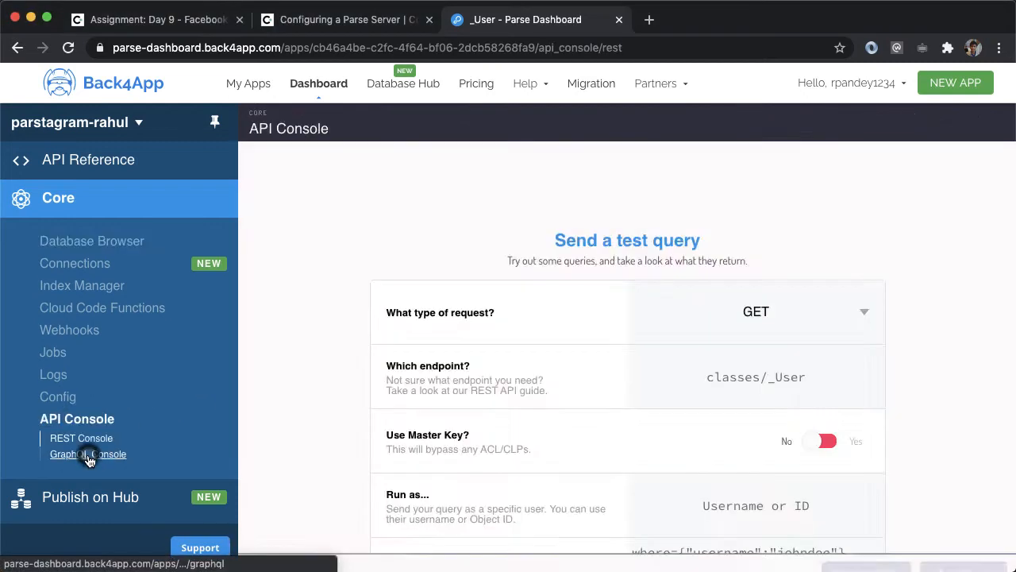
click(92, 241)
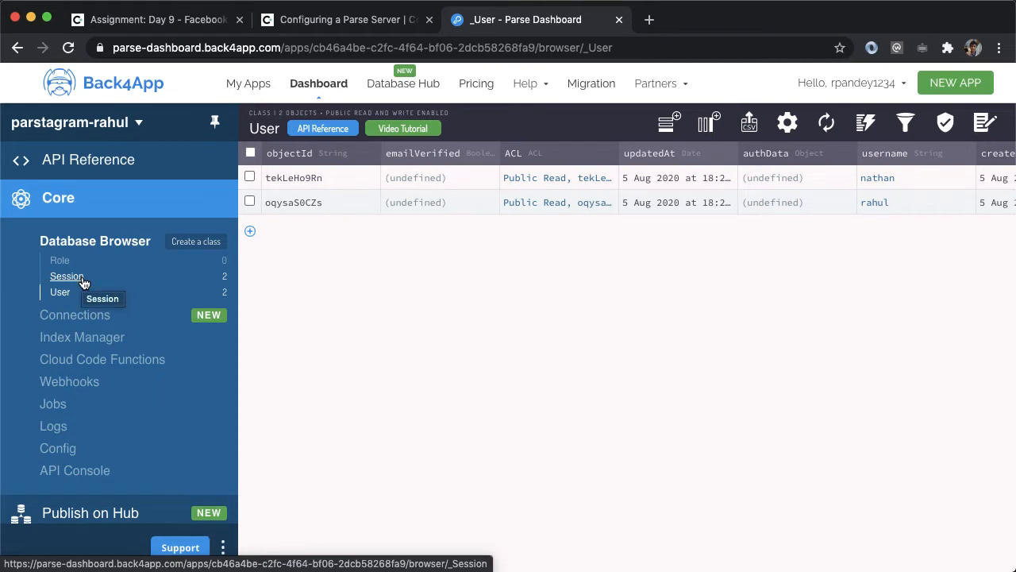
mouse_move(400, 283)
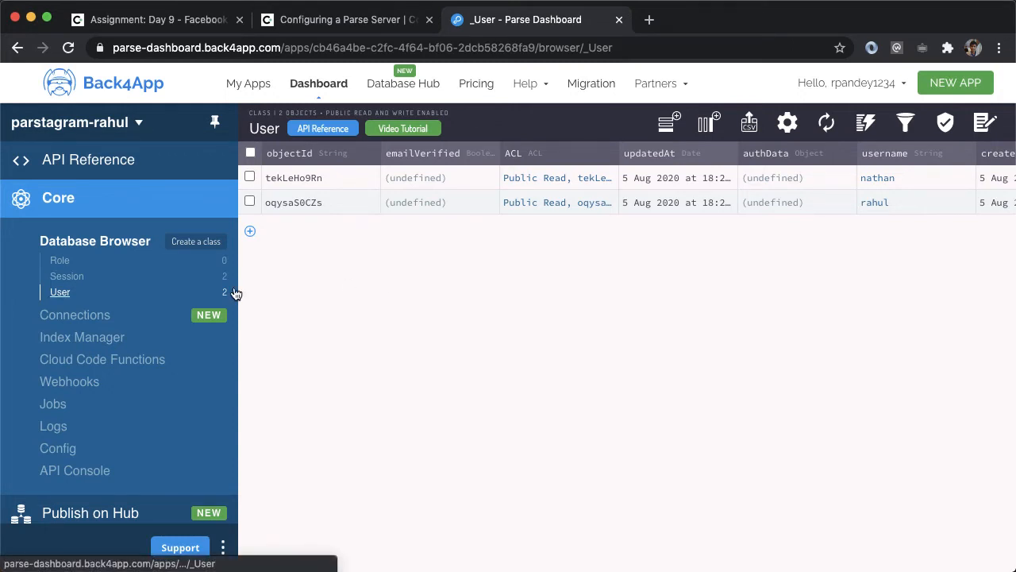
mouse_move(67, 276)
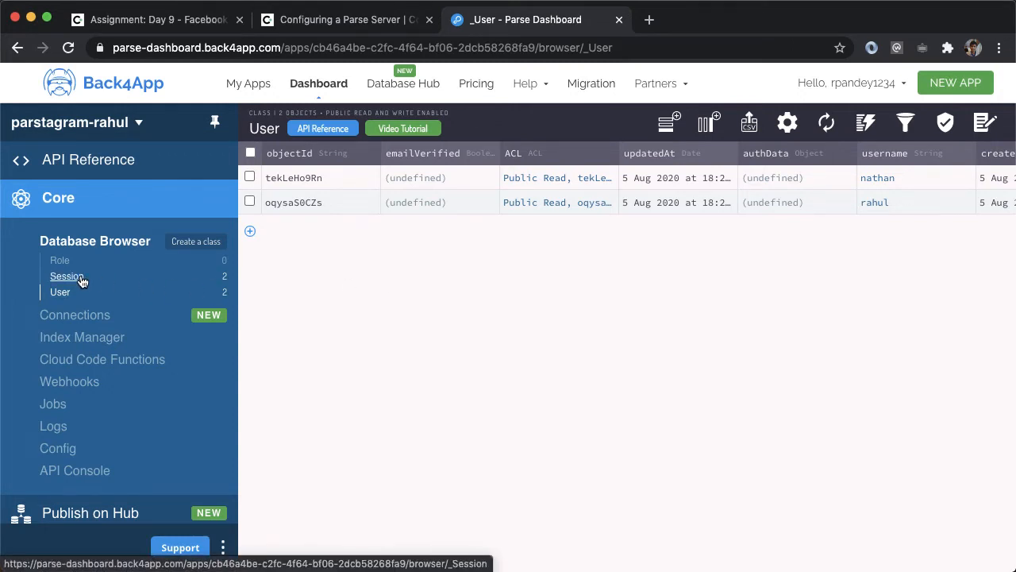
click(66, 276)
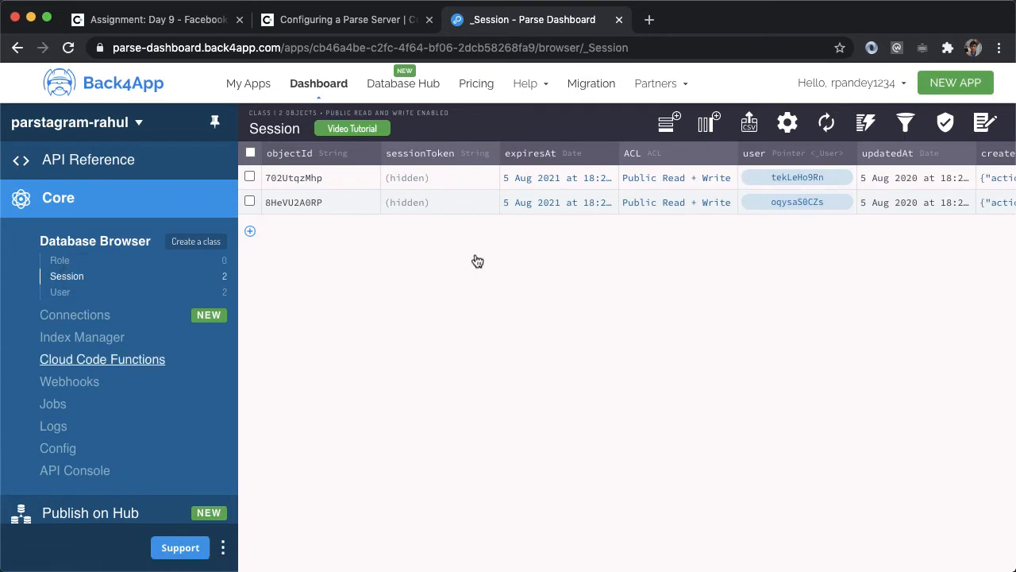
mouse_move(61, 292)
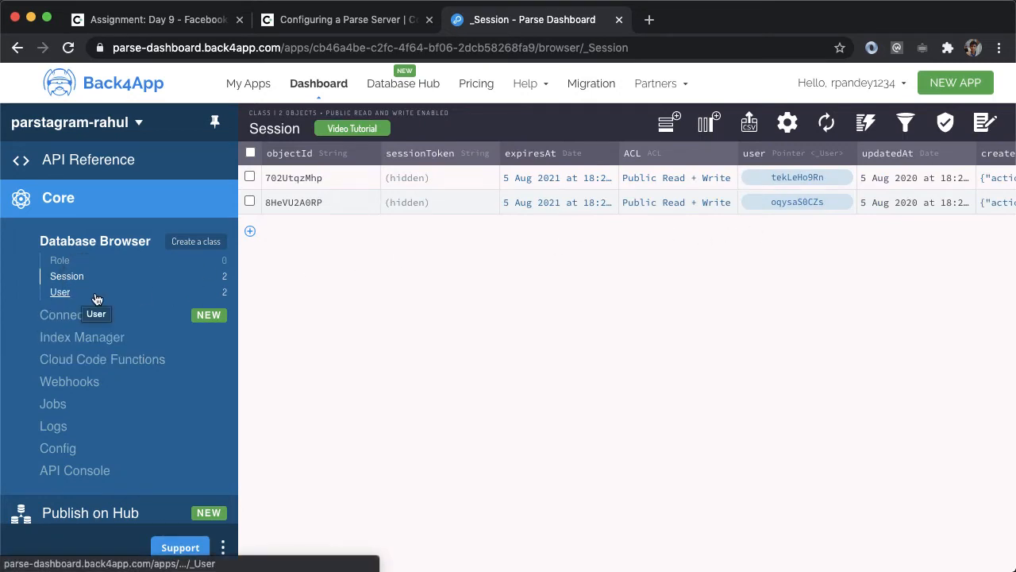
scroll(right, 3)
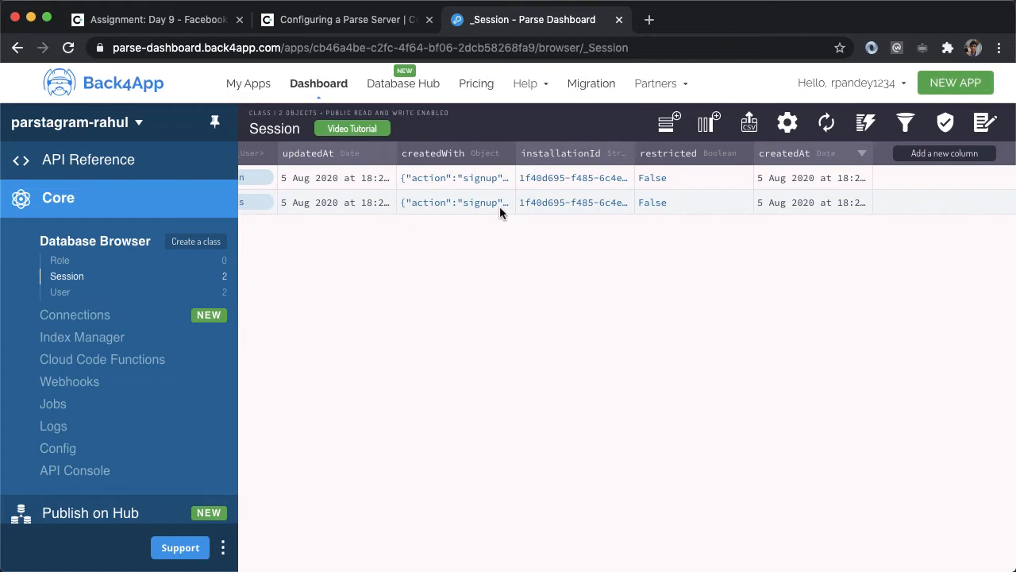
mouse_move(60, 292)
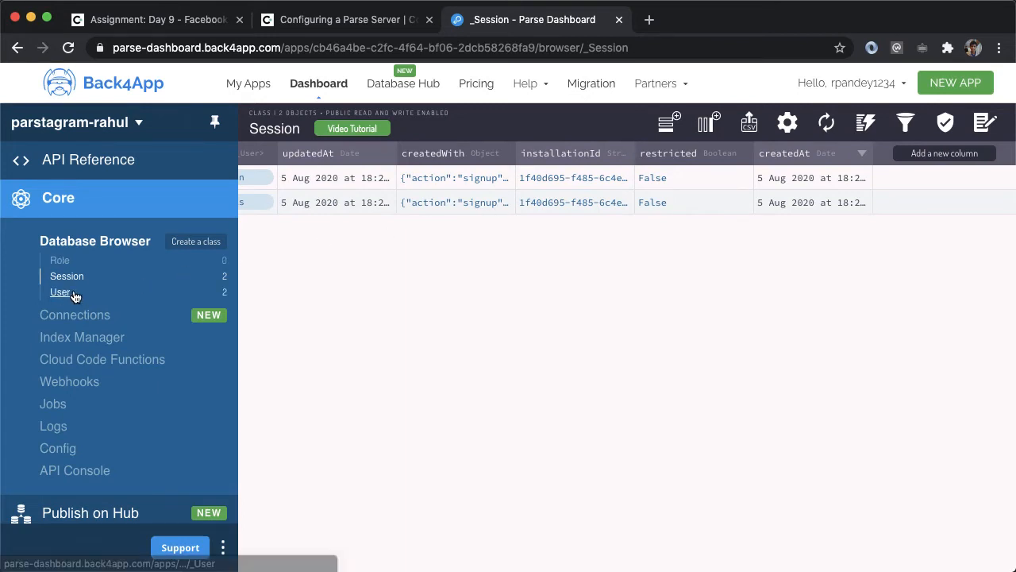
click(60, 292)
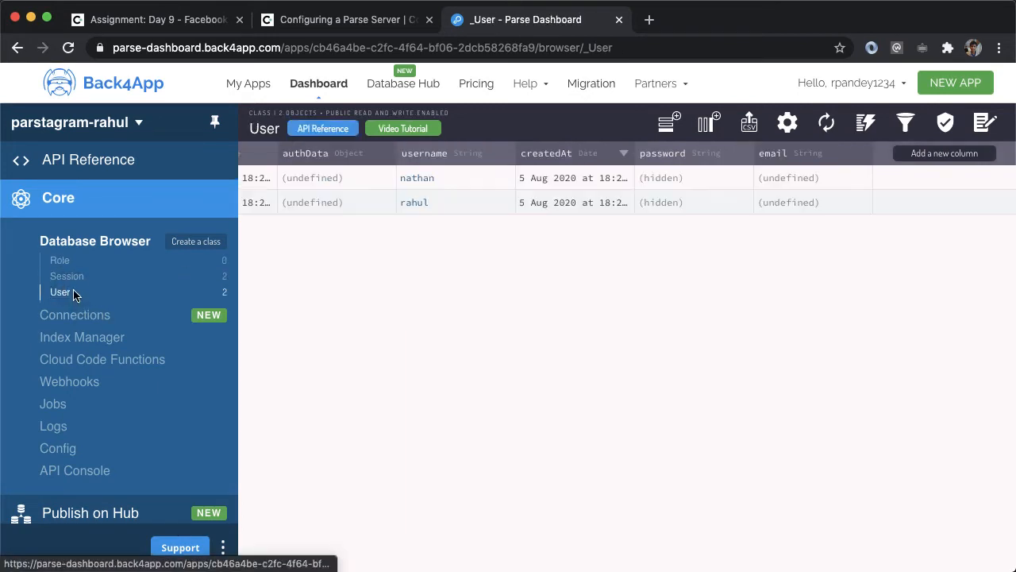
click(67, 276)
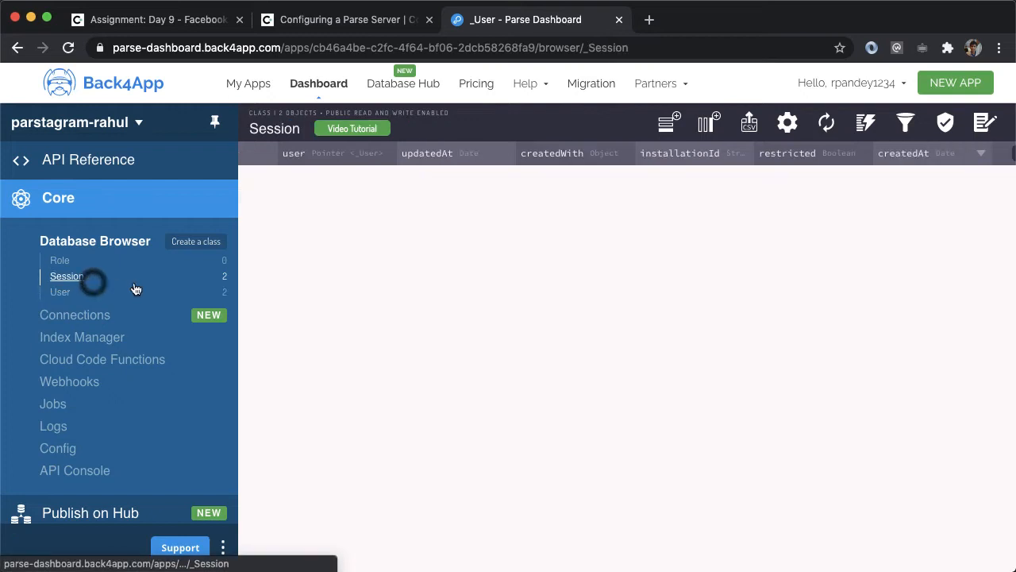
click(60, 292)
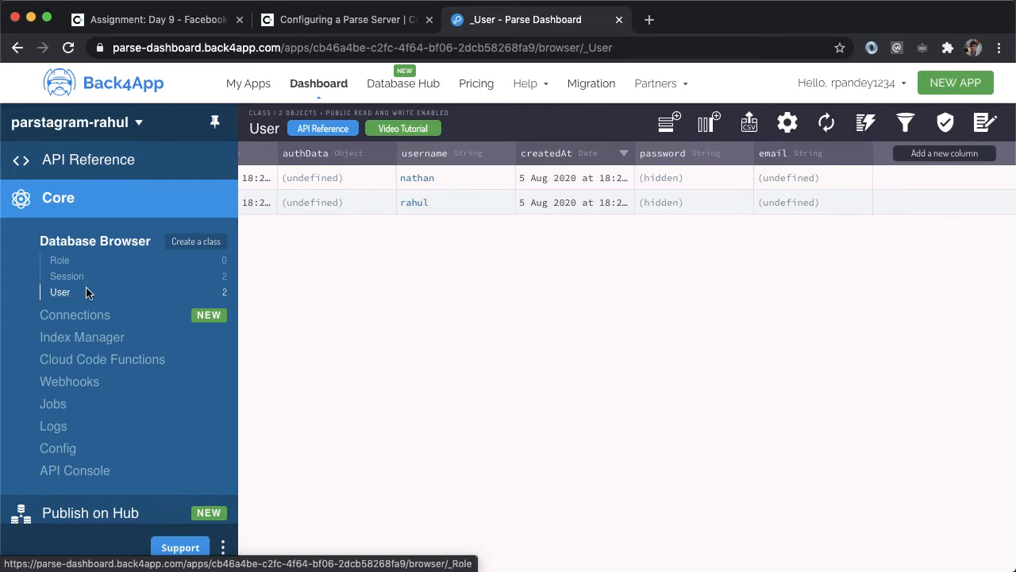
Step: Create a new Custom class named 'Post'
click(195, 241)
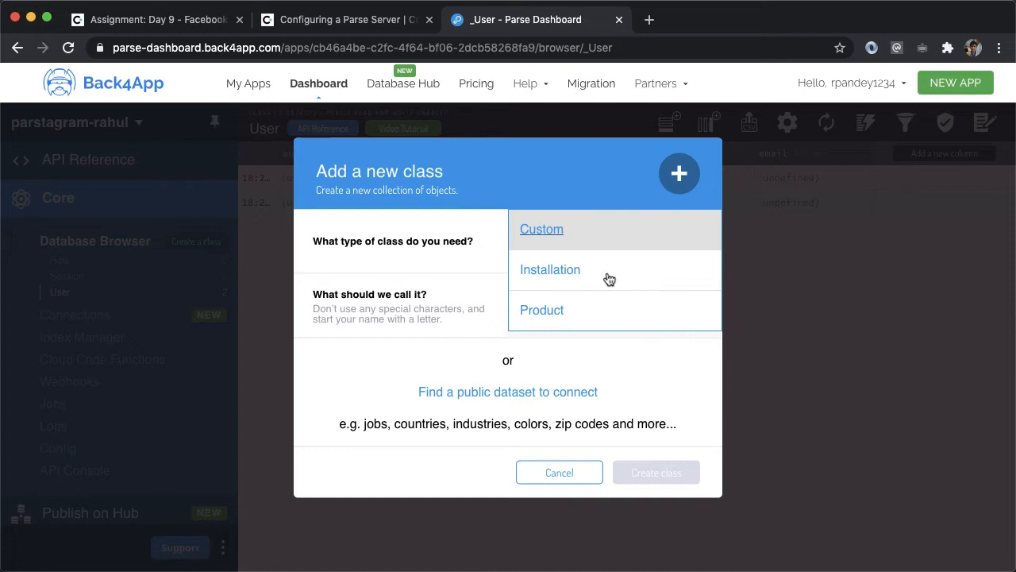
click(542, 229)
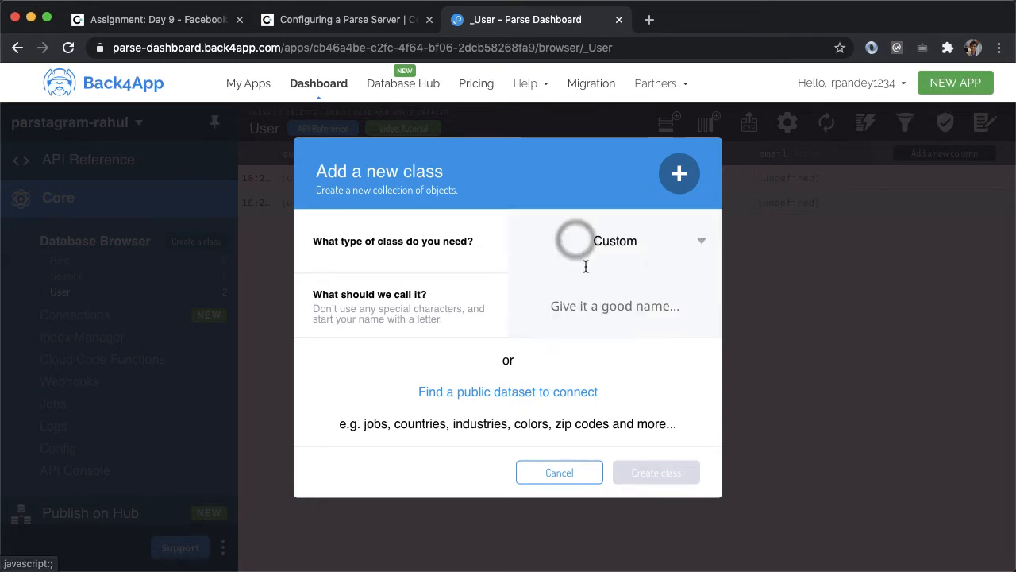
text(Post)
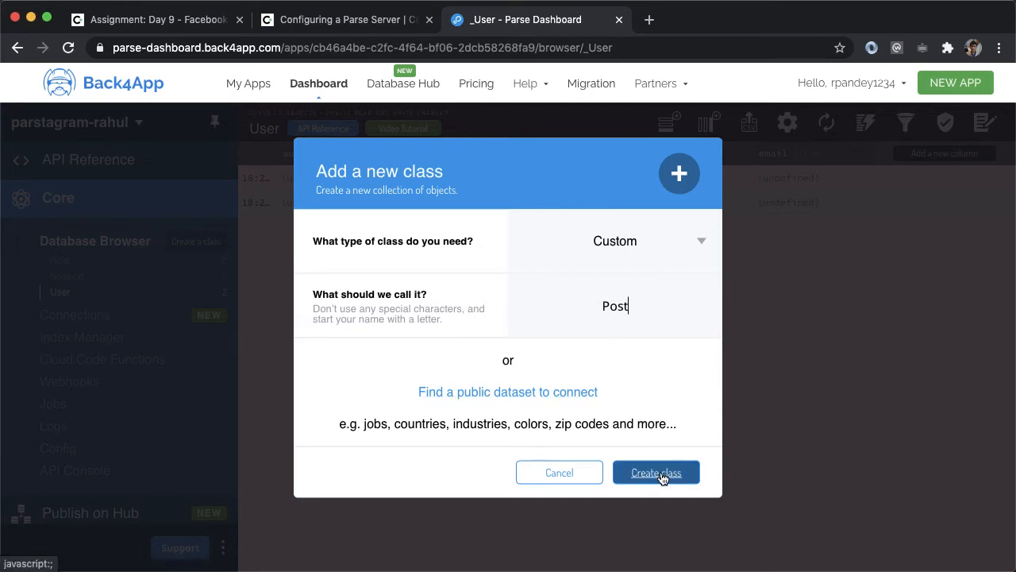
click(654, 471)
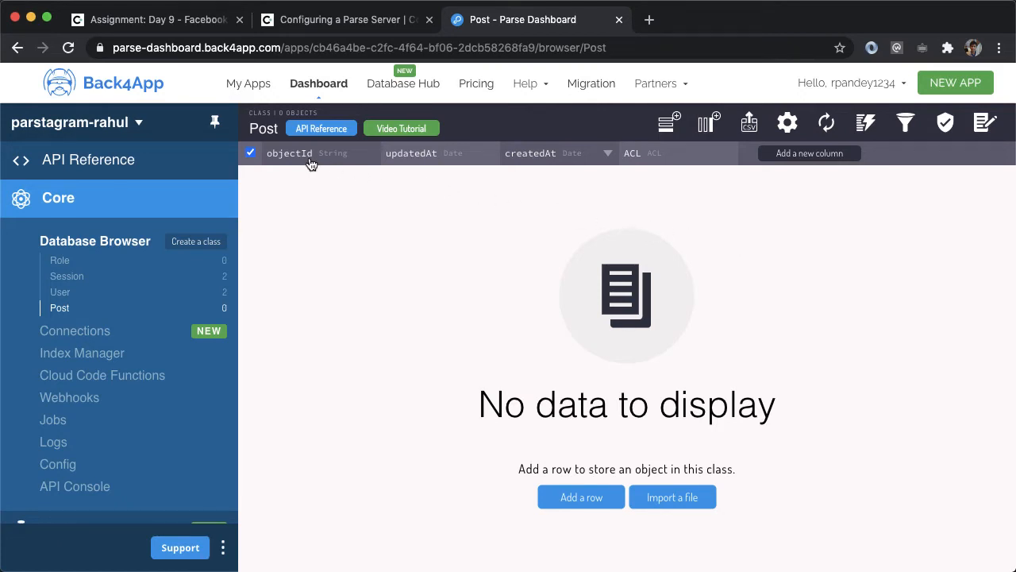
mouse_move(657, 248)
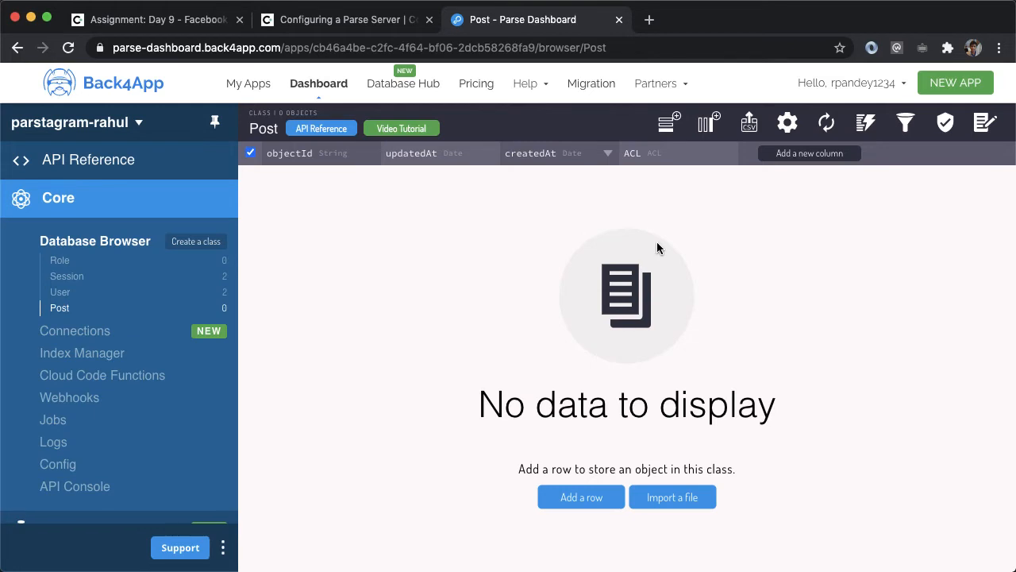
mouse_move(800, 223)
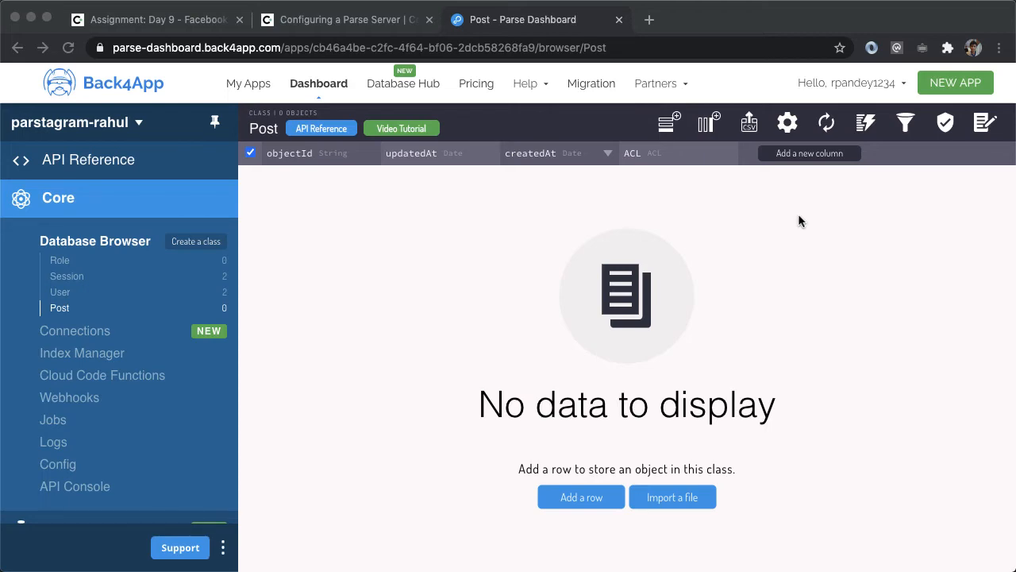
Step: Add a required String column named 'description' to Post
click(810, 153)
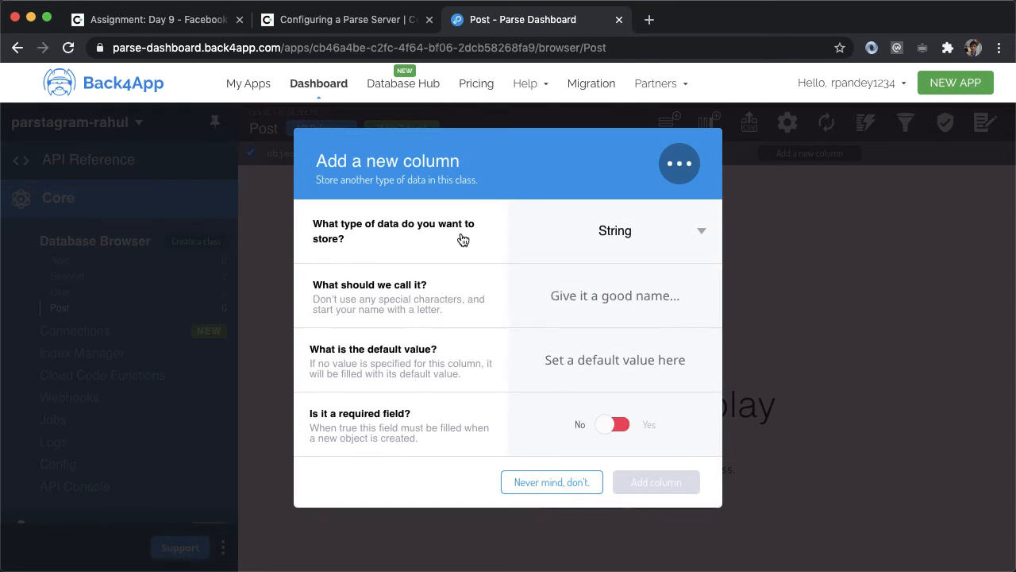
click(607, 298)
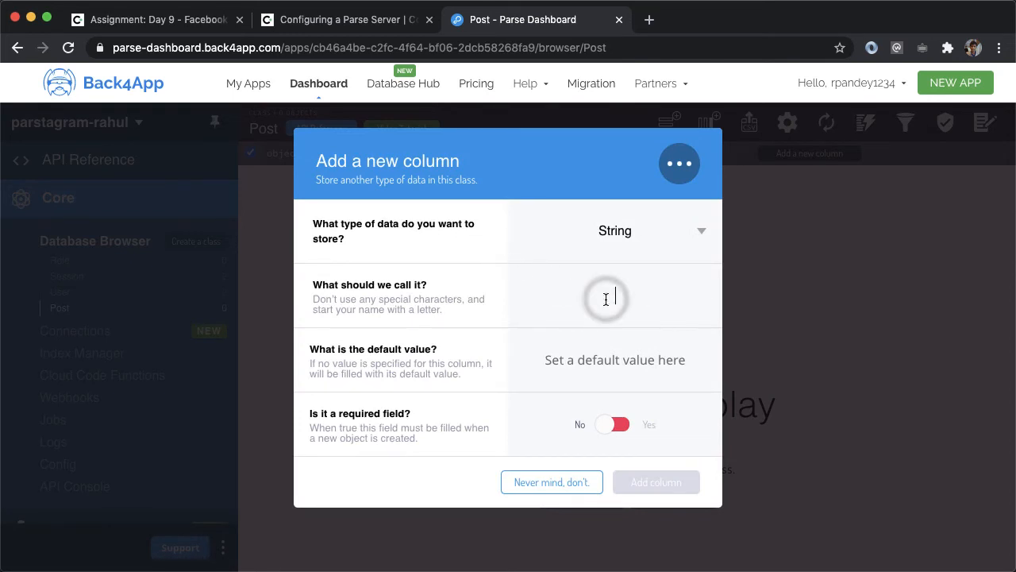
text(descr)
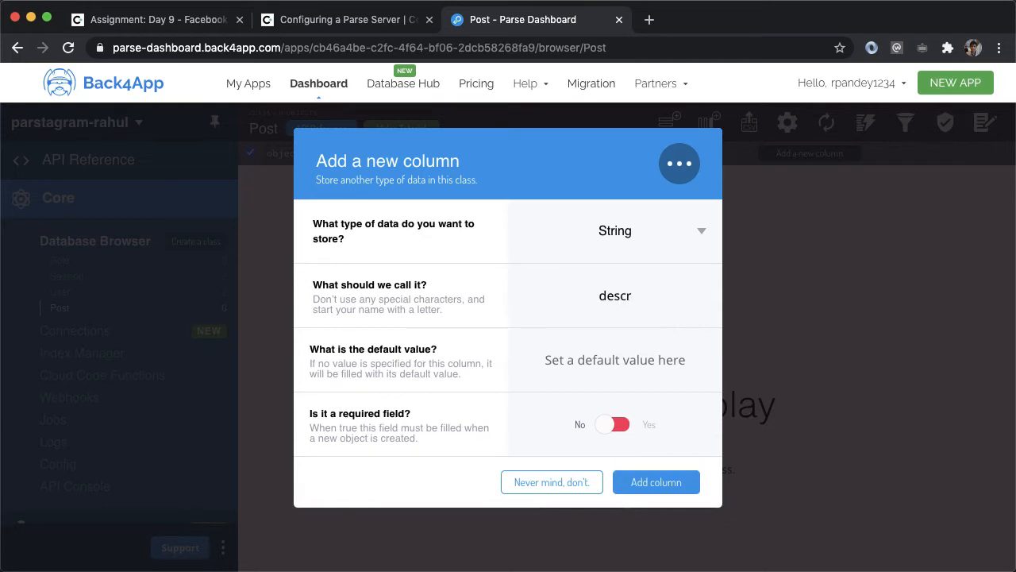
text(iption)
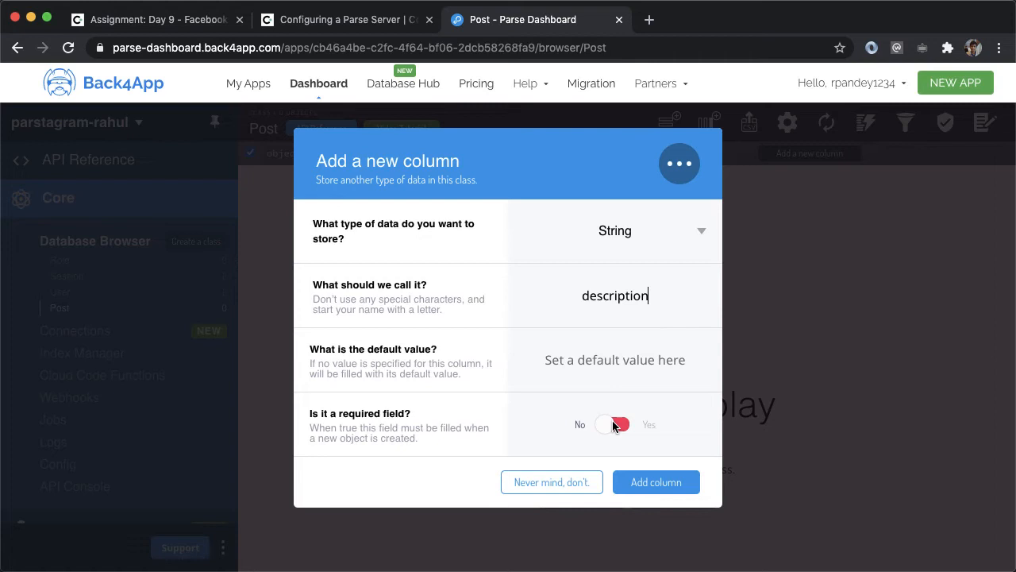
click(612, 422)
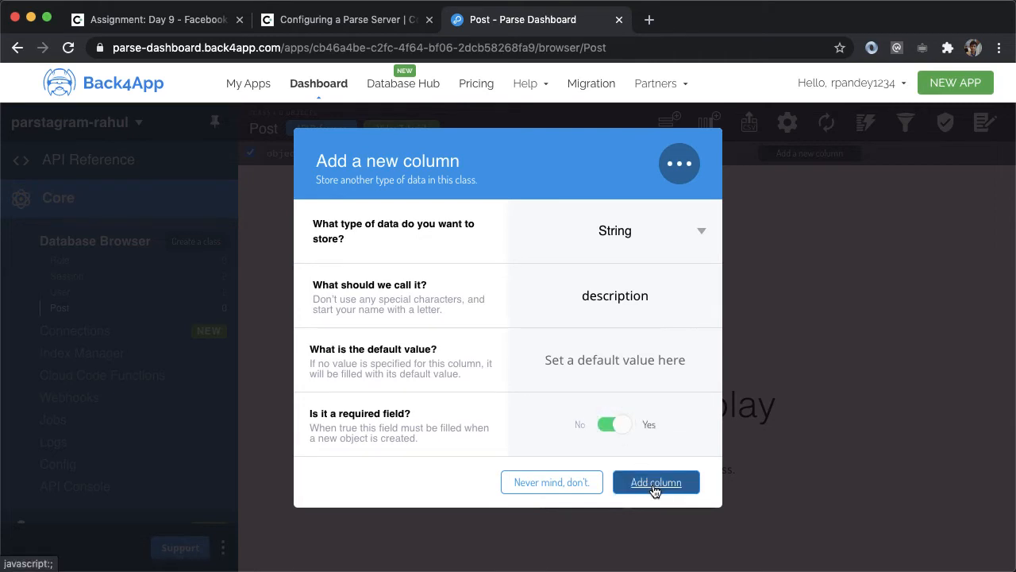
click(654, 482)
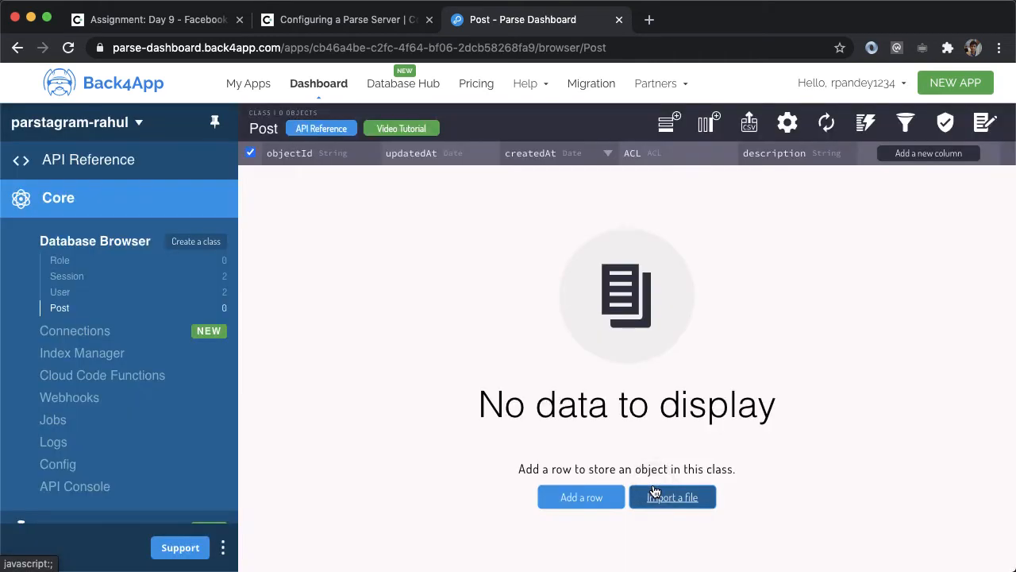
mouse_move(786, 349)
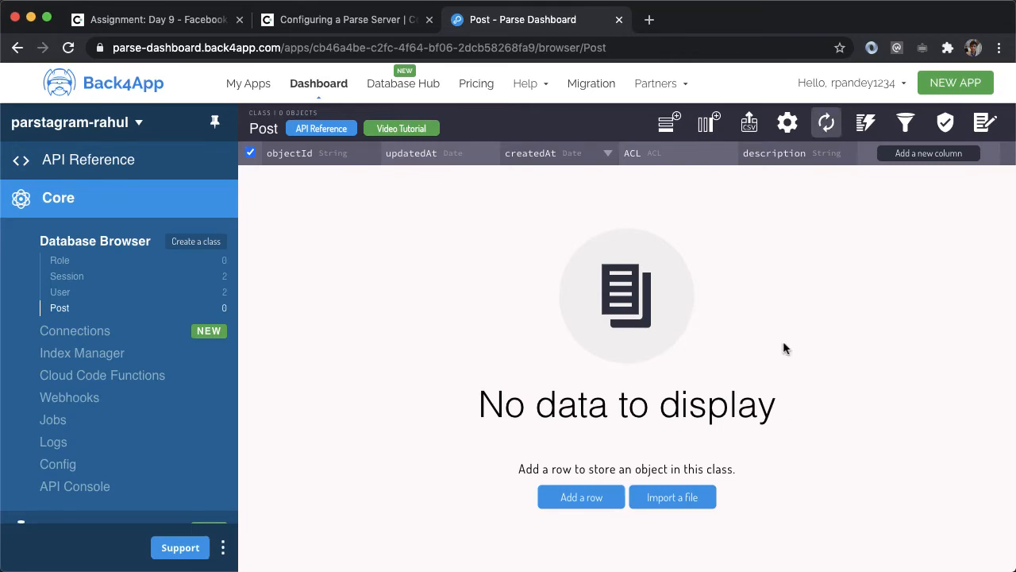
mouse_move(775, 165)
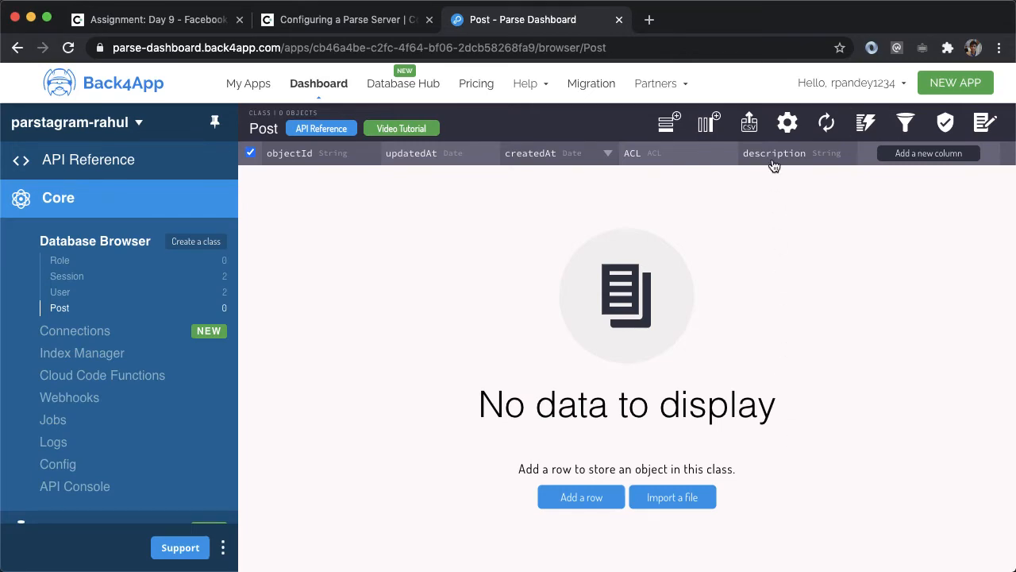
Step: Add a File-type column named 'image' to Post
click(927, 153)
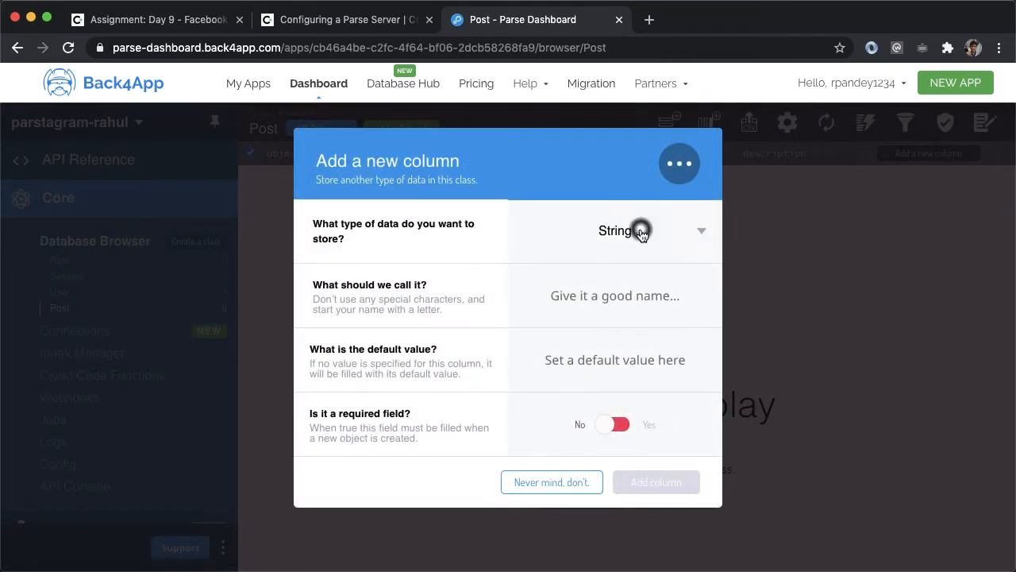
click(651, 230)
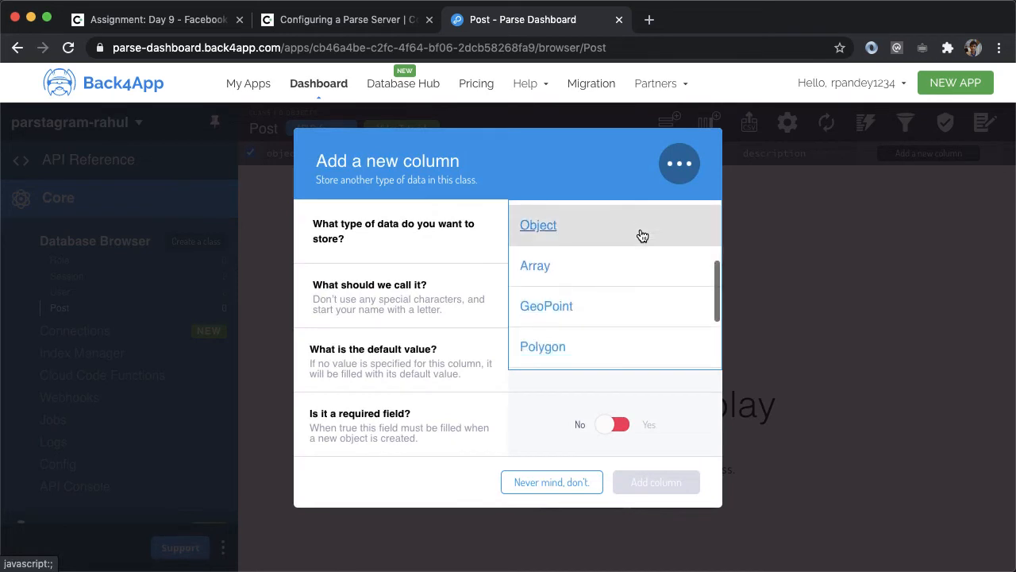
click(616, 230)
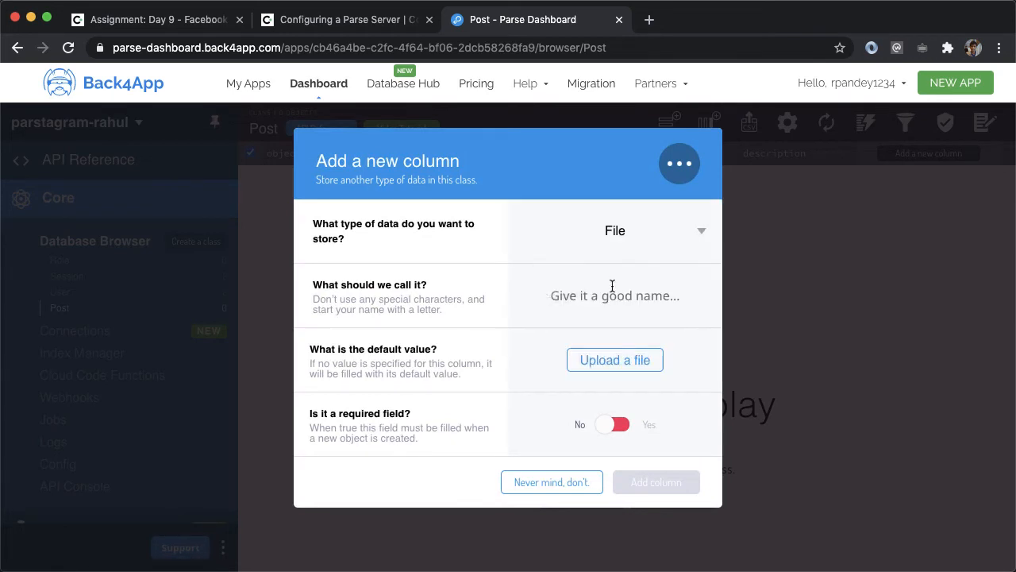
text(image)
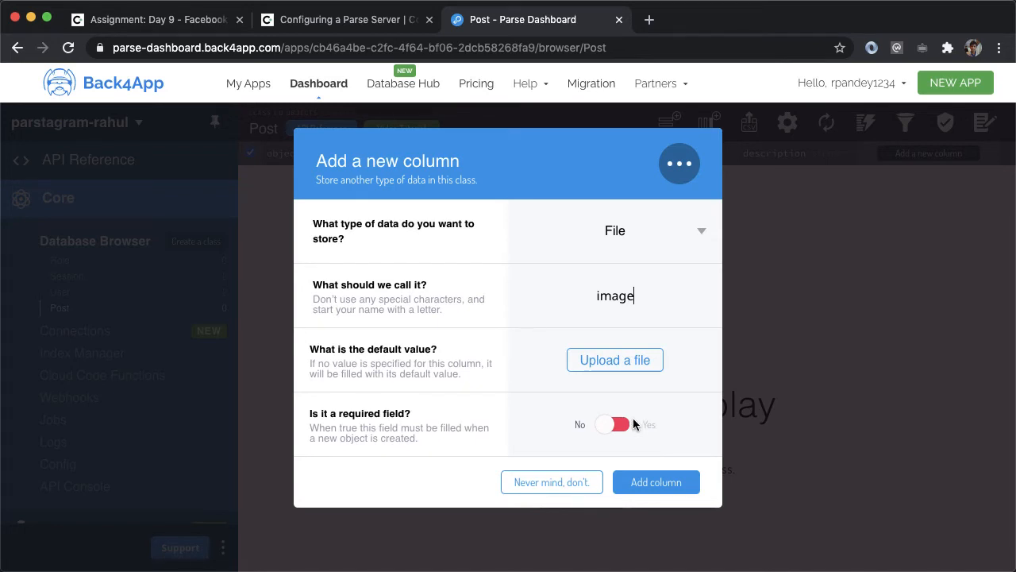
mouse_move(813, 409)
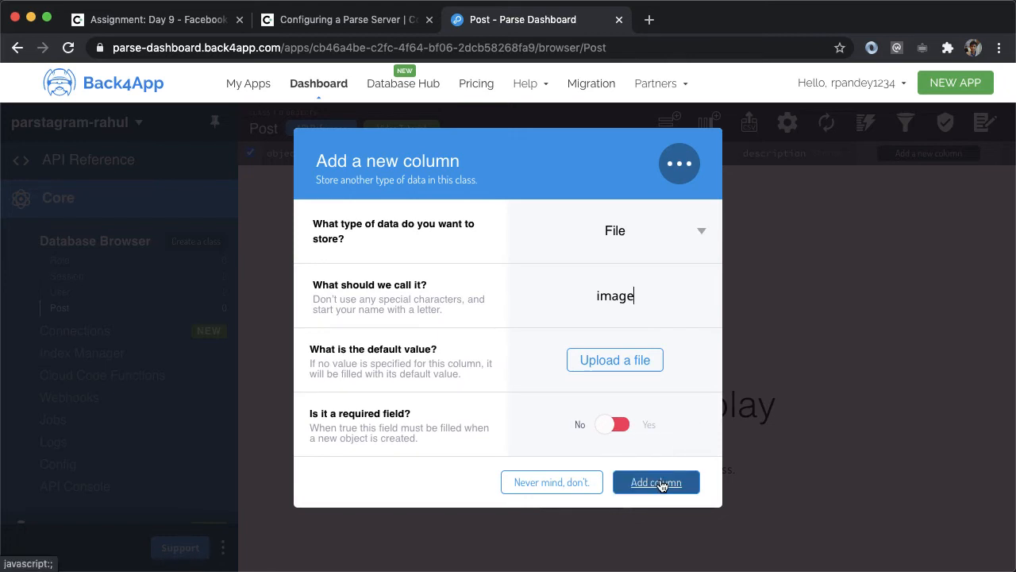
click(656, 482)
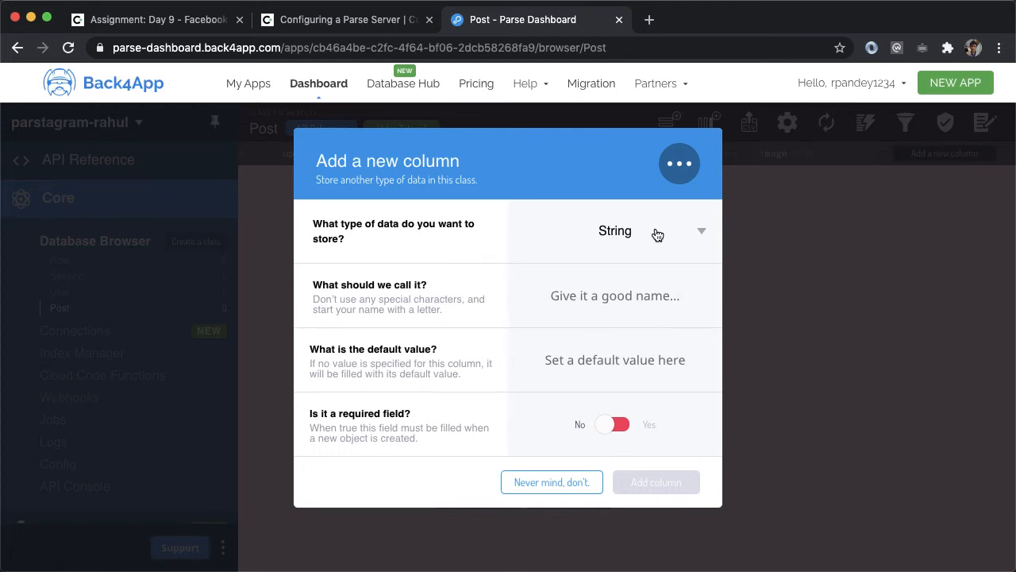
Step: Add a String column named 'username' to Post
click(614, 294)
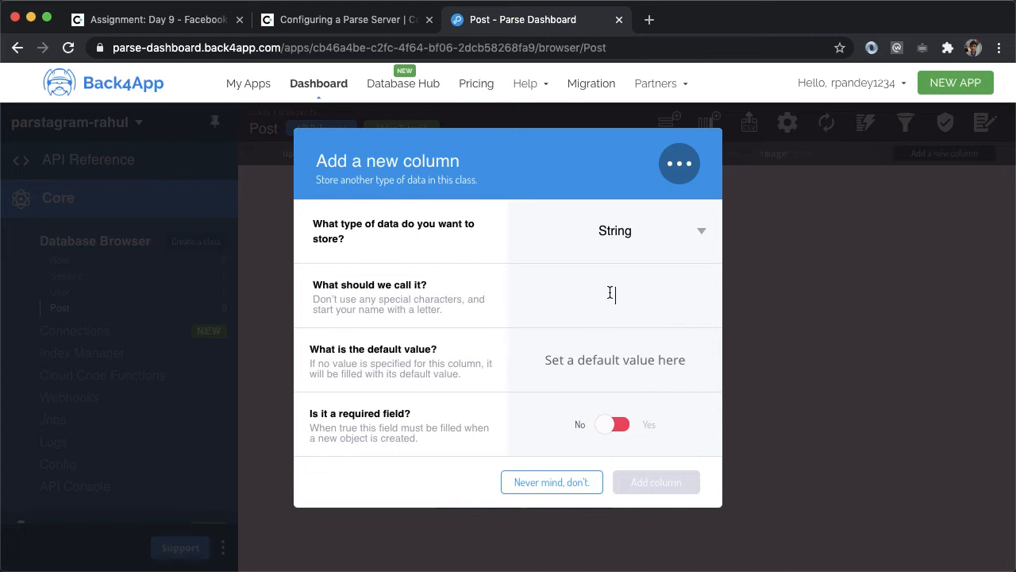
text(usern)
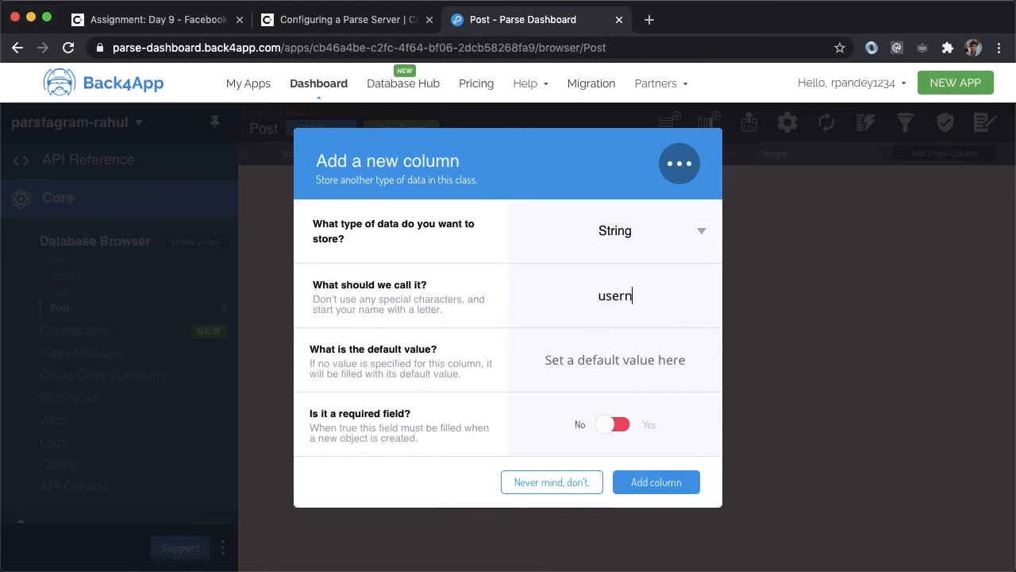
text(ame)
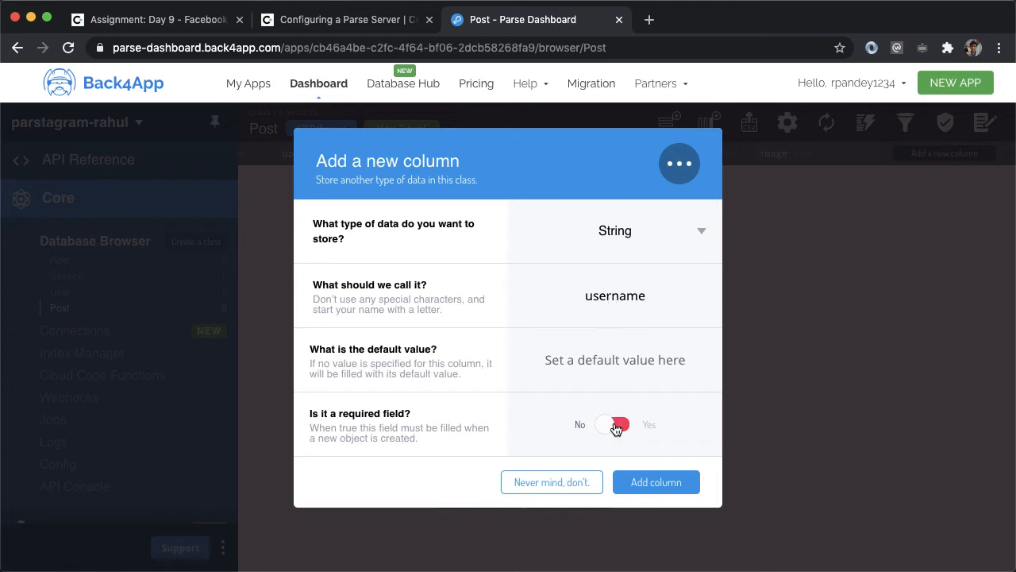
click(655, 483)
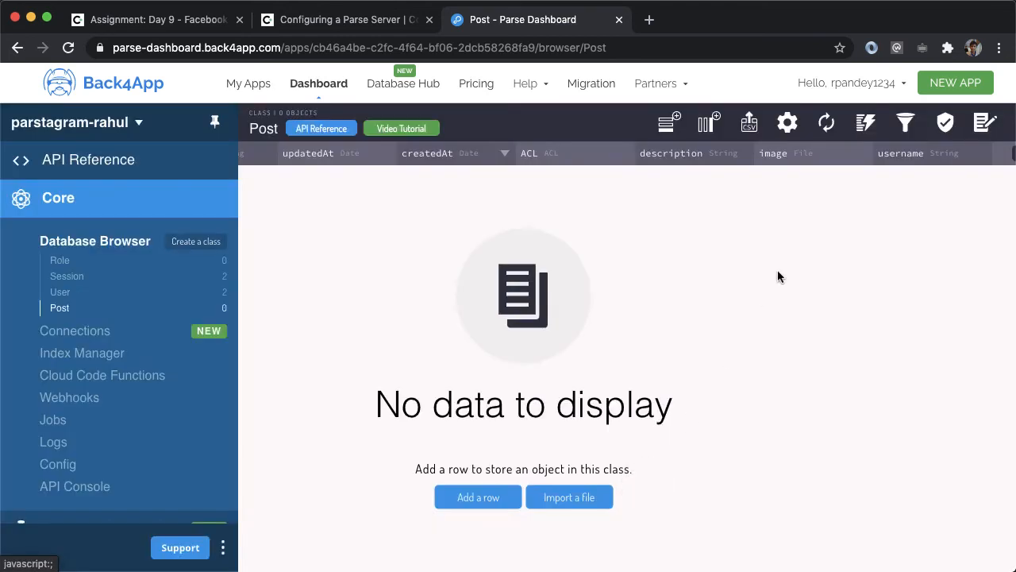
mouse_move(808, 230)
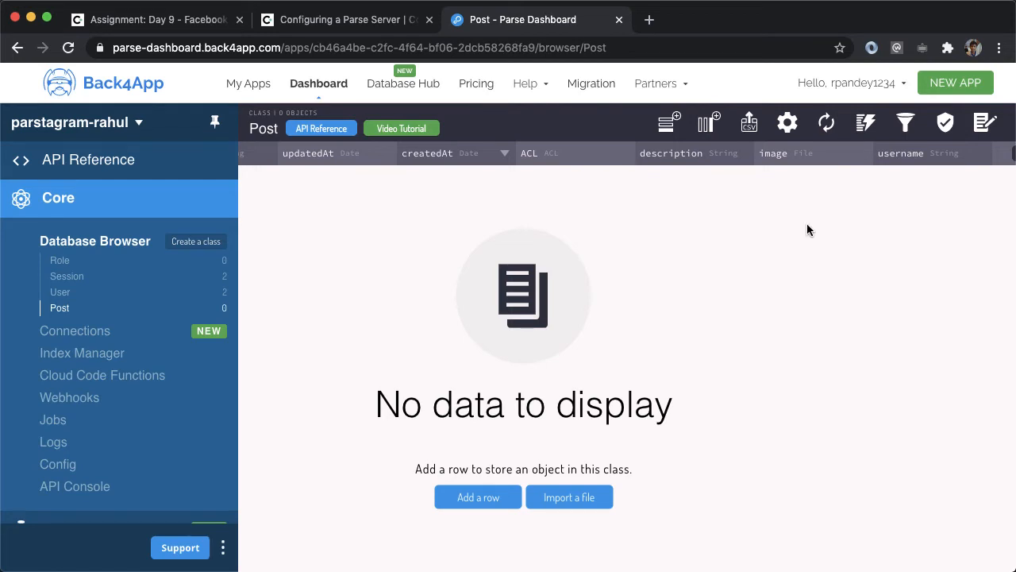
Step: Reselect the Post class and delete its 'username' column via the edit menu
click(60, 292)
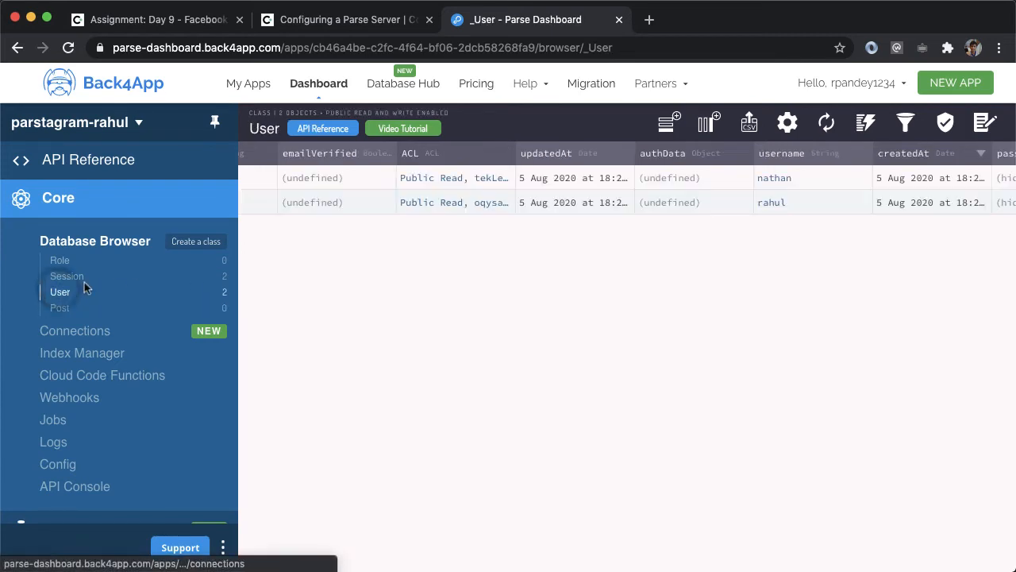
scroll(left, 3)
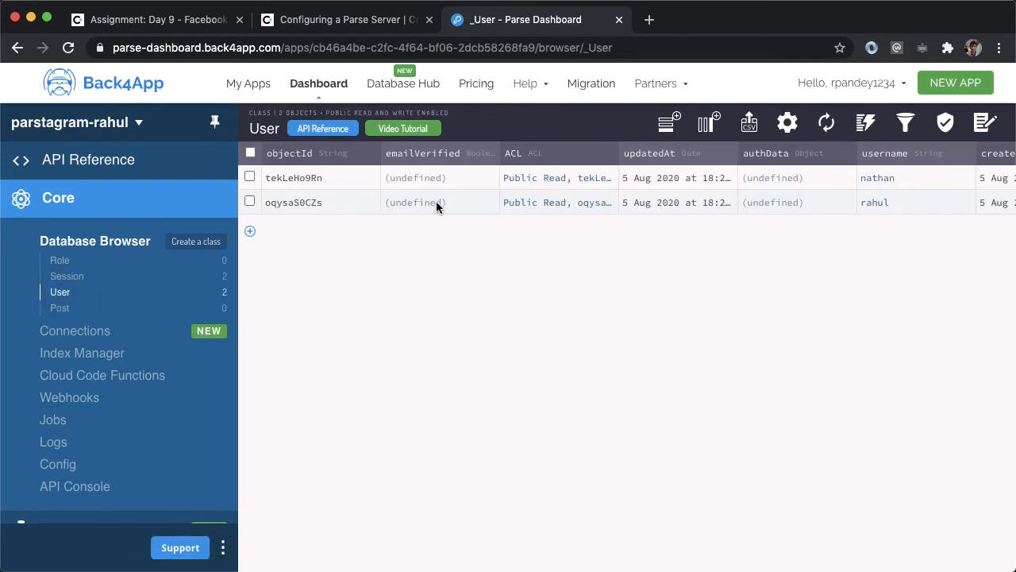
mouse_move(866, 181)
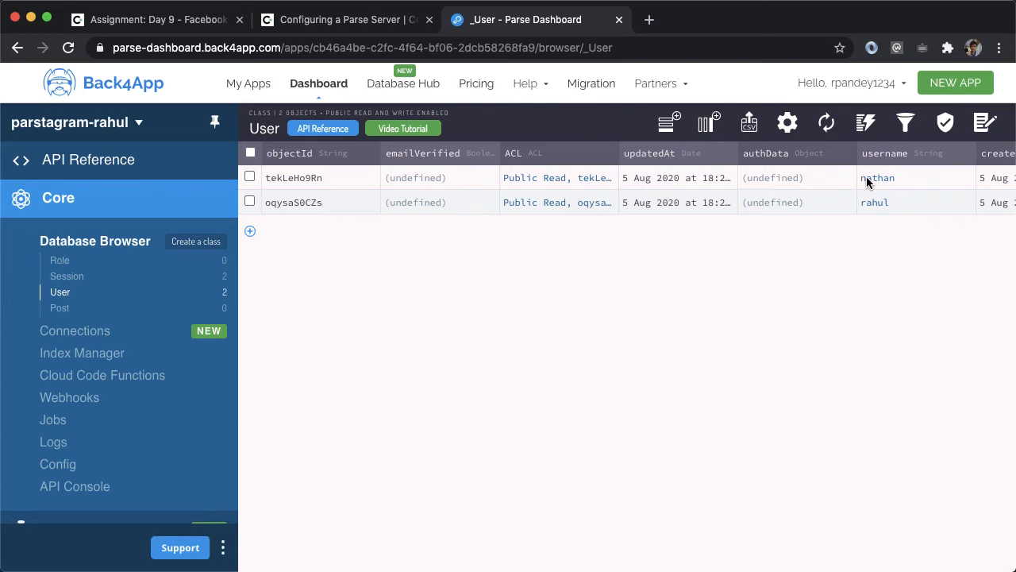
mouse_move(60, 308)
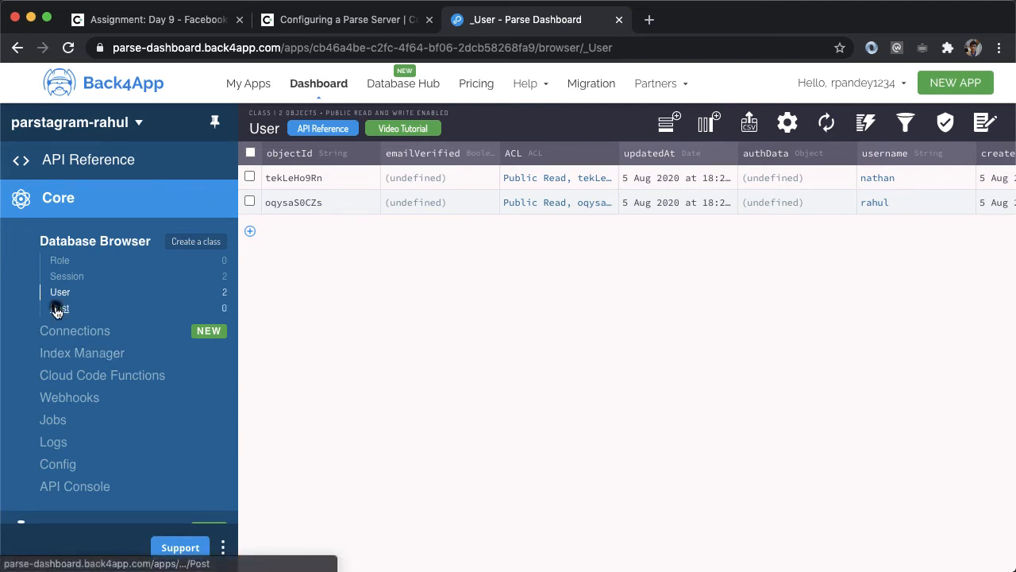
click(60, 308)
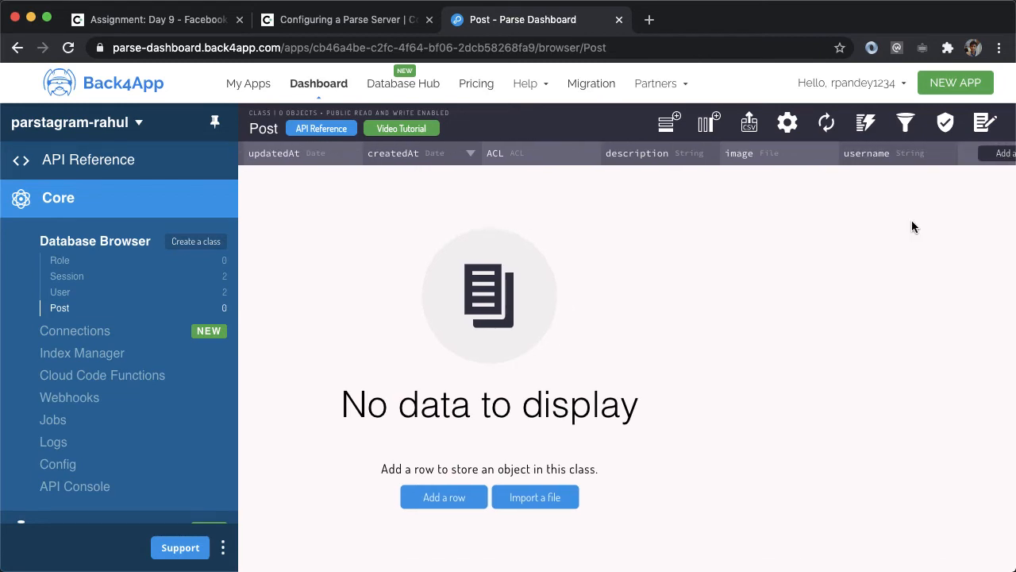
mouse_move(684, 245)
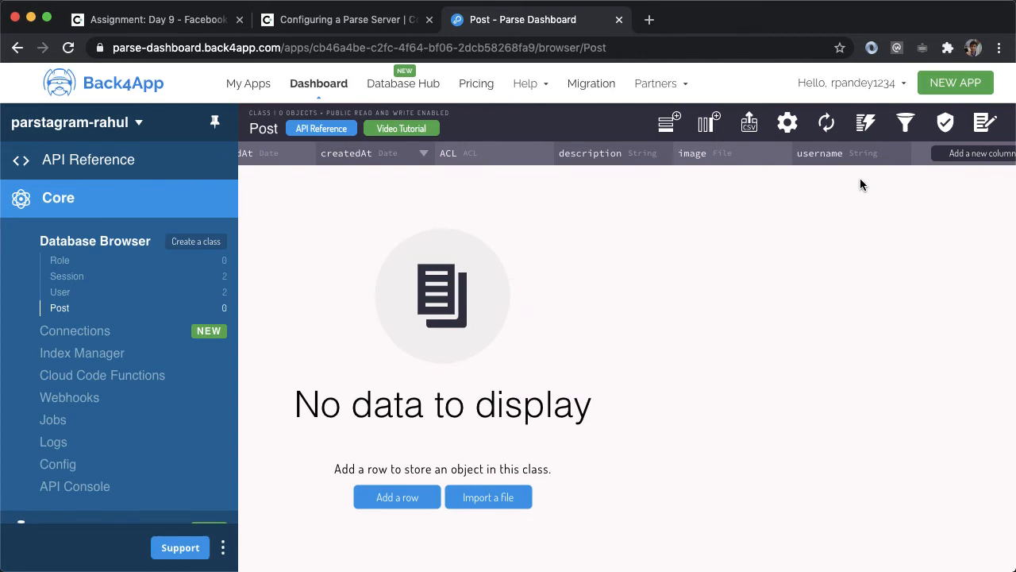
mouse_move(956, 148)
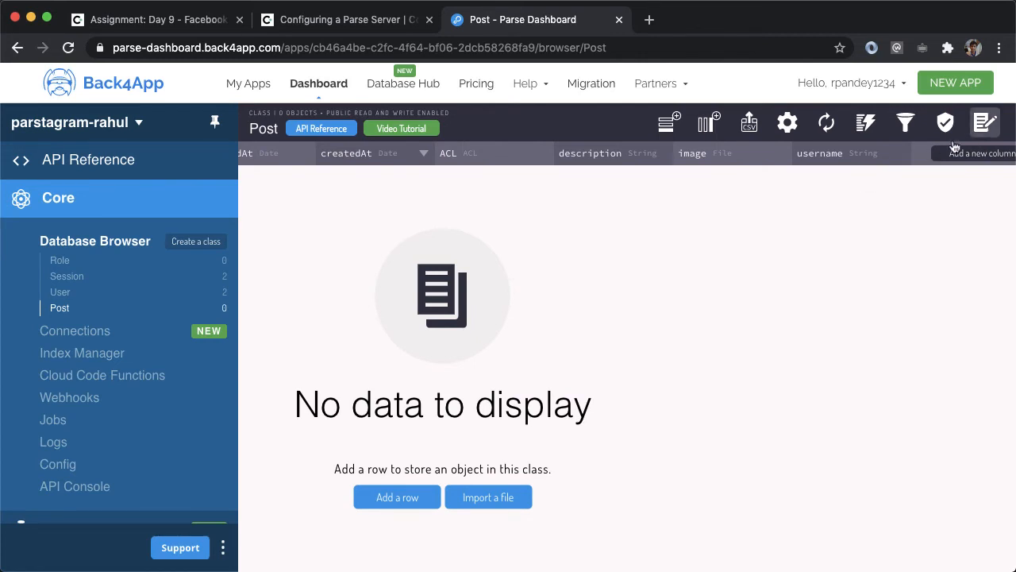
click(985, 122)
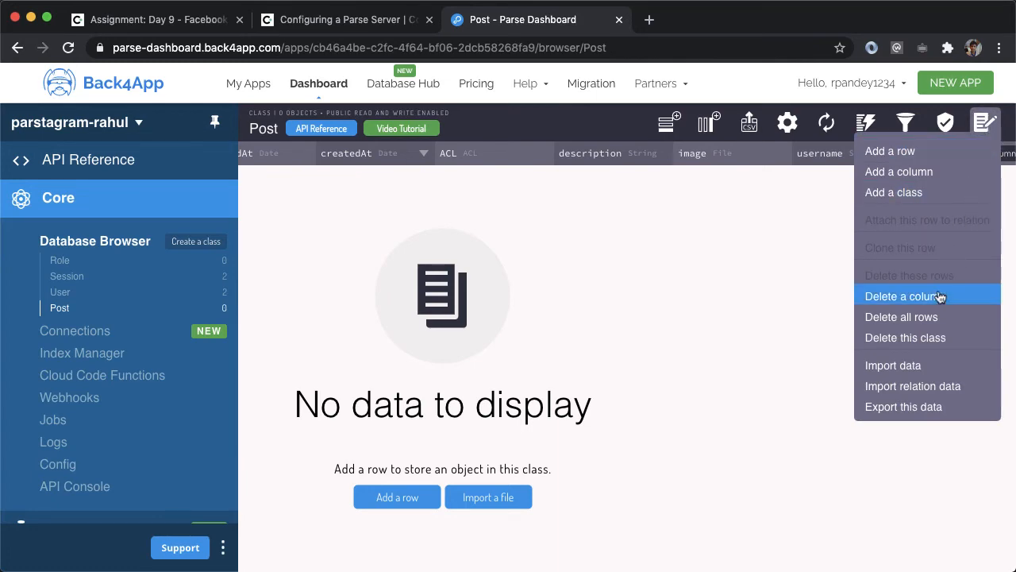
click(904, 297)
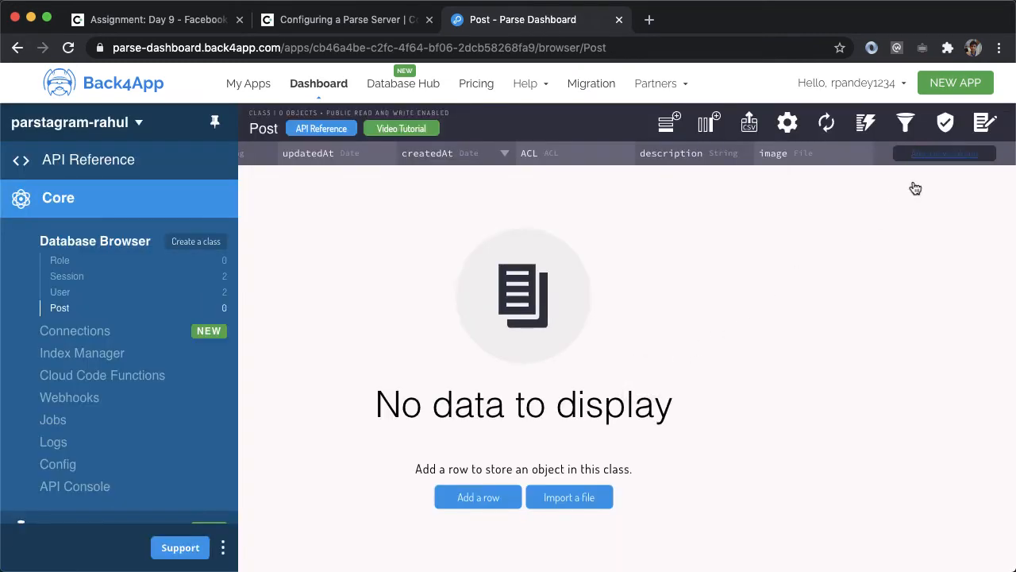
Step: Add a Pointer column named 'user' targeting the User class to Post
click(943, 153)
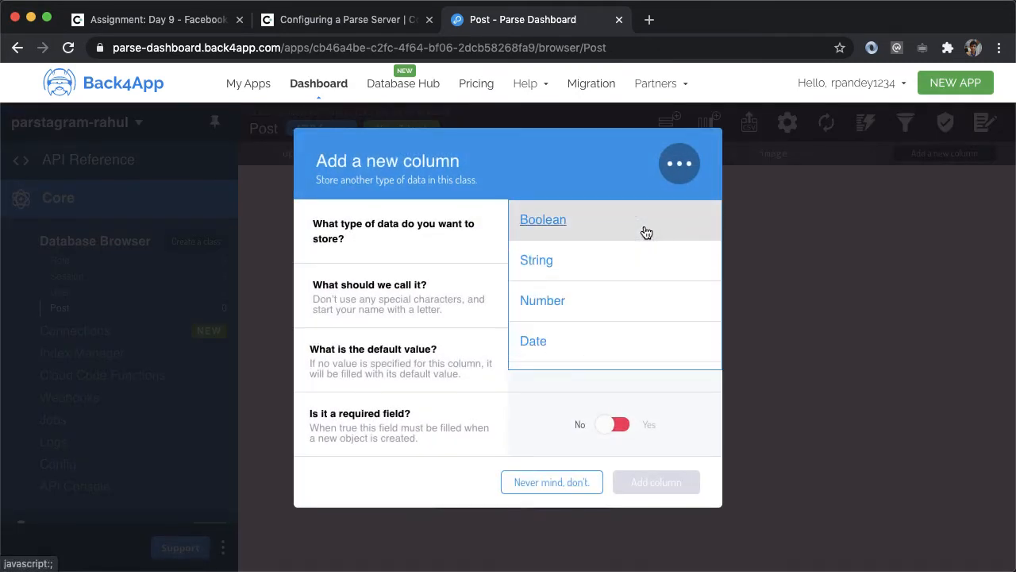
scroll(down, 3)
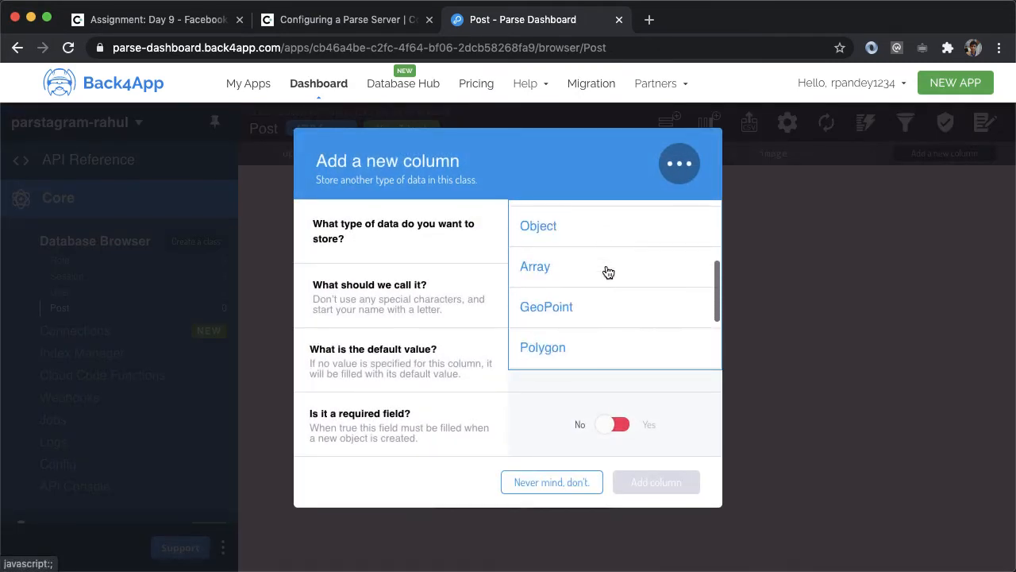
scroll(down, 3)
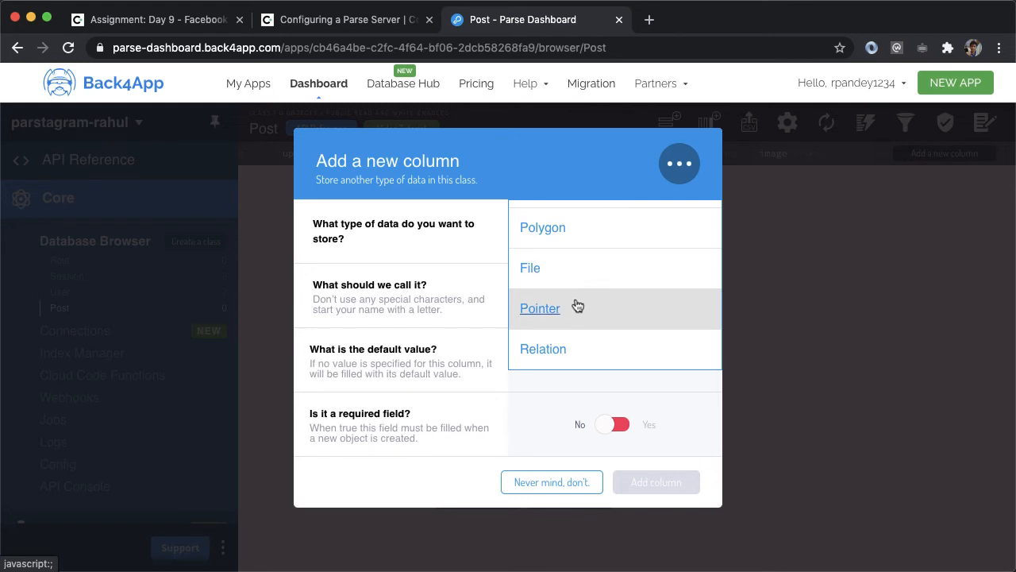
click(540, 308)
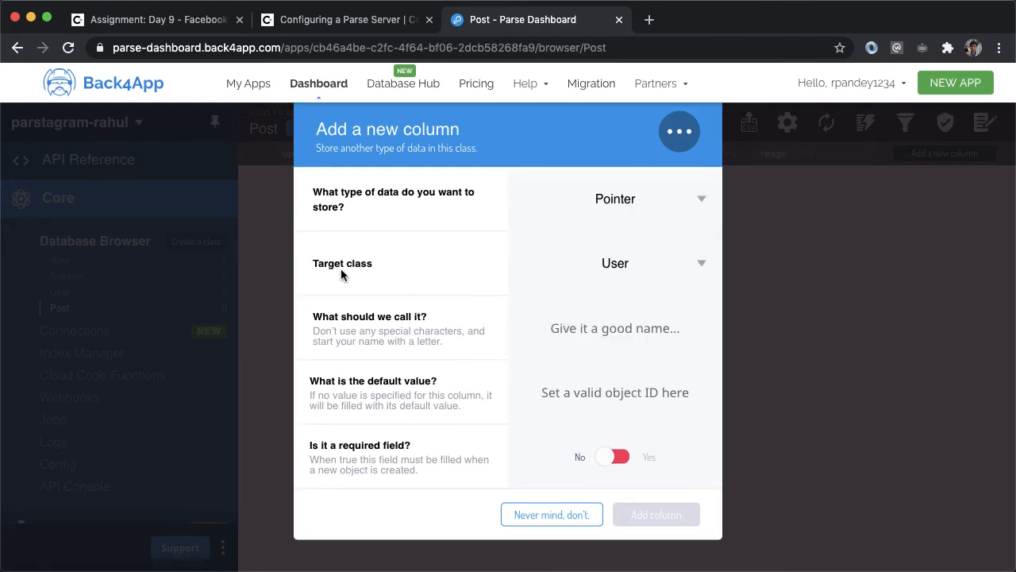
mouse_move(657, 260)
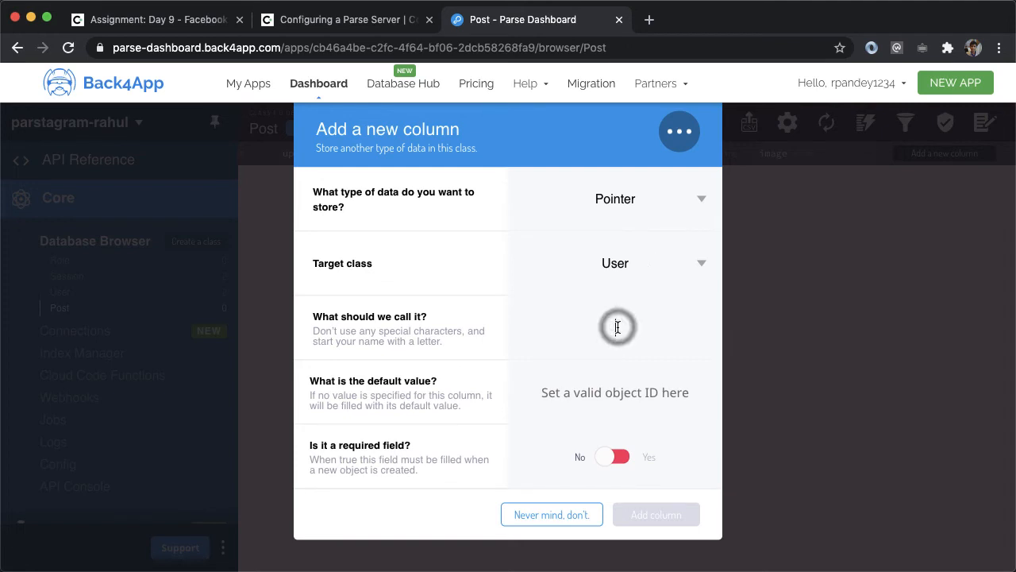
text(user)
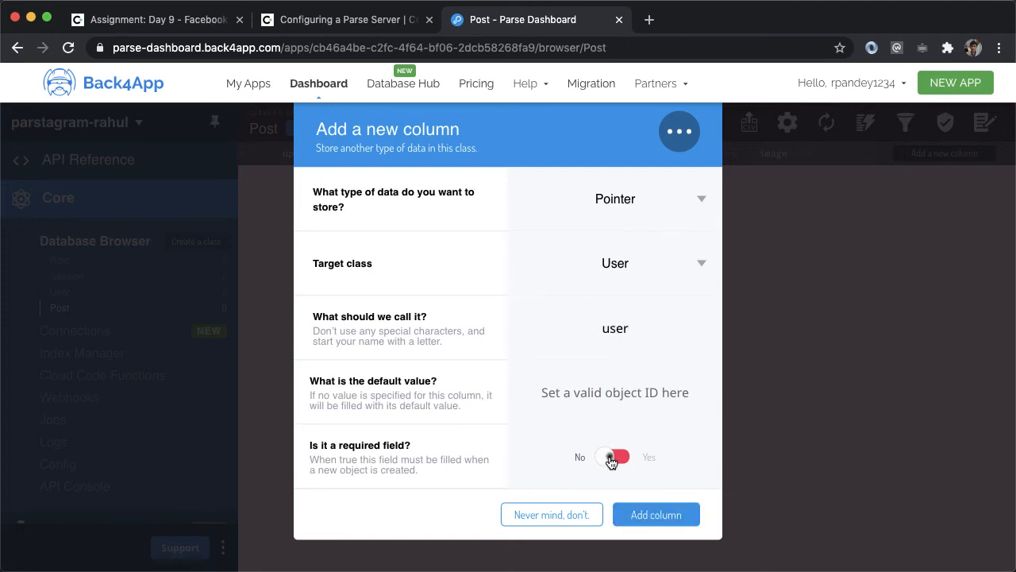
click(656, 514)
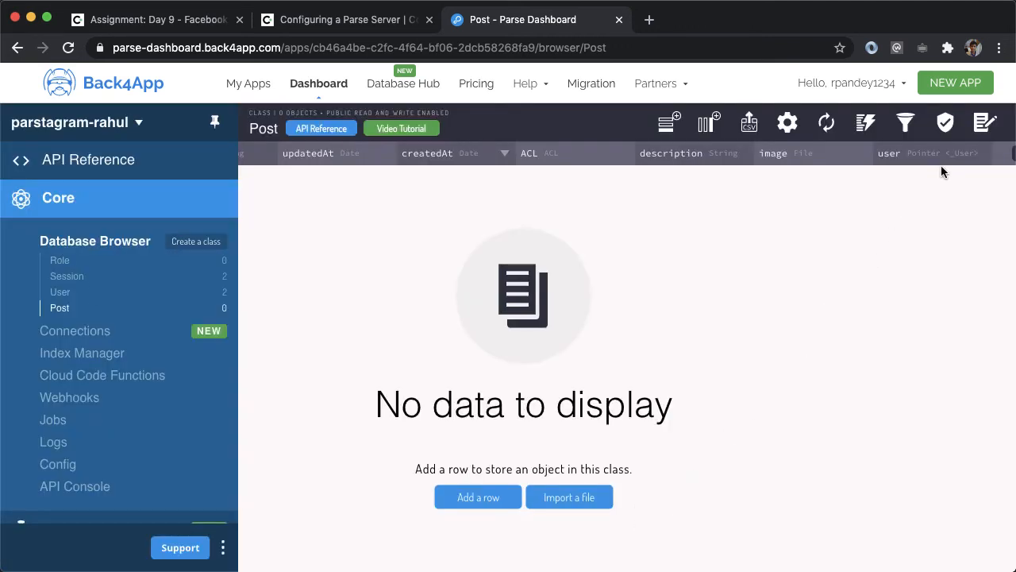
mouse_move(943, 173)
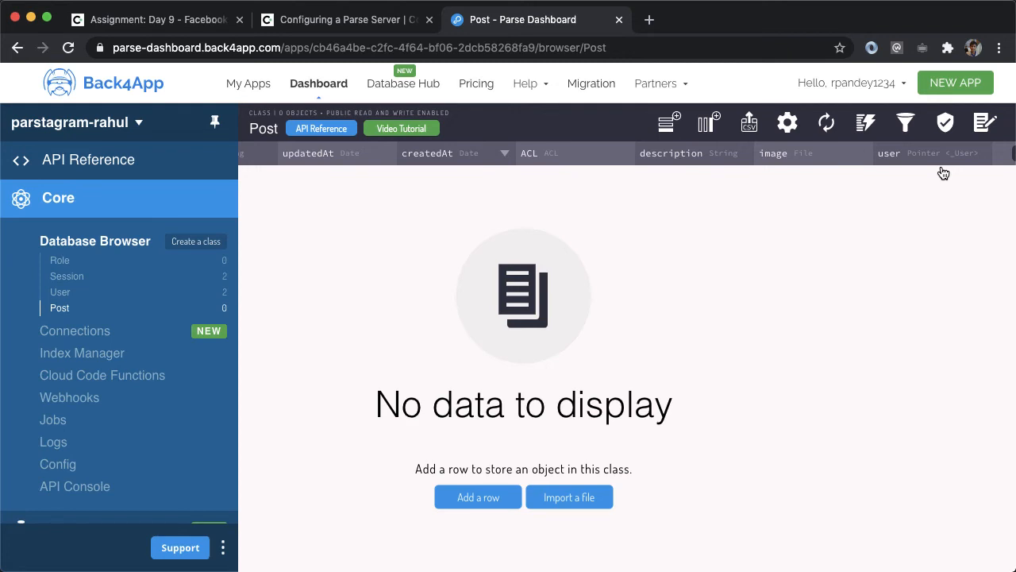
mouse_move(937, 167)
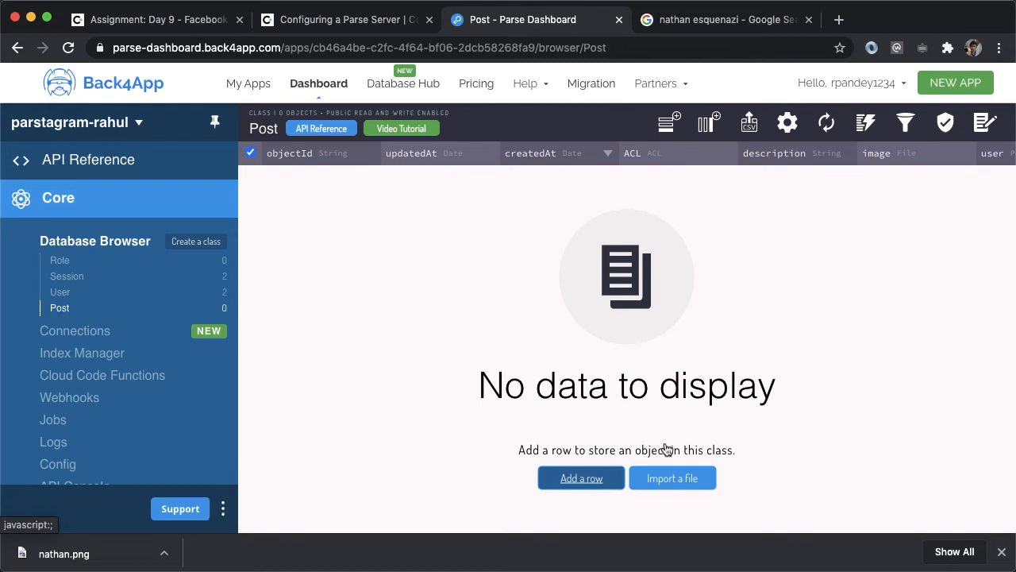
Step: Create a Post row: description 'my headshot', image nathan.png, user pointer tekLeHo9Rn
click(581, 478)
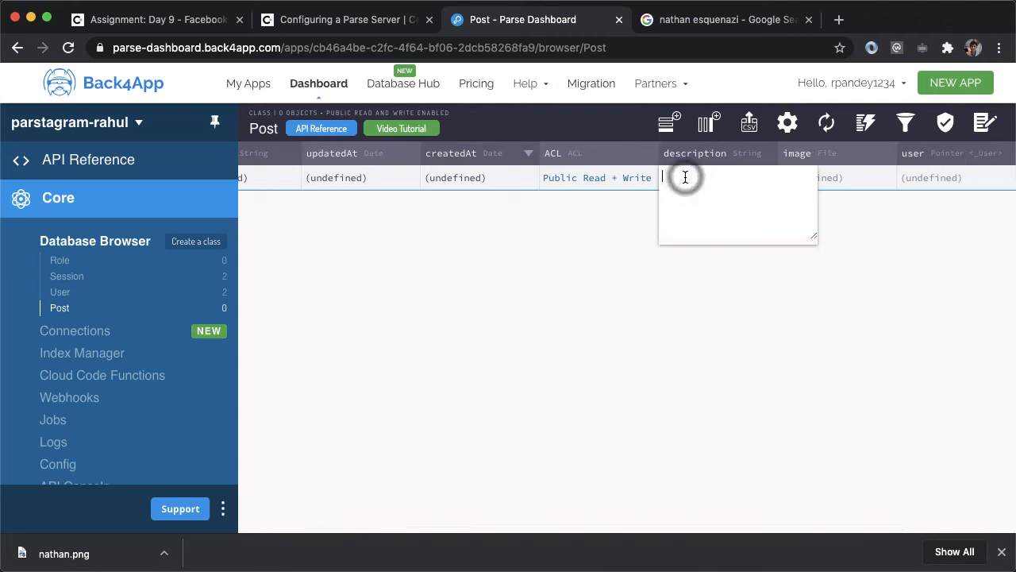
text(my headshot)
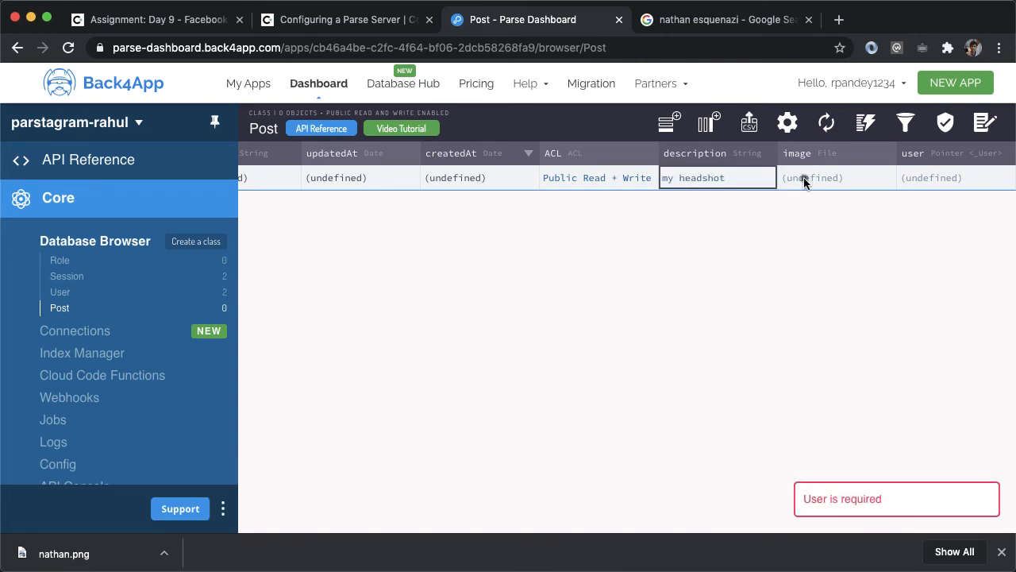
click(835, 178)
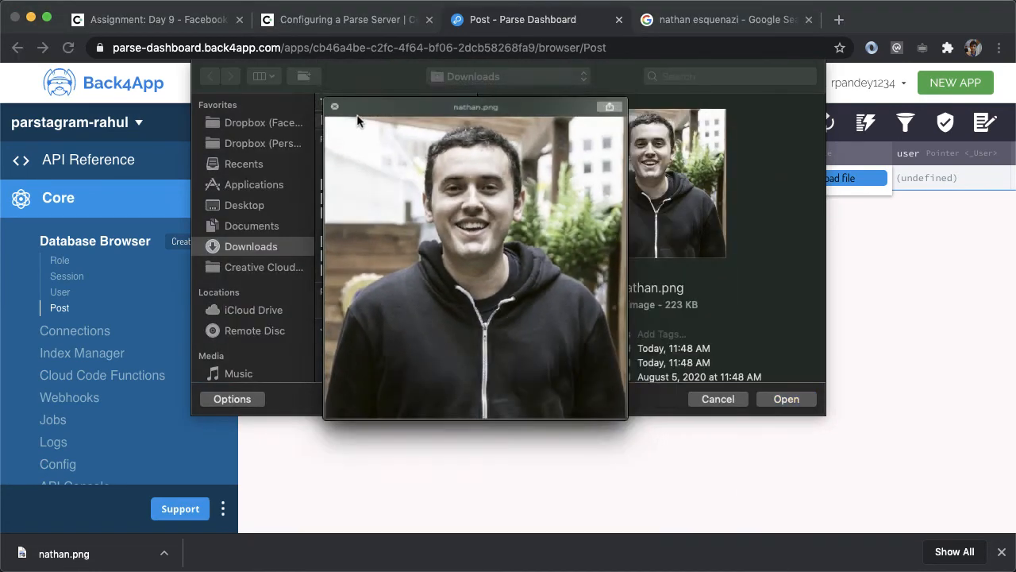
click(718, 399)
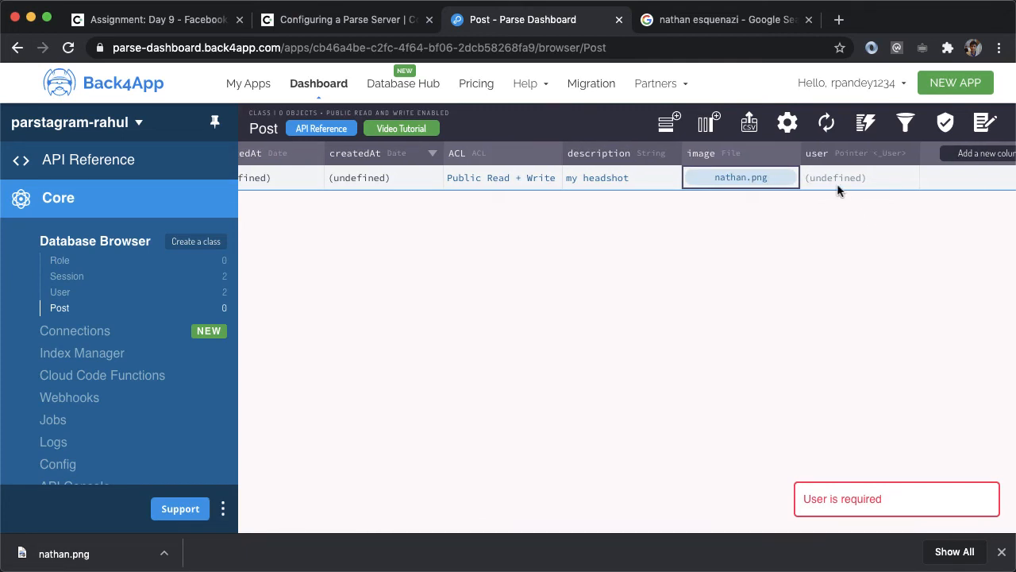
click(860, 178)
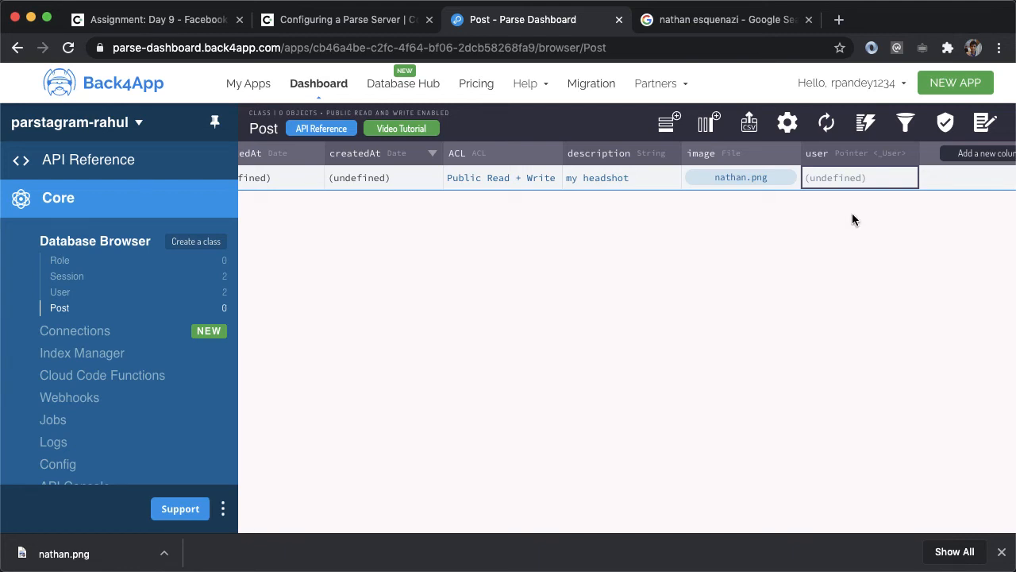
text(tekLeHo9Rn)
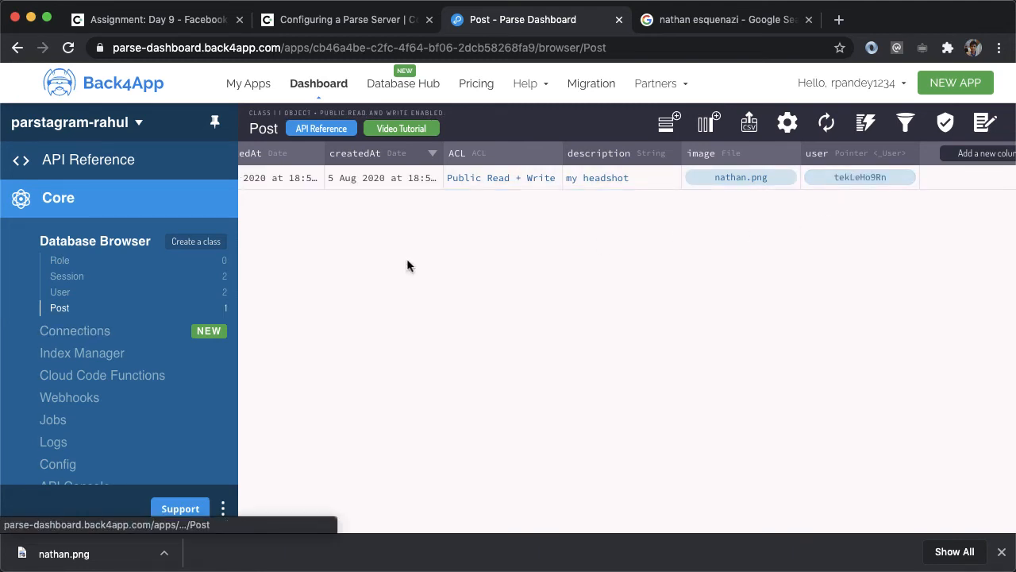
click(60, 292)
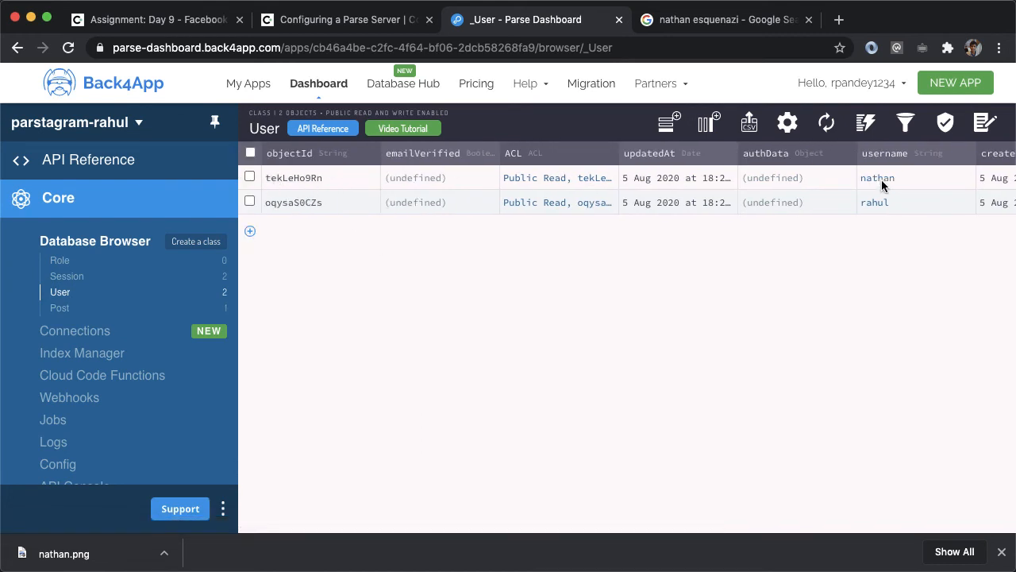
mouse_move(346, 168)
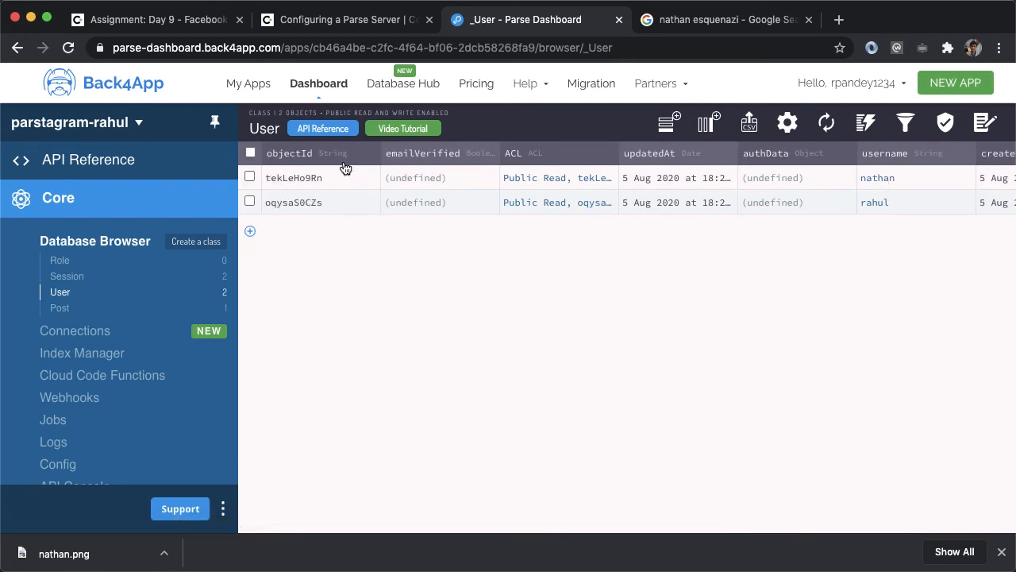
click(60, 308)
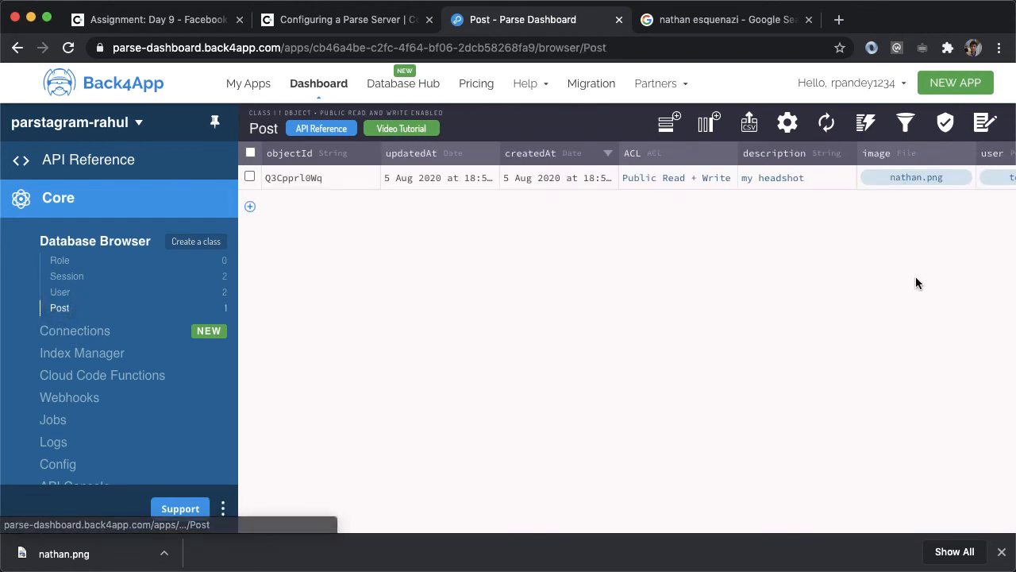
scroll(right, 3)
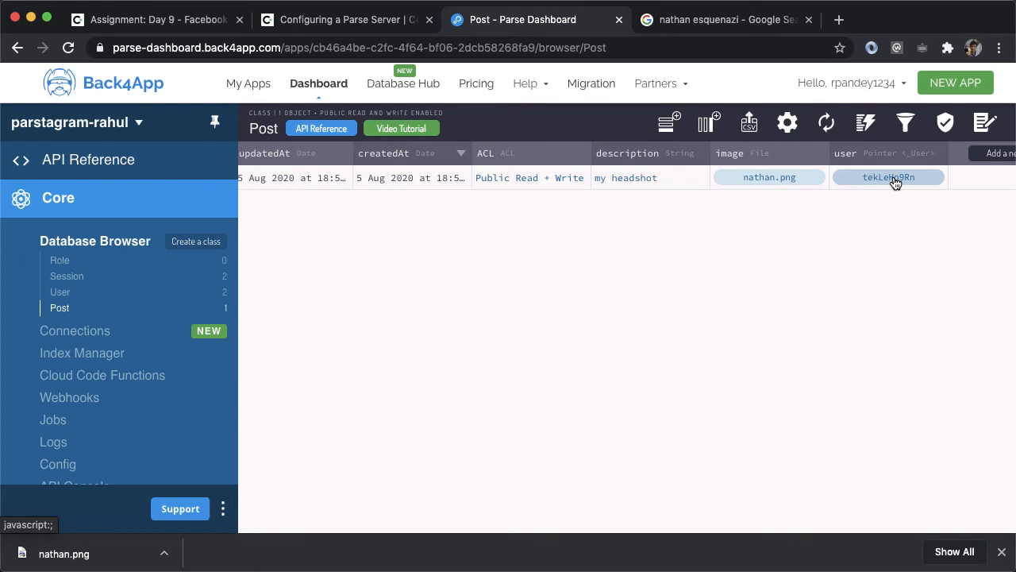
click(888, 177)
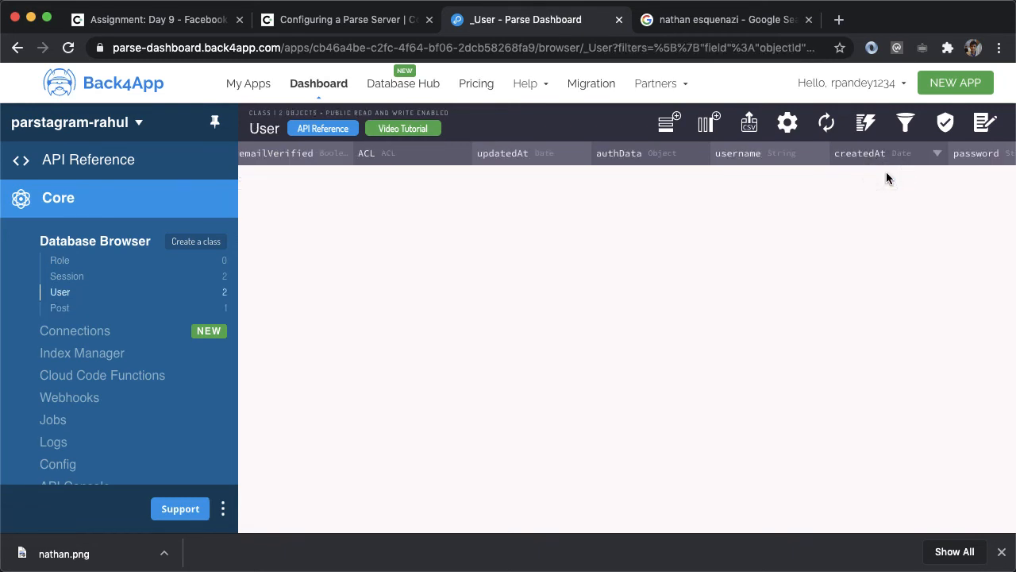
click(905, 122)
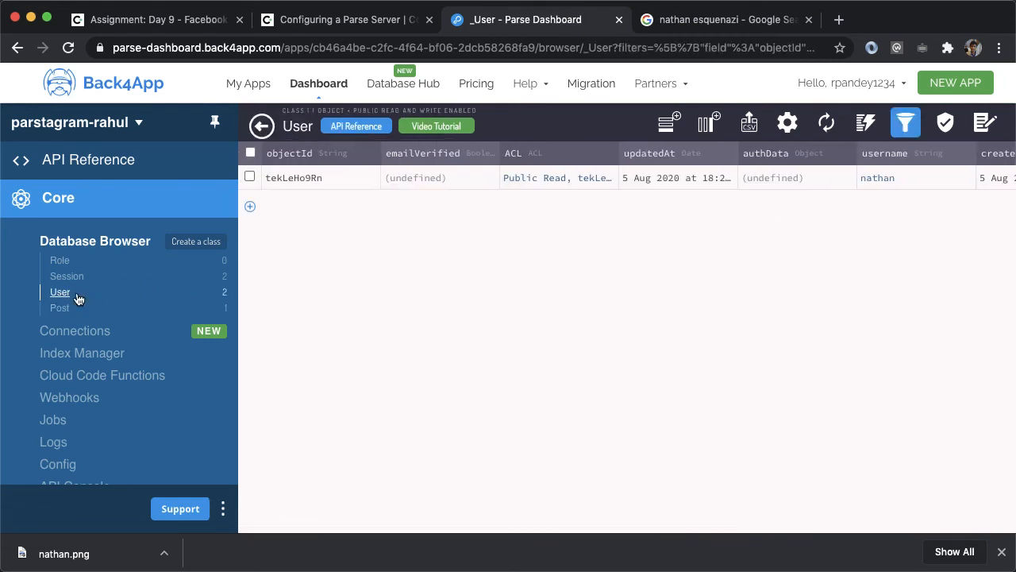
mouse_move(60, 292)
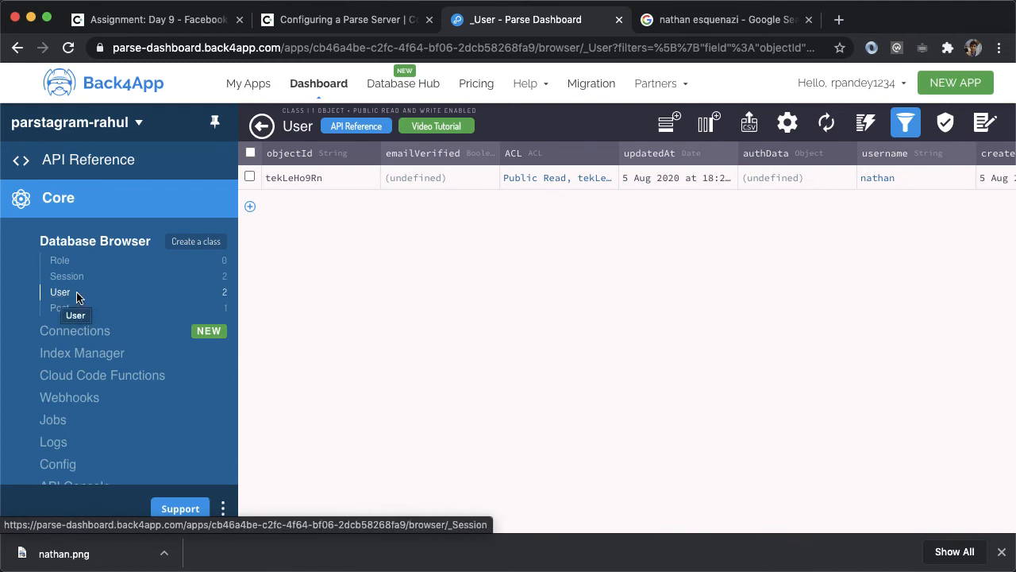
scroll(right, 3)
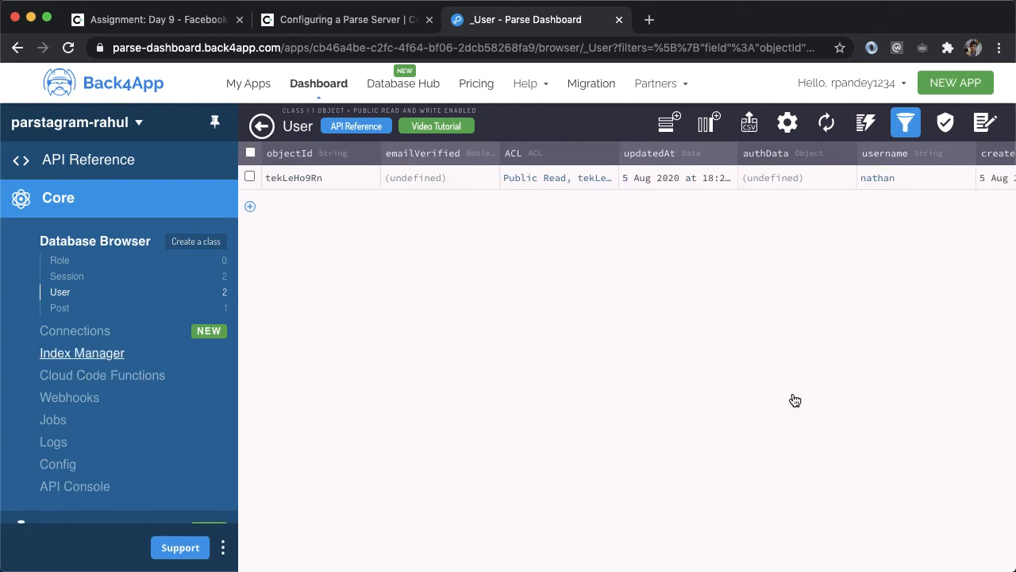
scroll(down, 3)
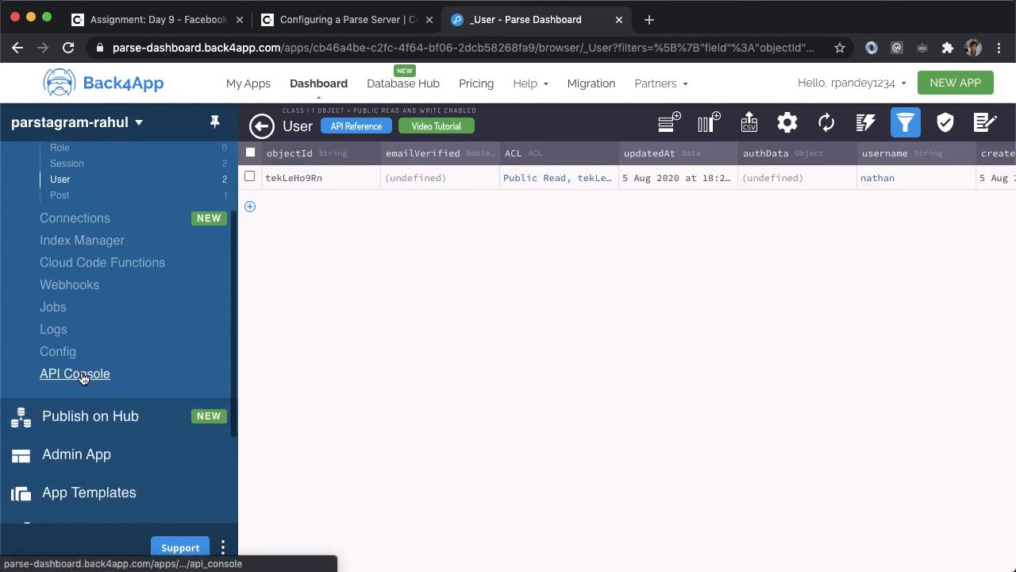
Step: Bring up the REST console with a GET request on classes/_User ready to send
click(75, 373)
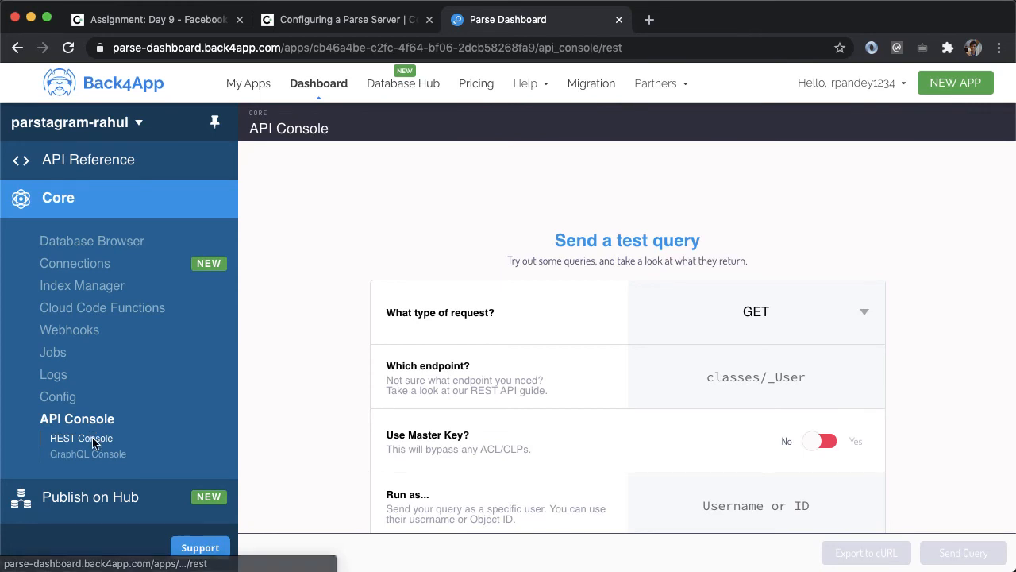
mouse_move(83, 438)
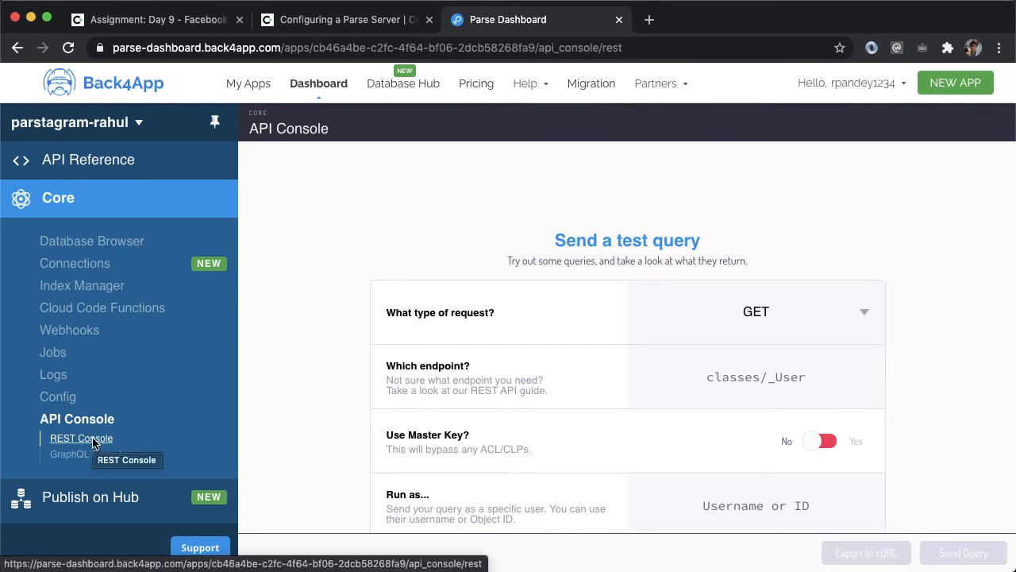
scroll(down, 3)
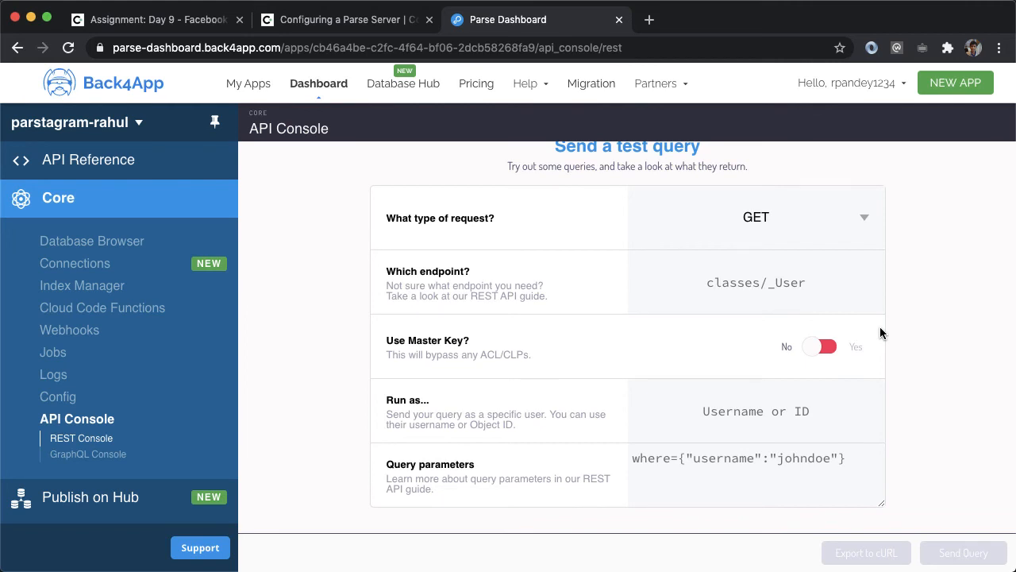
mouse_move(851, 227)
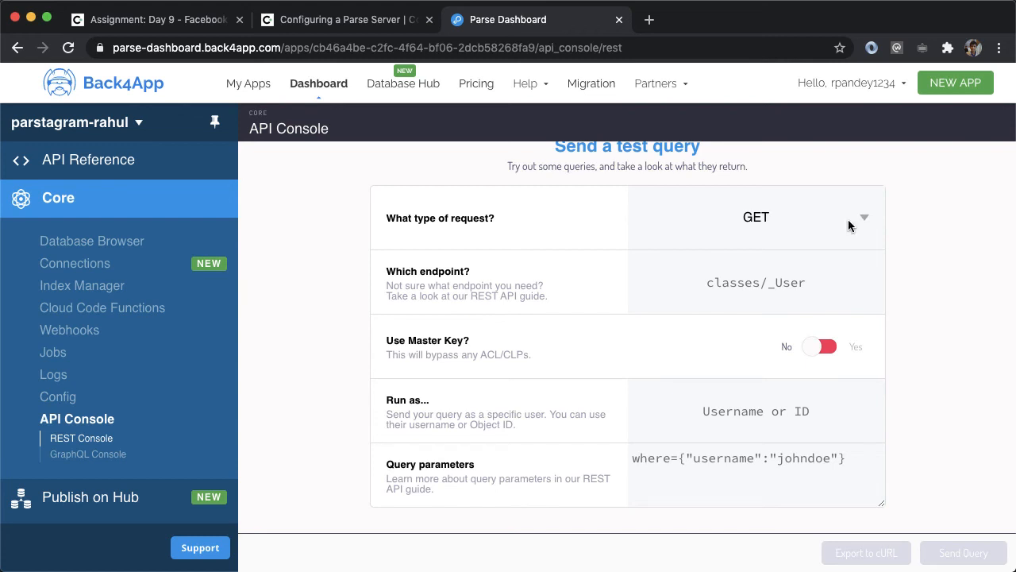
mouse_move(740, 284)
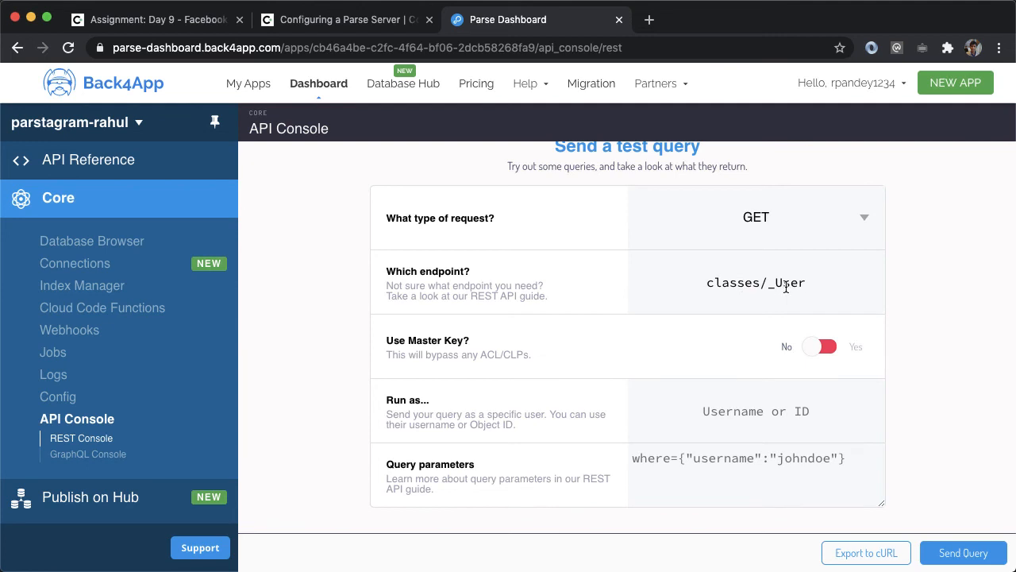
click(962, 552)
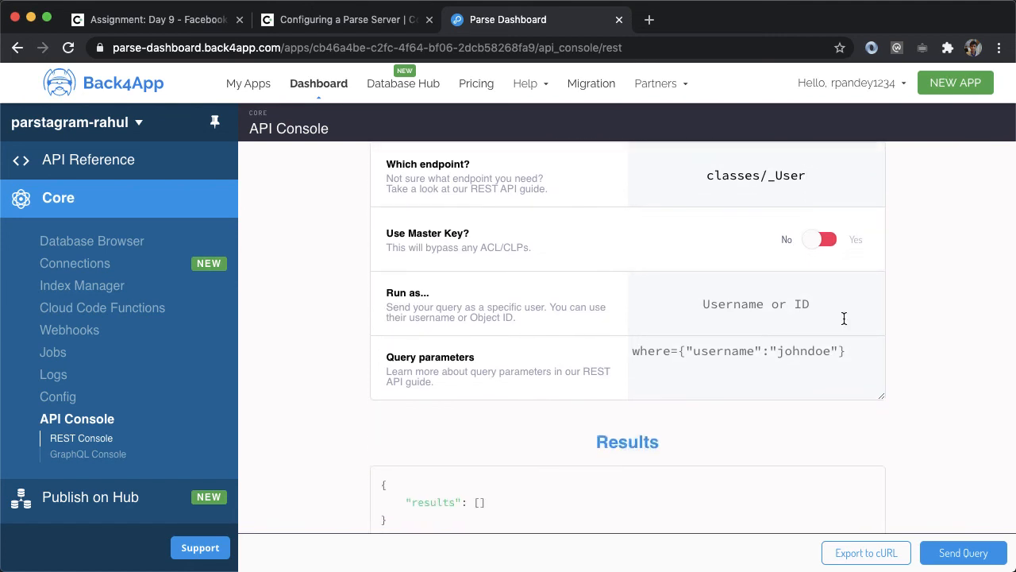
mouse_move(753, 349)
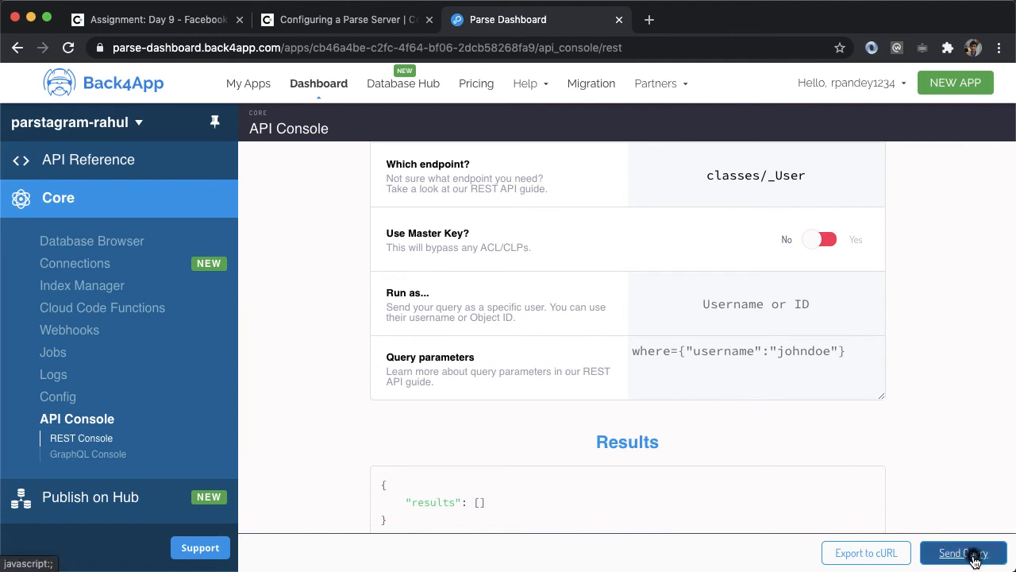
Step: Send the GET query on _User and review the JSON listing users rahul and nathan with ids and ACLs
click(962, 552)
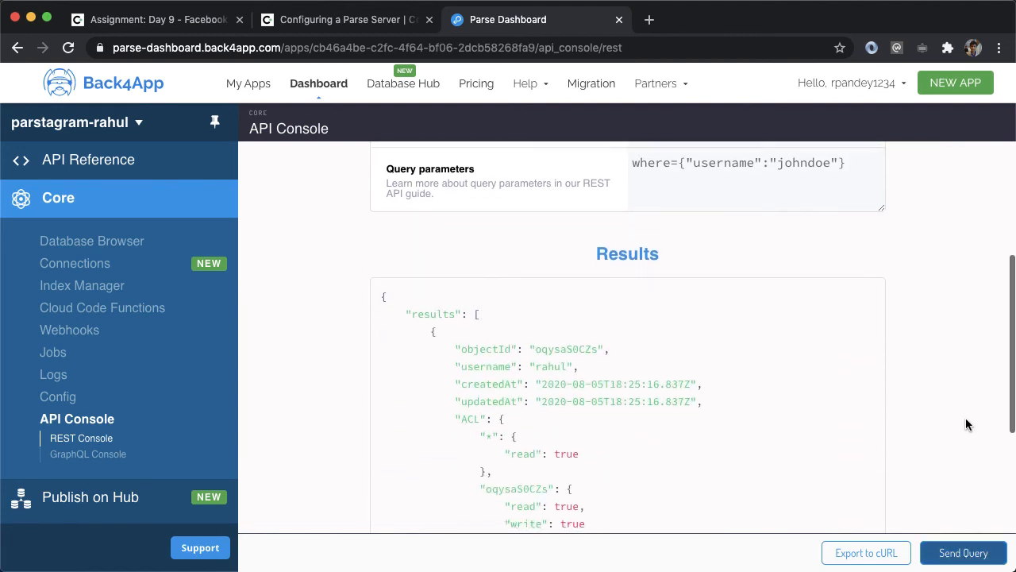
scroll(down, 3)
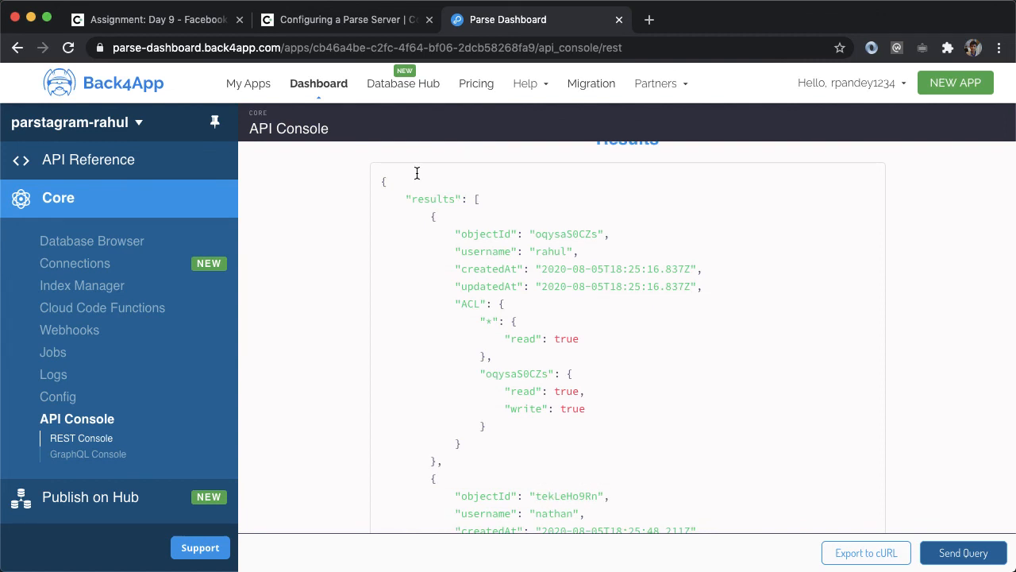
double_click(476, 199)
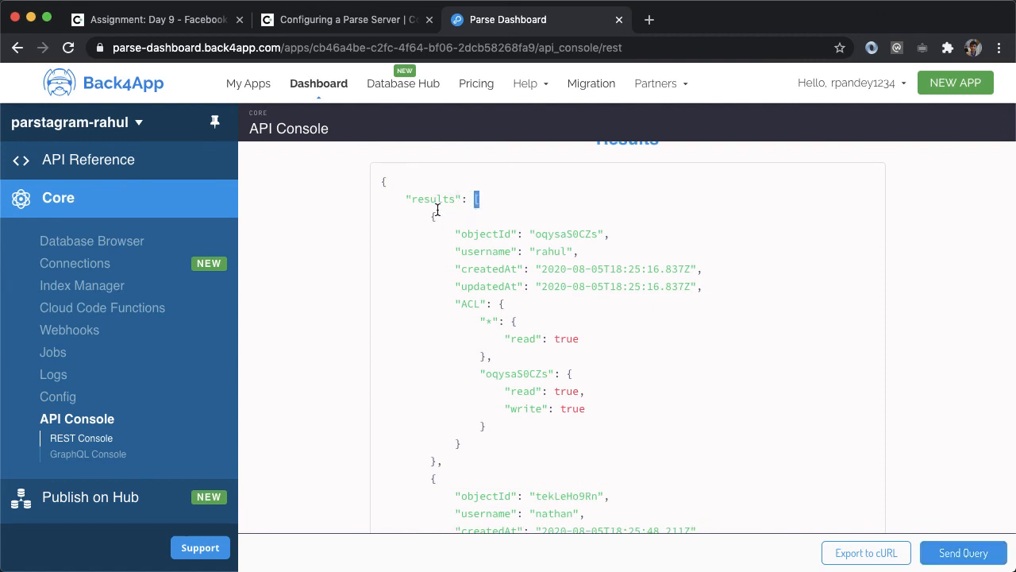
scroll(down, 3)
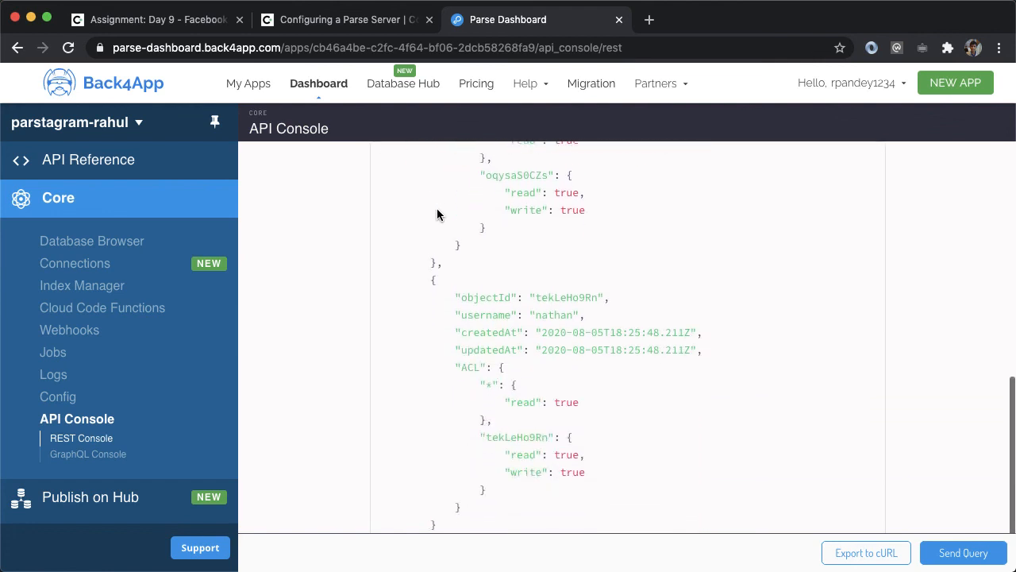
scroll(down, 3)
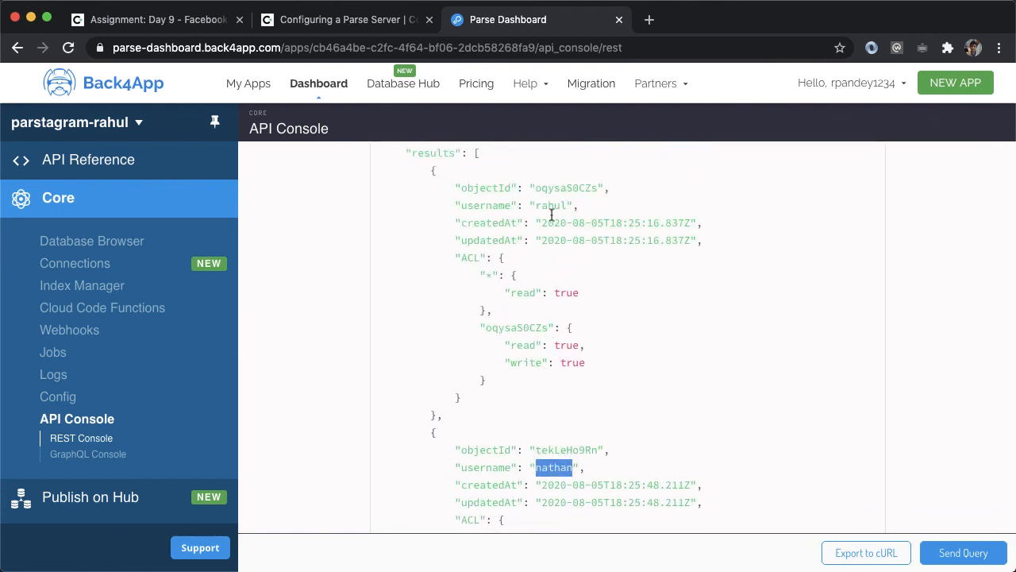
double_click(551, 205)
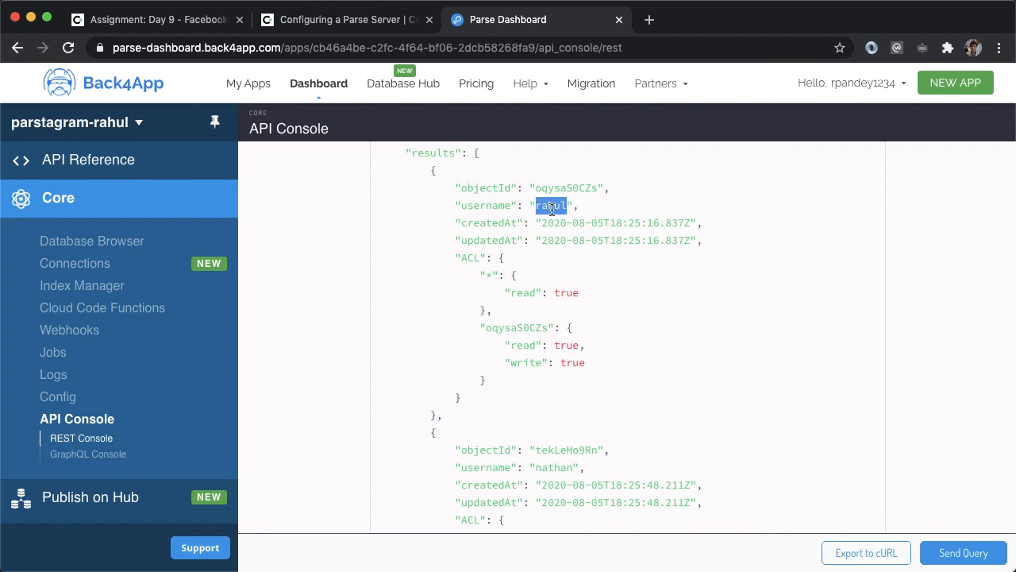
scroll(up, 3)
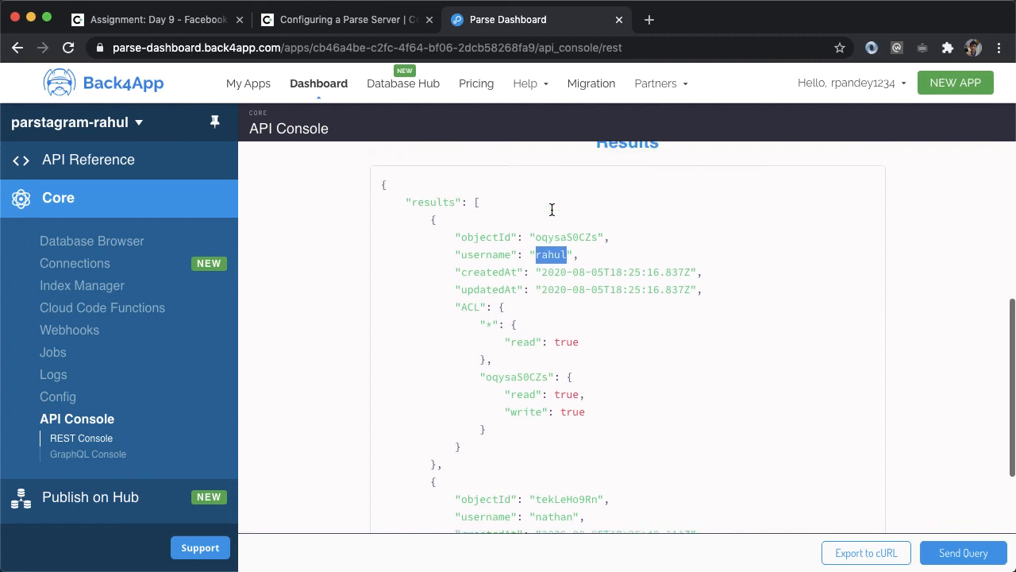
scroll(up, 3)
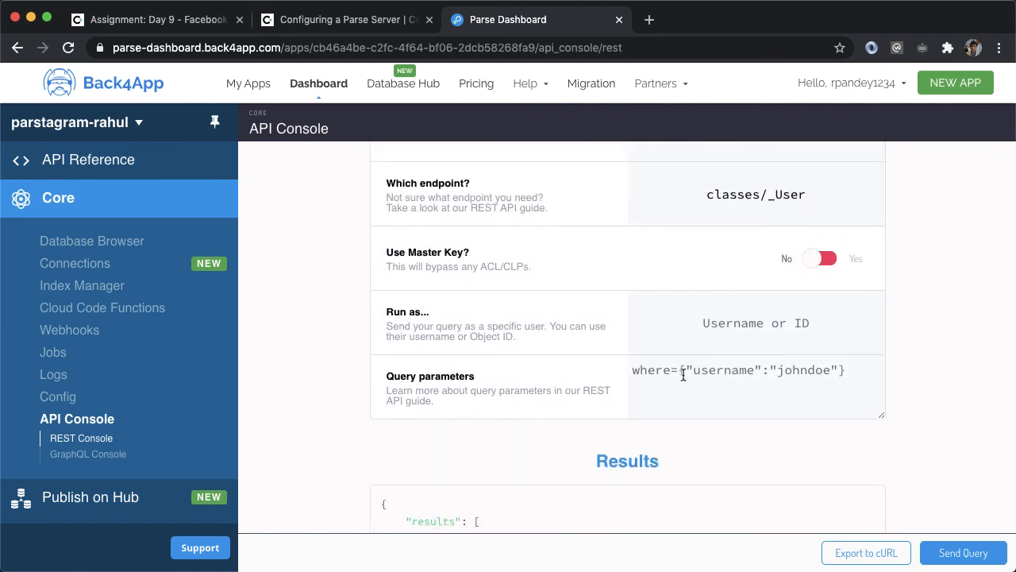
mouse_move(660, 372)
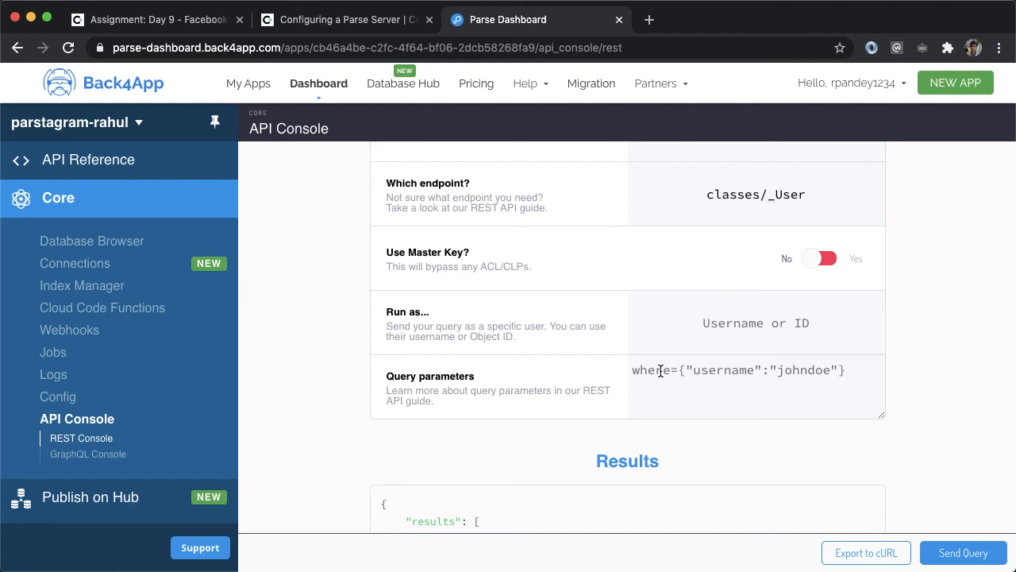
mouse_move(715, 373)
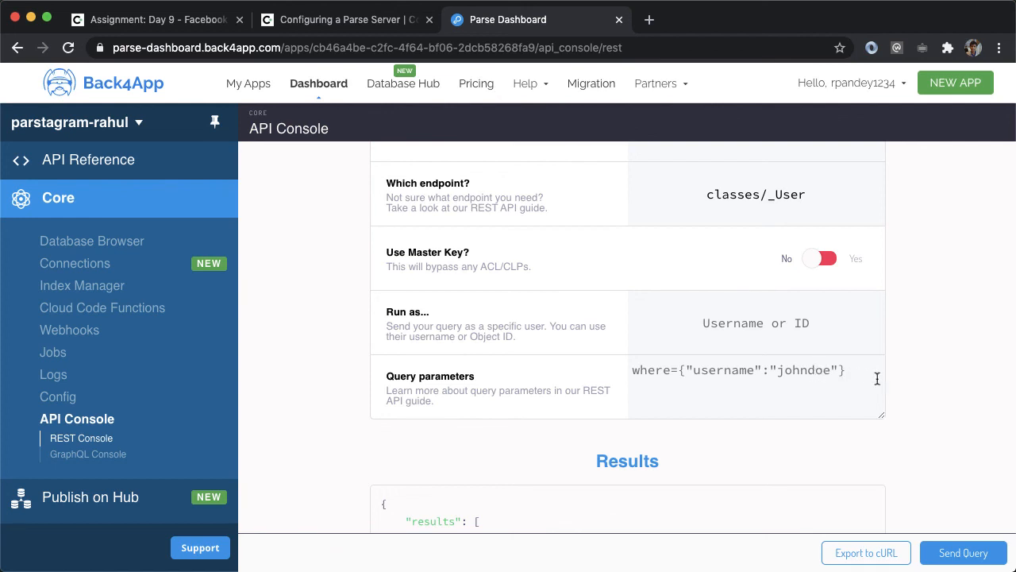
mouse_move(926, 388)
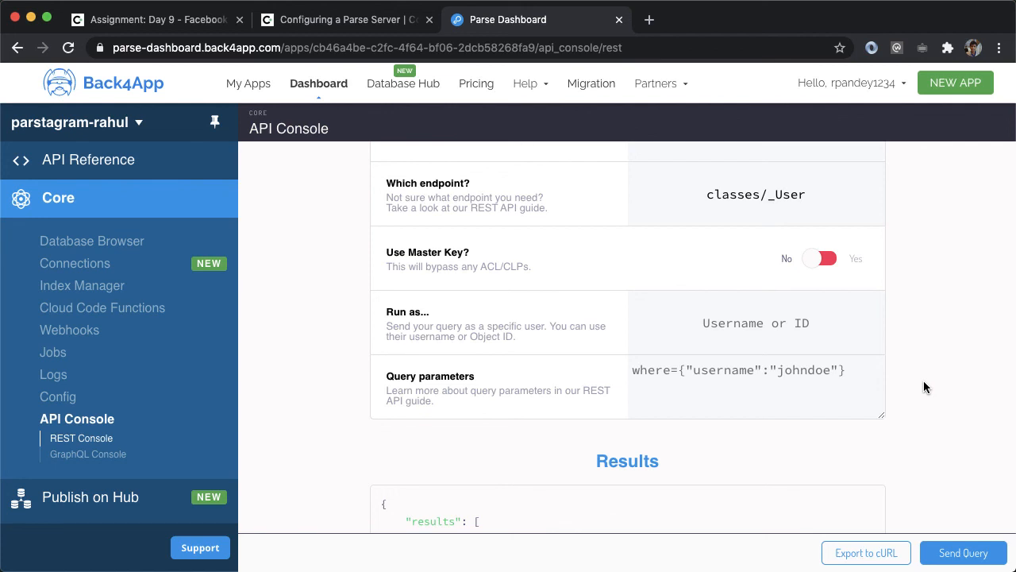
scroll(up, 3)
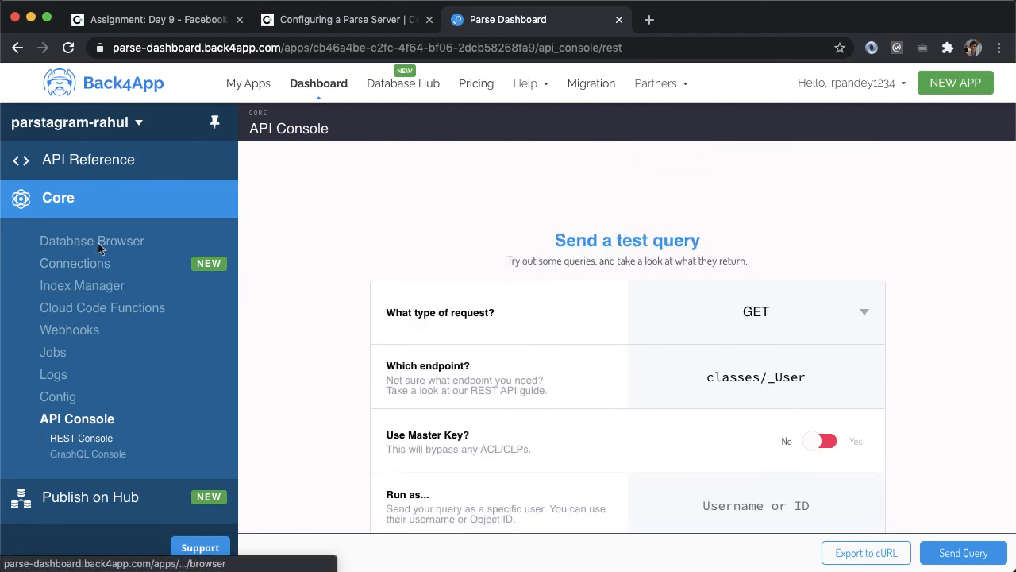
Step: Return to the Database Browser and view the Post row's image and user pointer columns
click(92, 241)
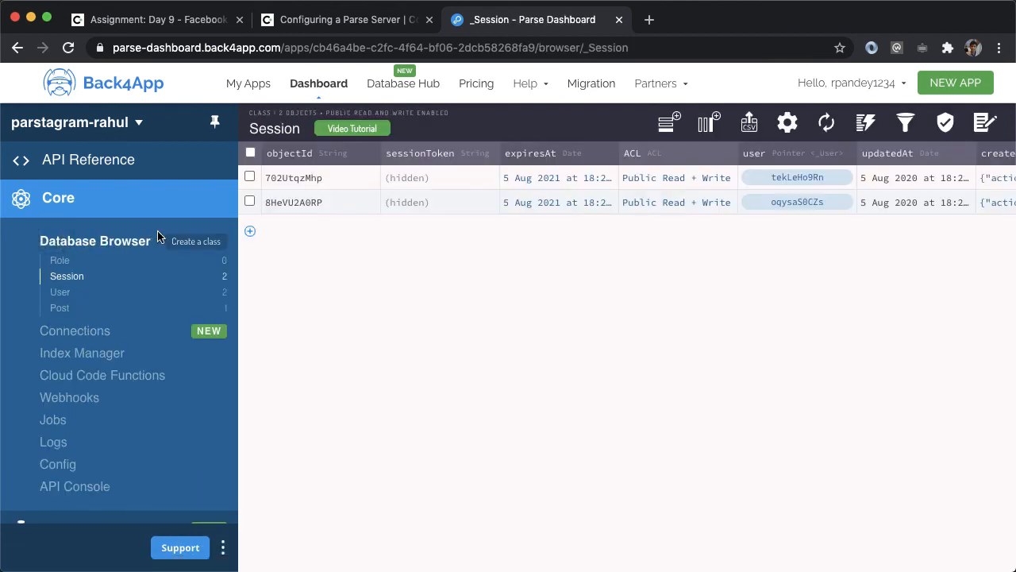
mouse_move(323, 282)
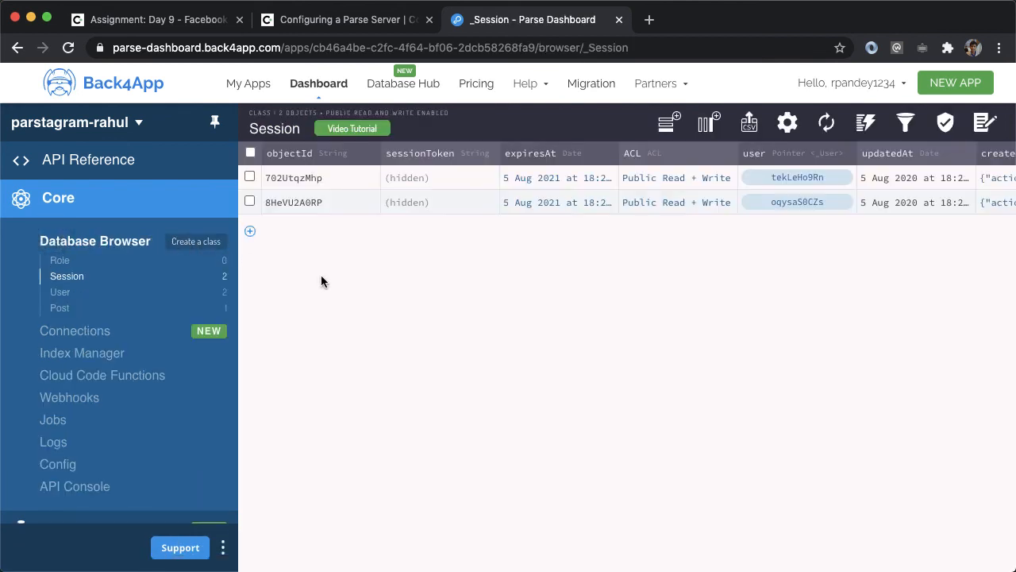
click(61, 293)
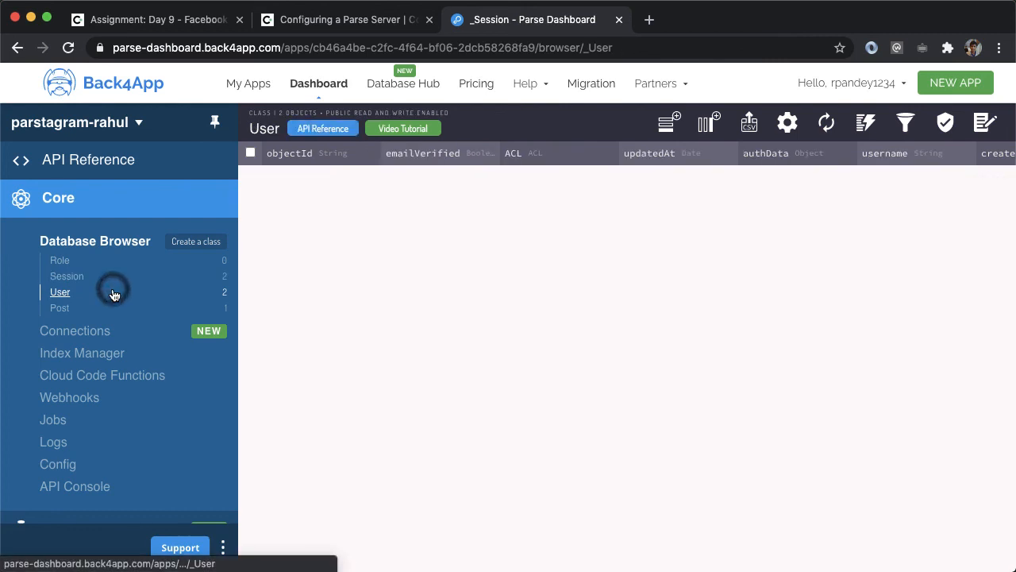
click(60, 308)
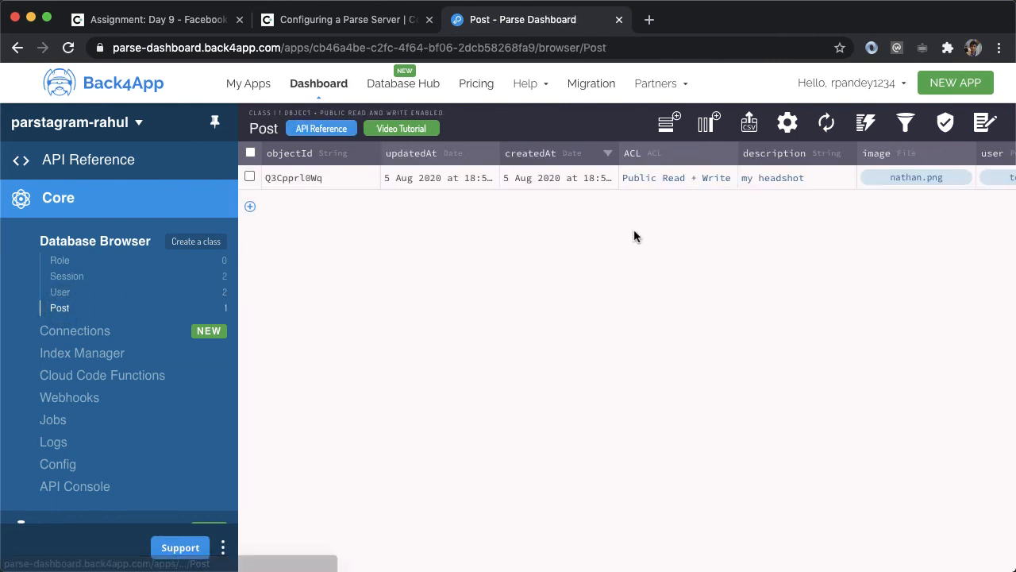
scroll(right, 3)
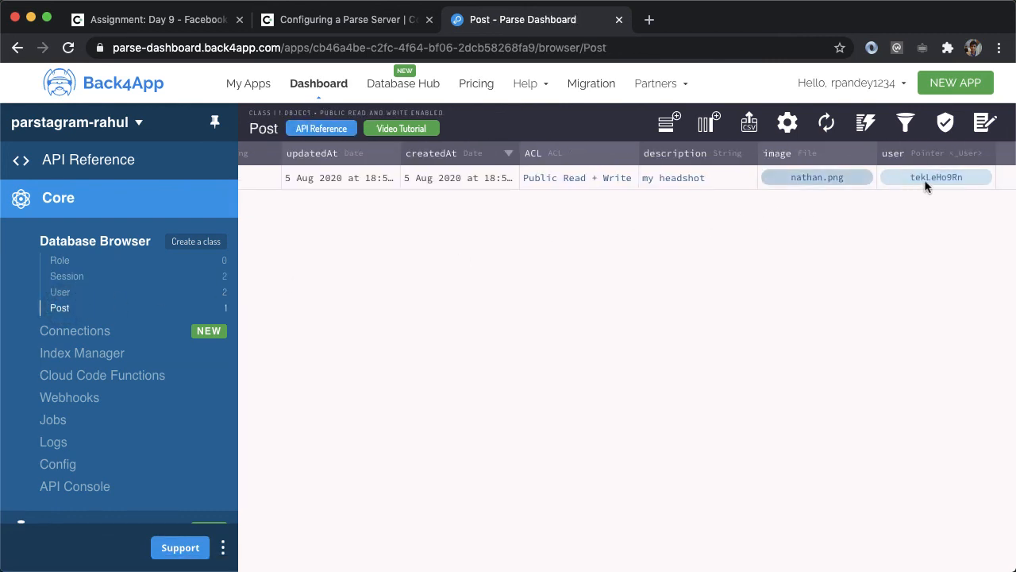